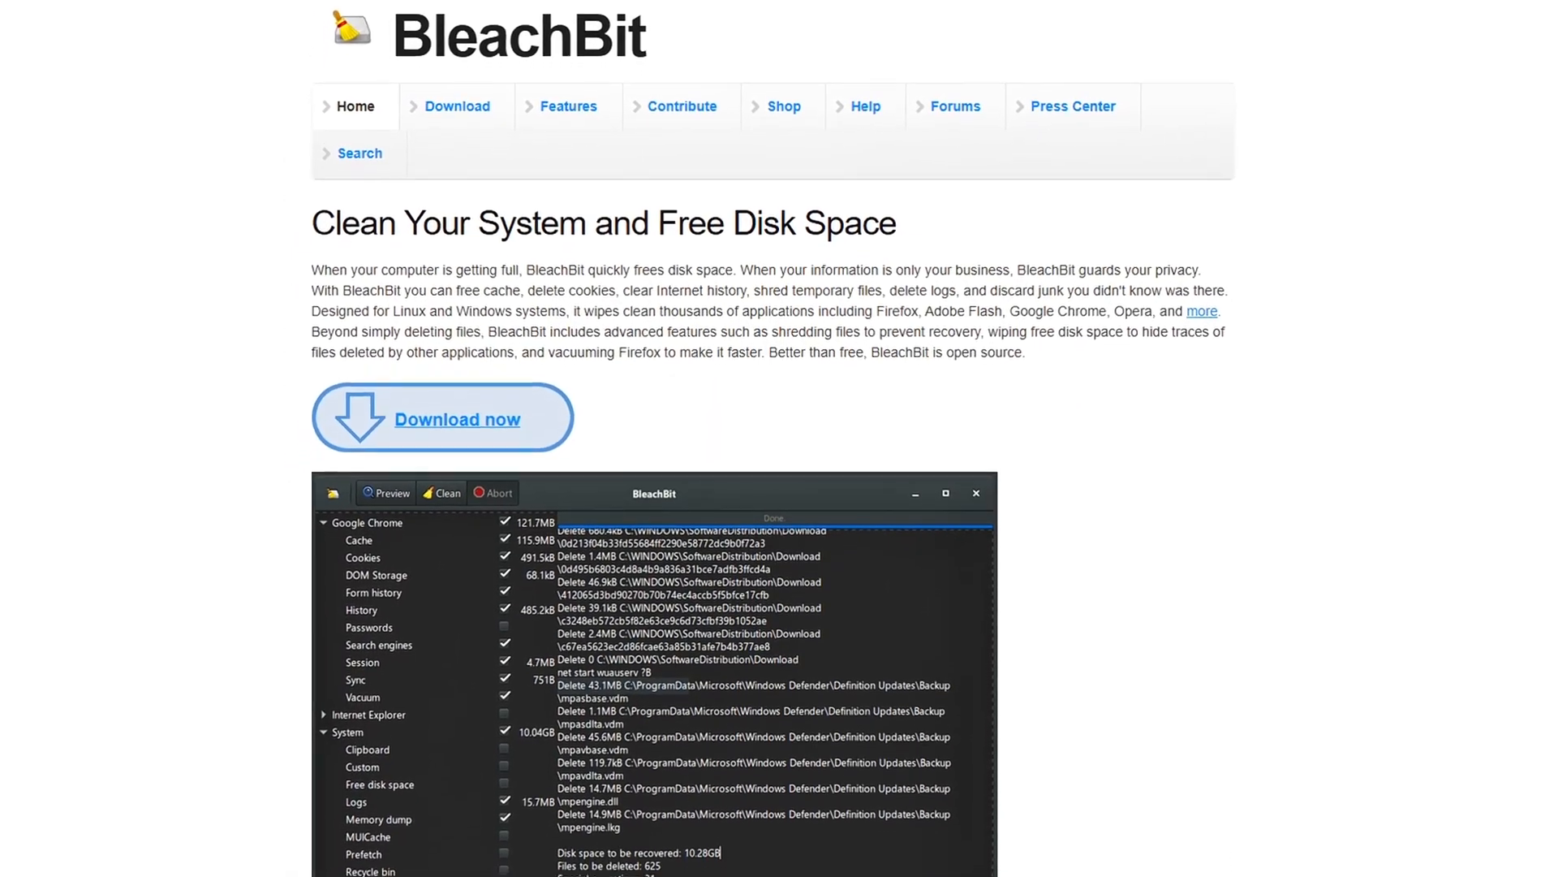
Accept the Backup files, .DS_Store and Thumbs.db warnings, tick another System item, and preview
scroll("down", 3)
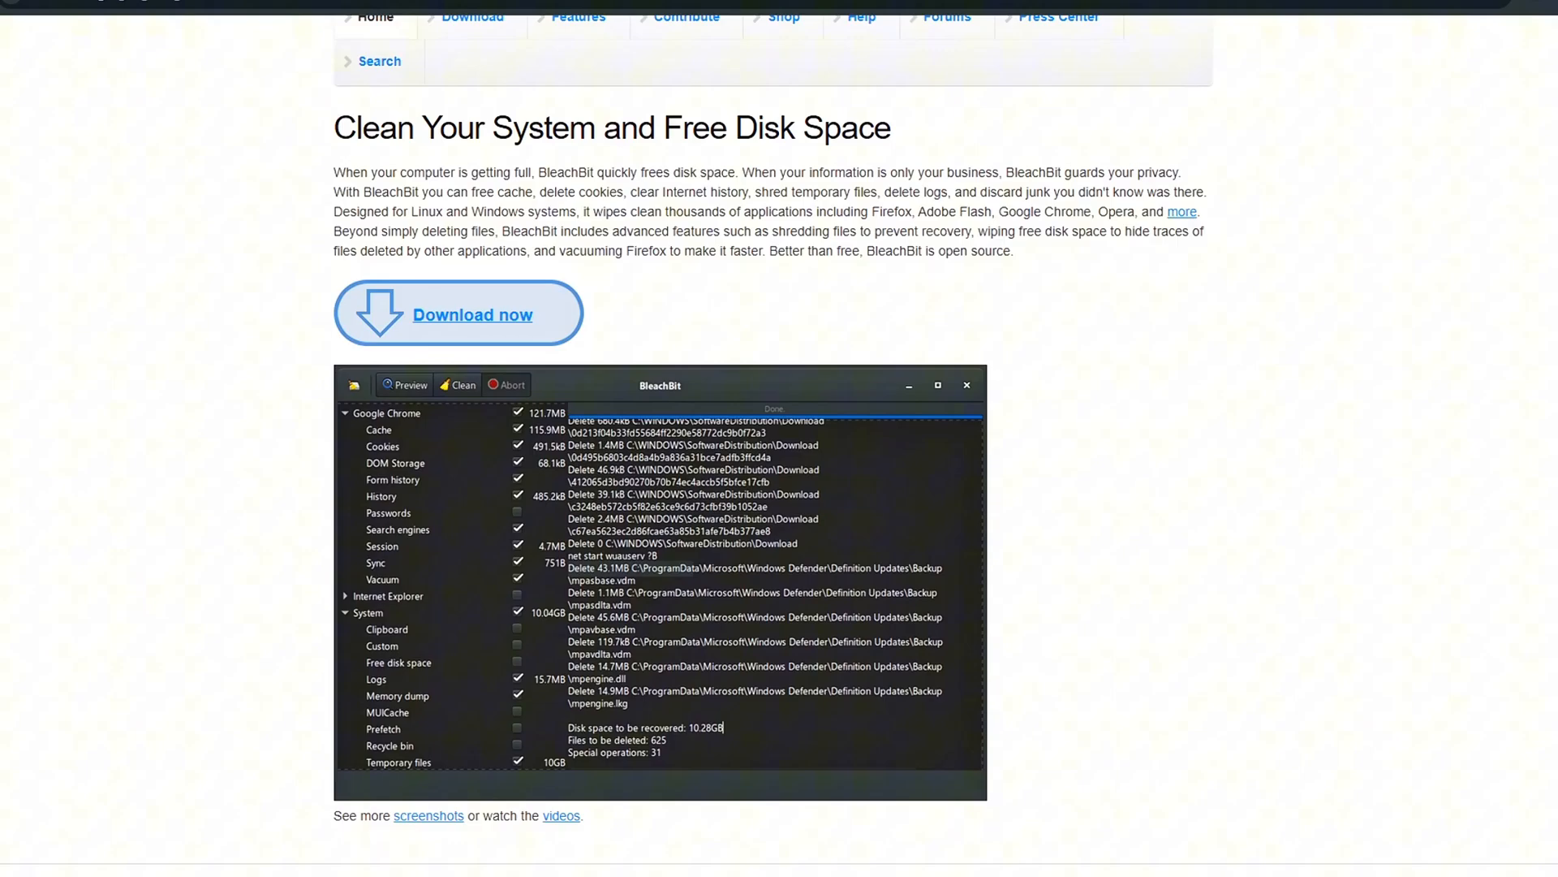
scroll("down", 3)
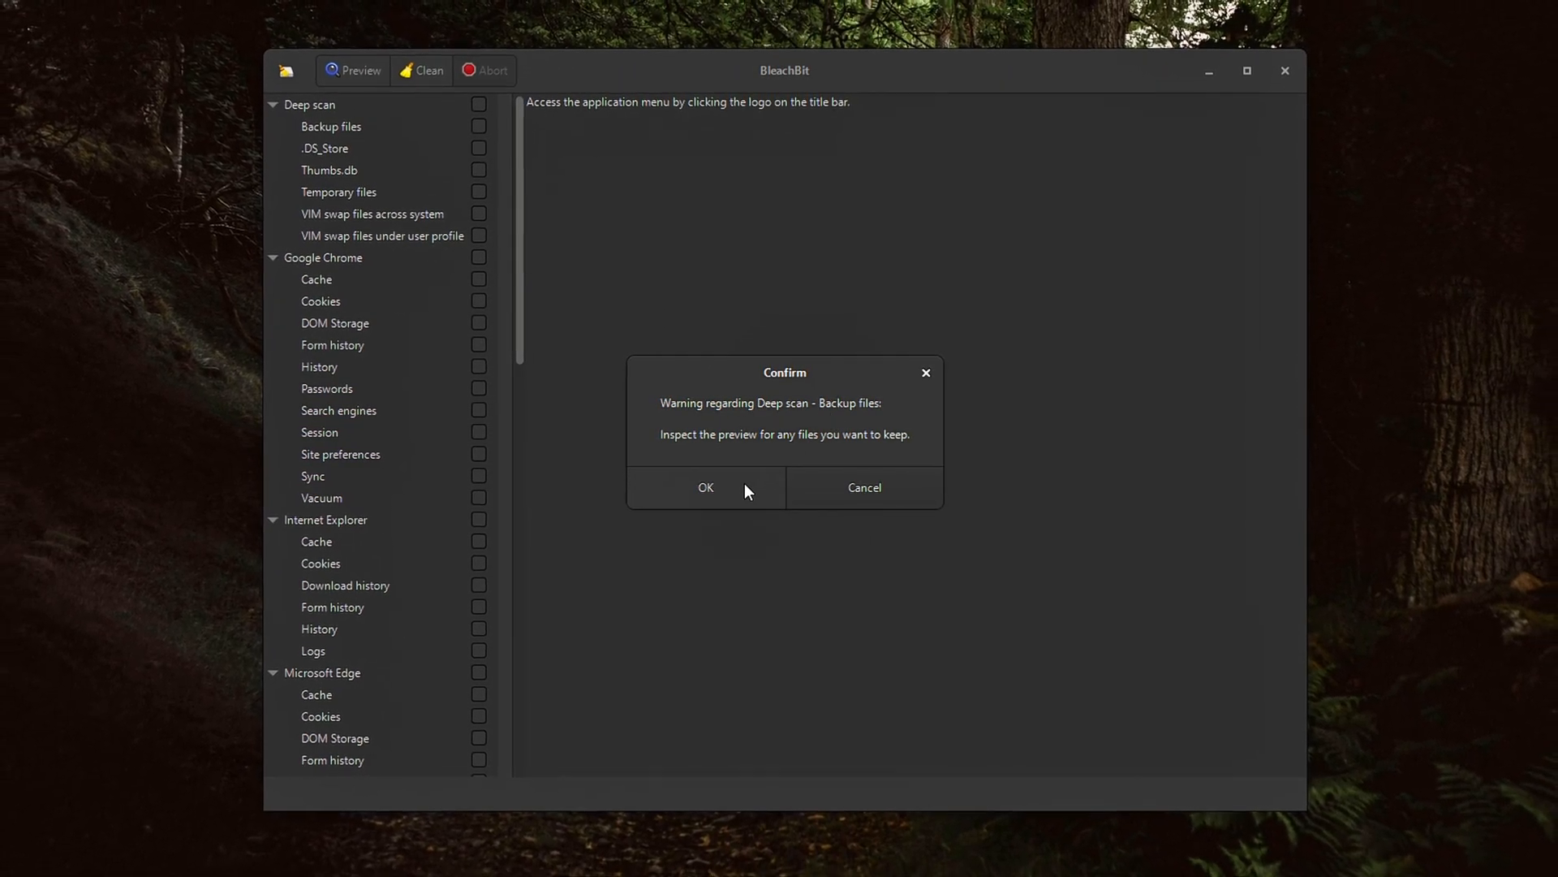
left_click(705, 488)
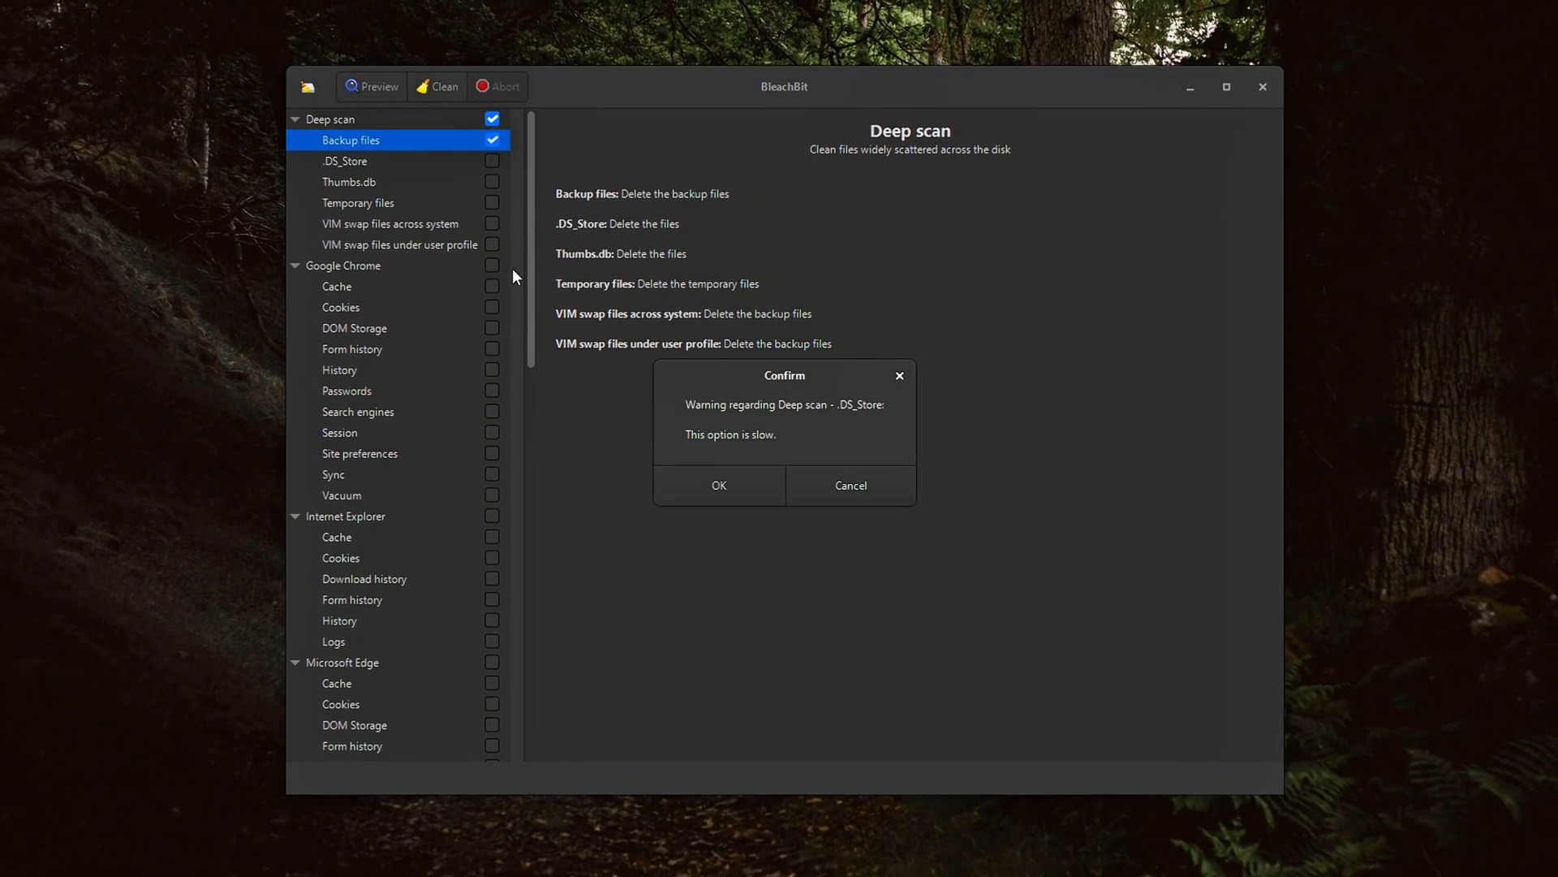
left_click(718, 485)
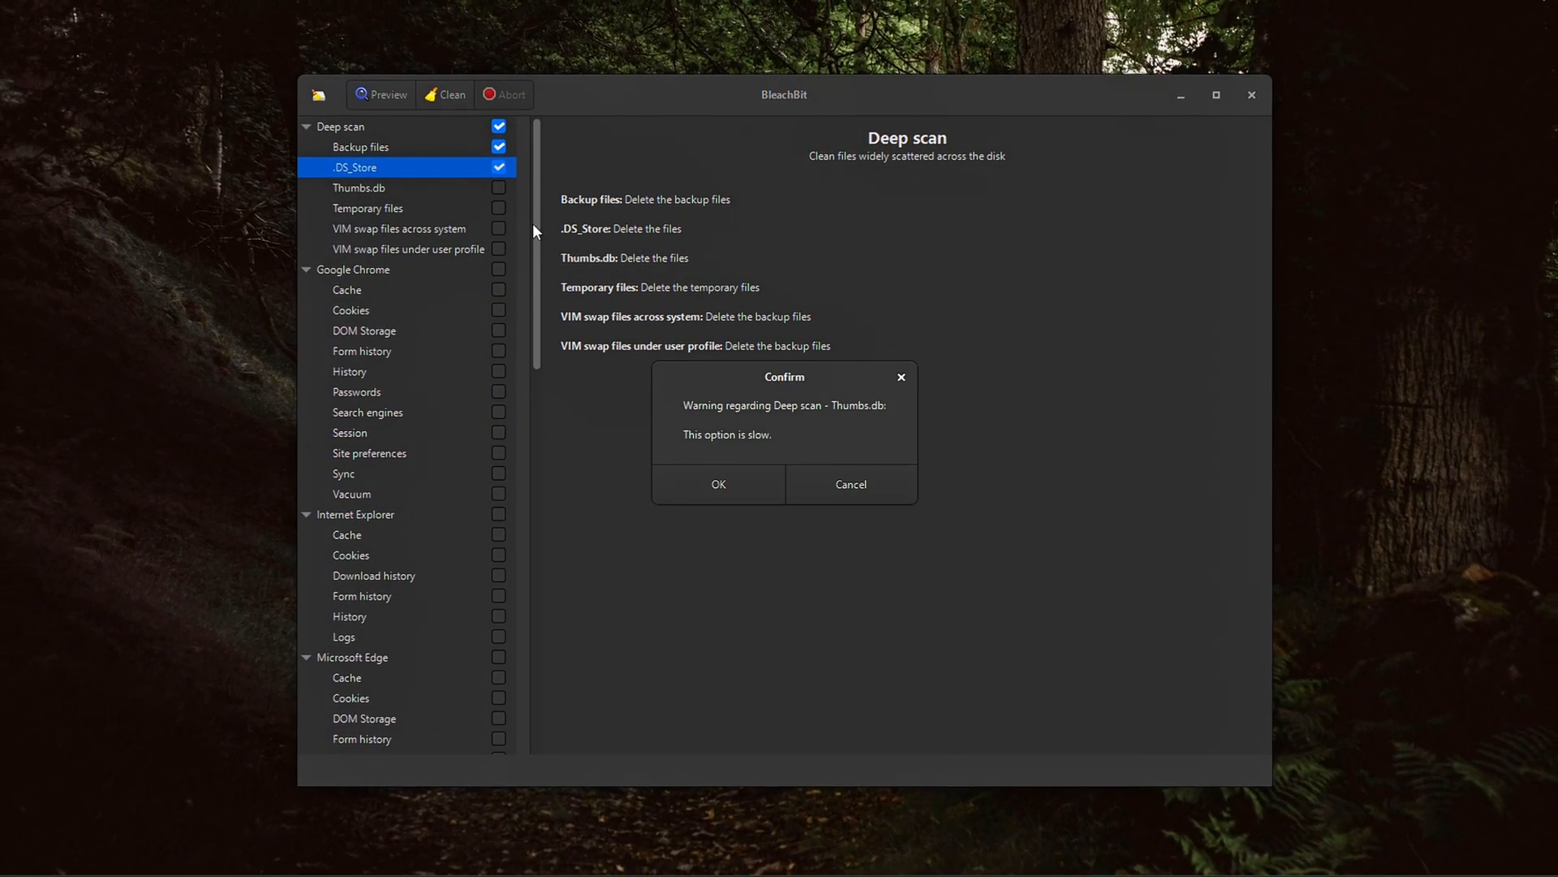
left_click(718, 484)
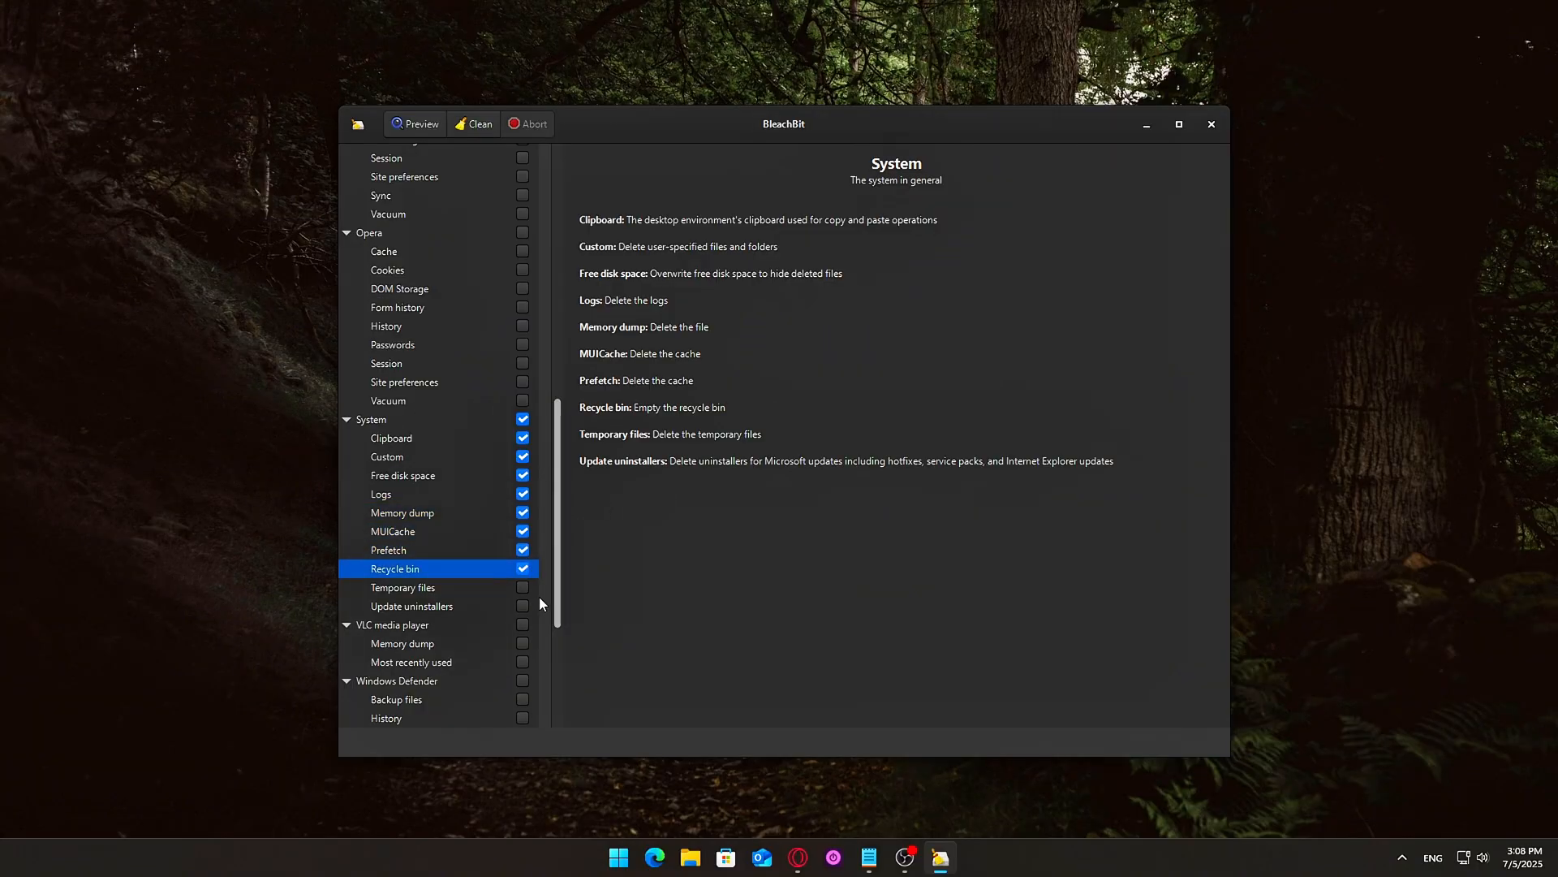
left_click(411, 605)
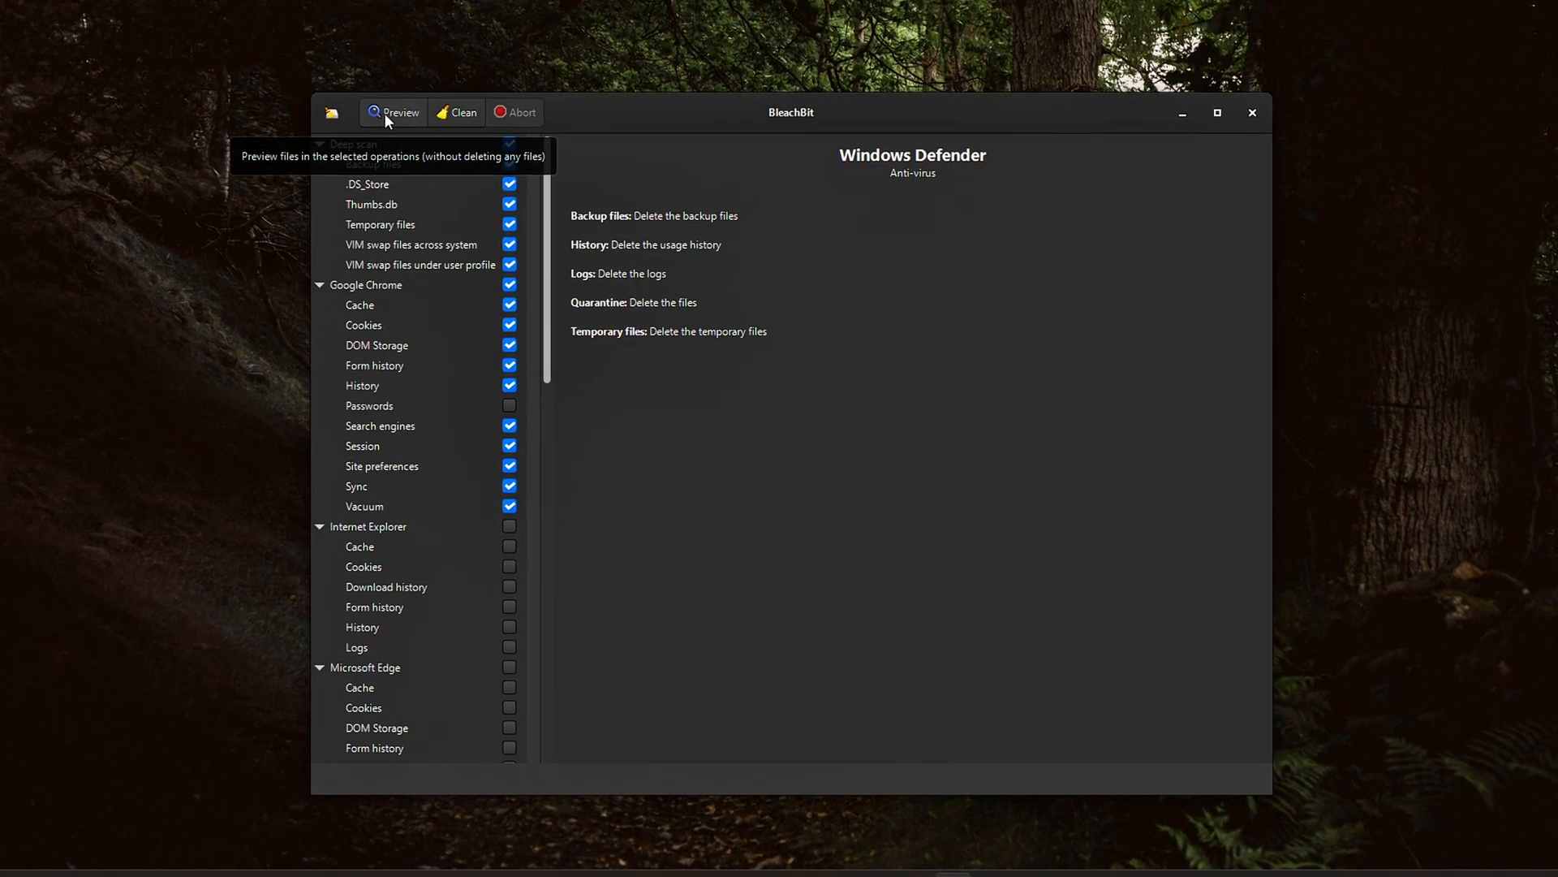
left_click(395, 112)
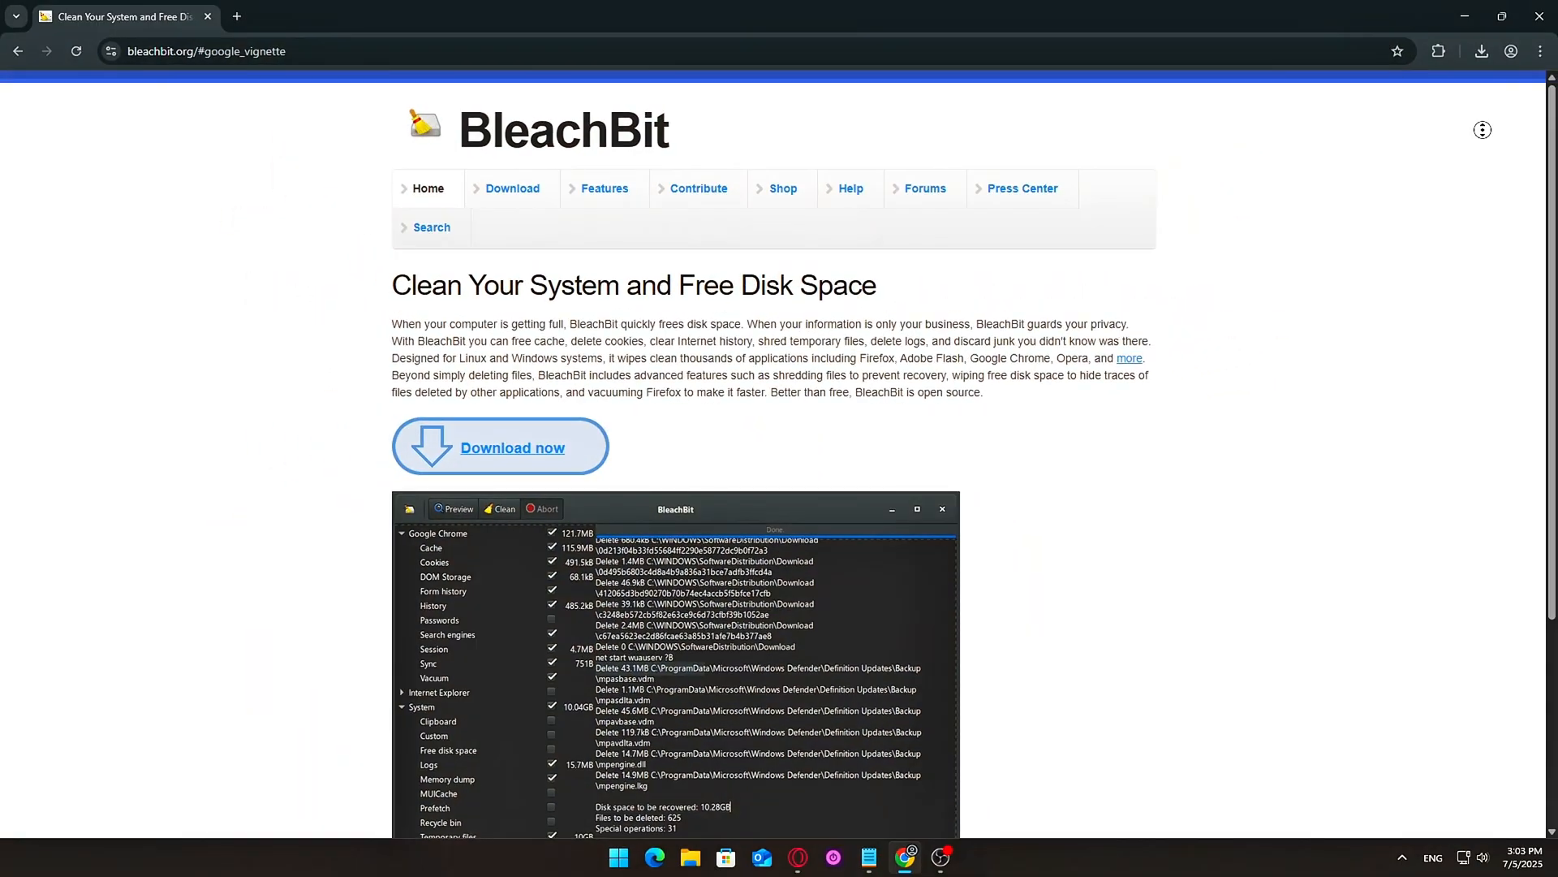
Navigate from the BleachBit homepage to the Download page listing Linux and Windows packages
scroll("down", 3)
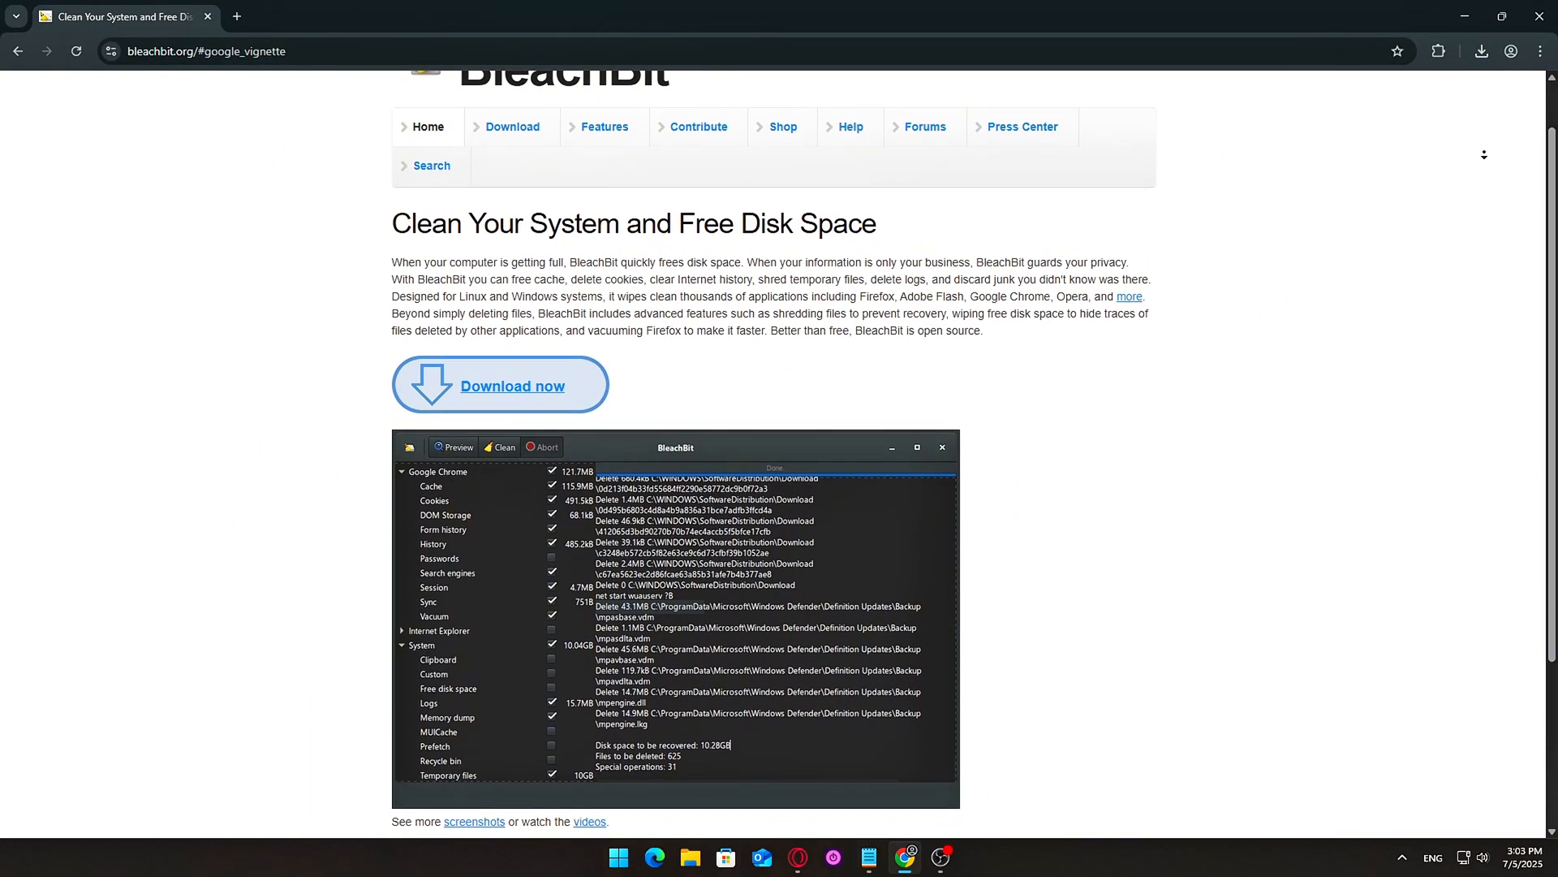
scroll("down", 3)
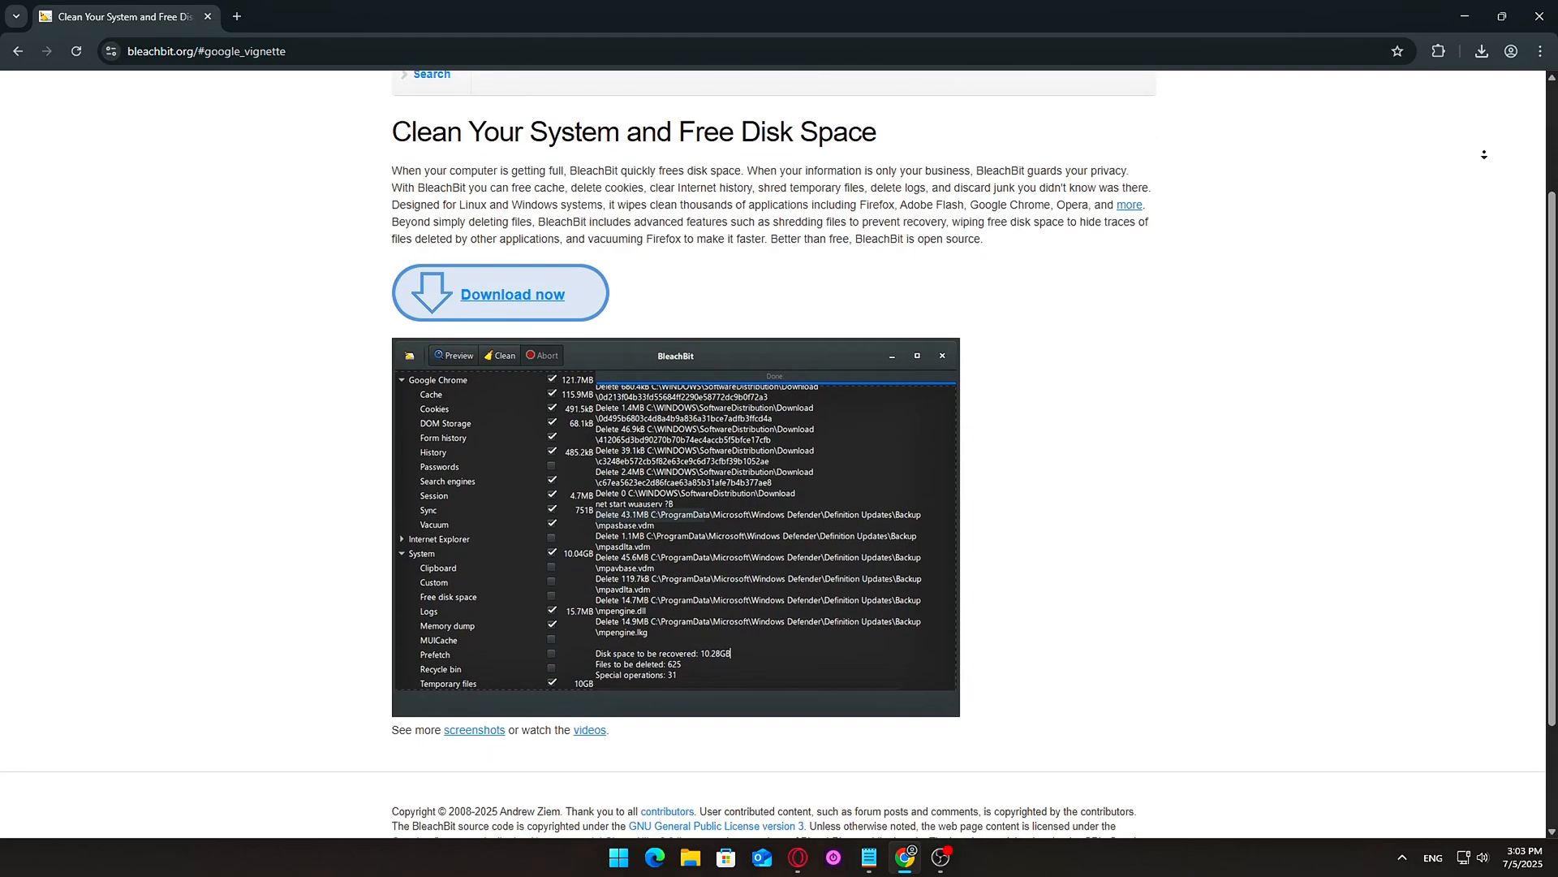
scroll("up", 3)
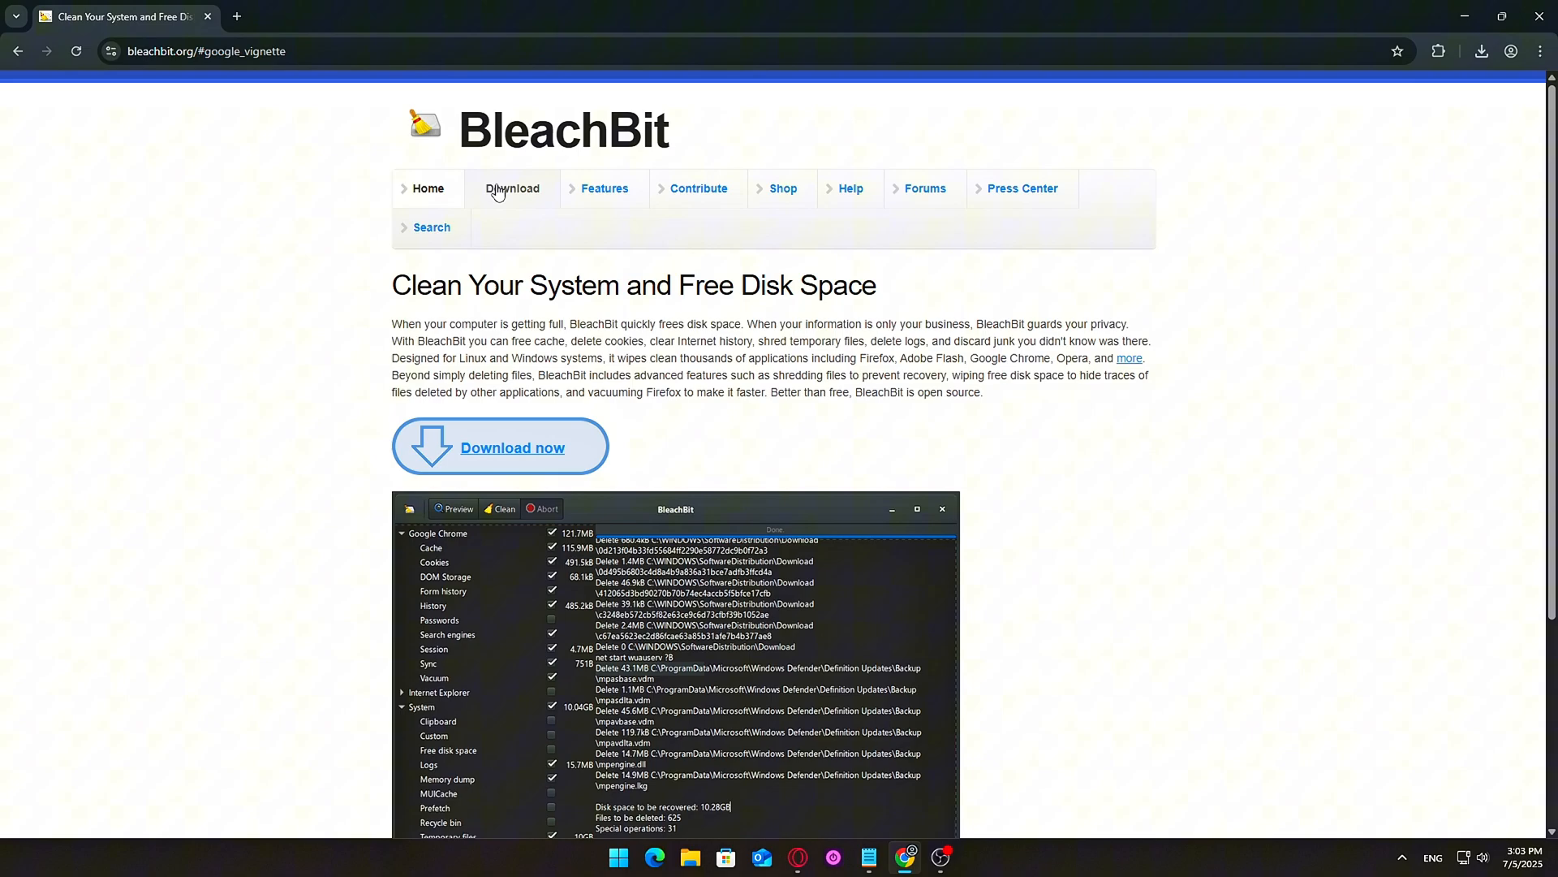
mouse_move(496, 208)
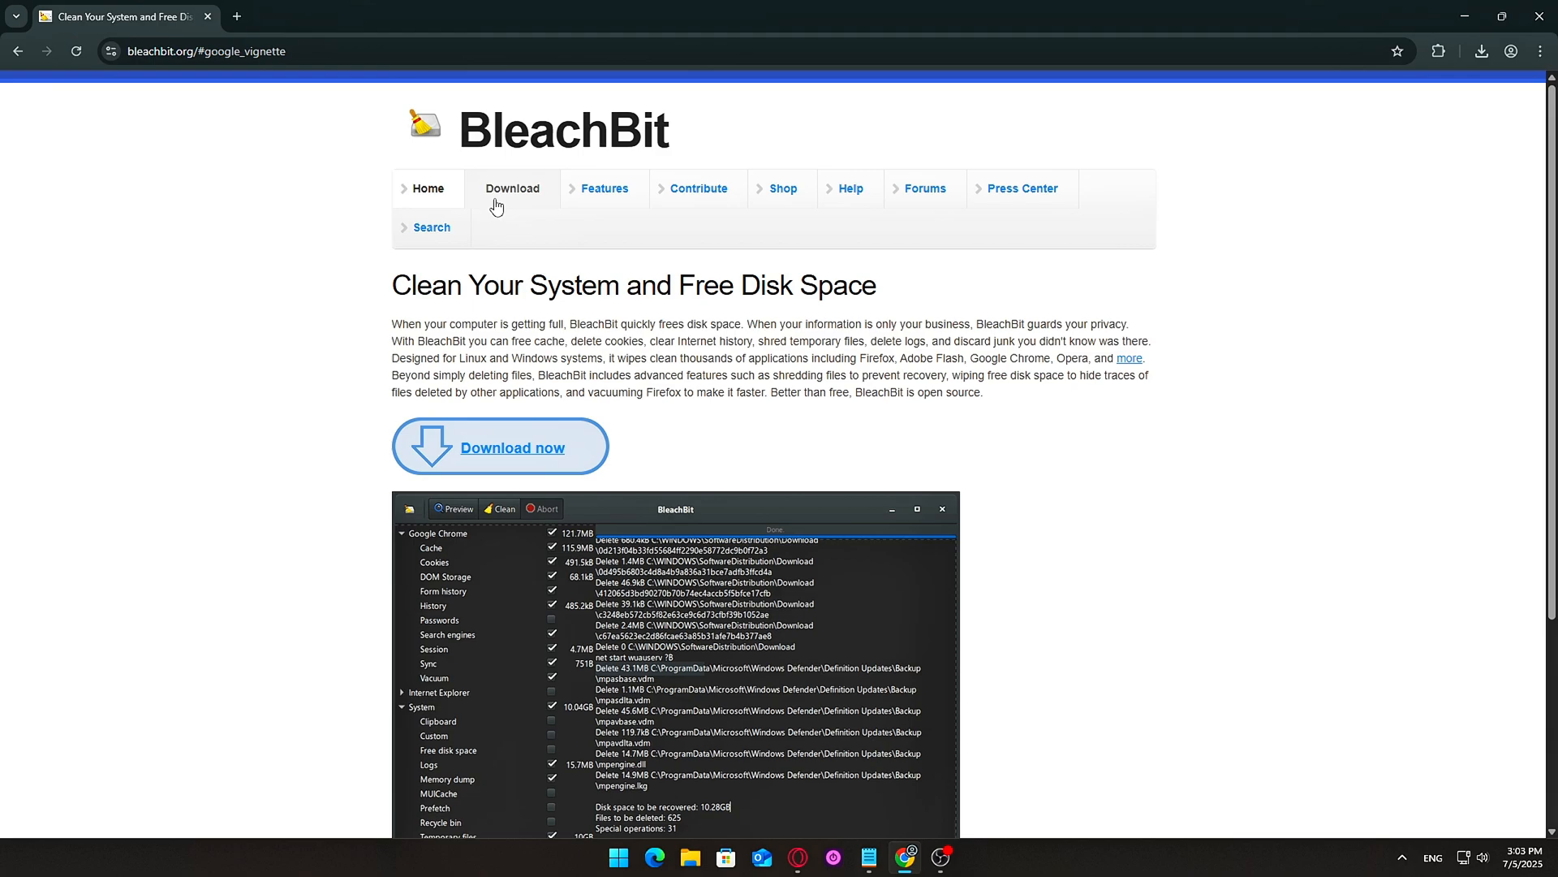
left_click(512, 188)
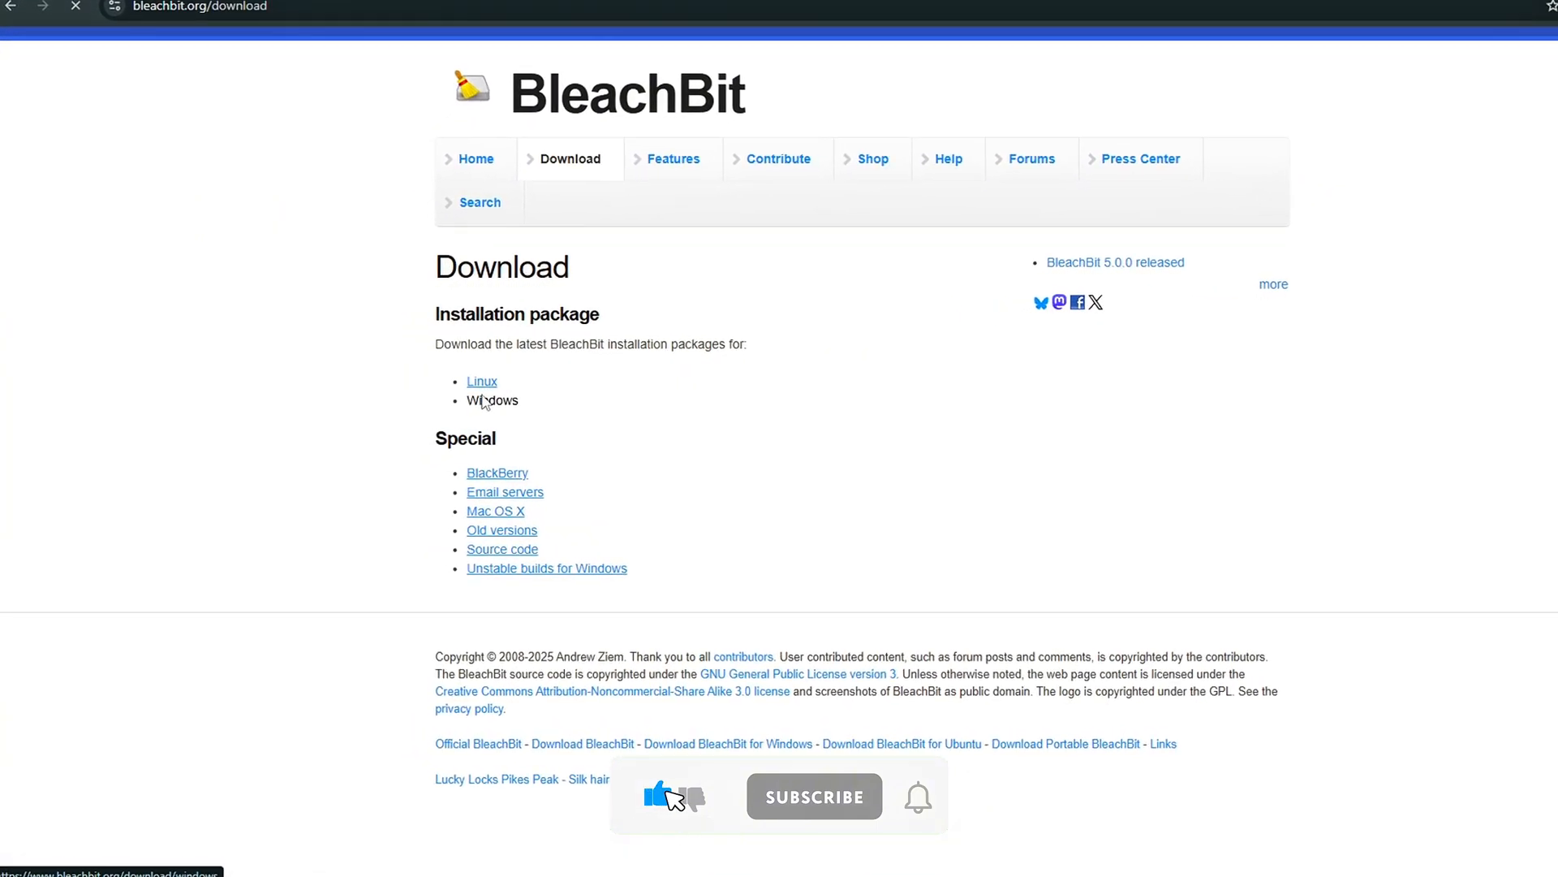
Open the Windows installation packages page and highlight a line of its download notes
left_click(814, 797)
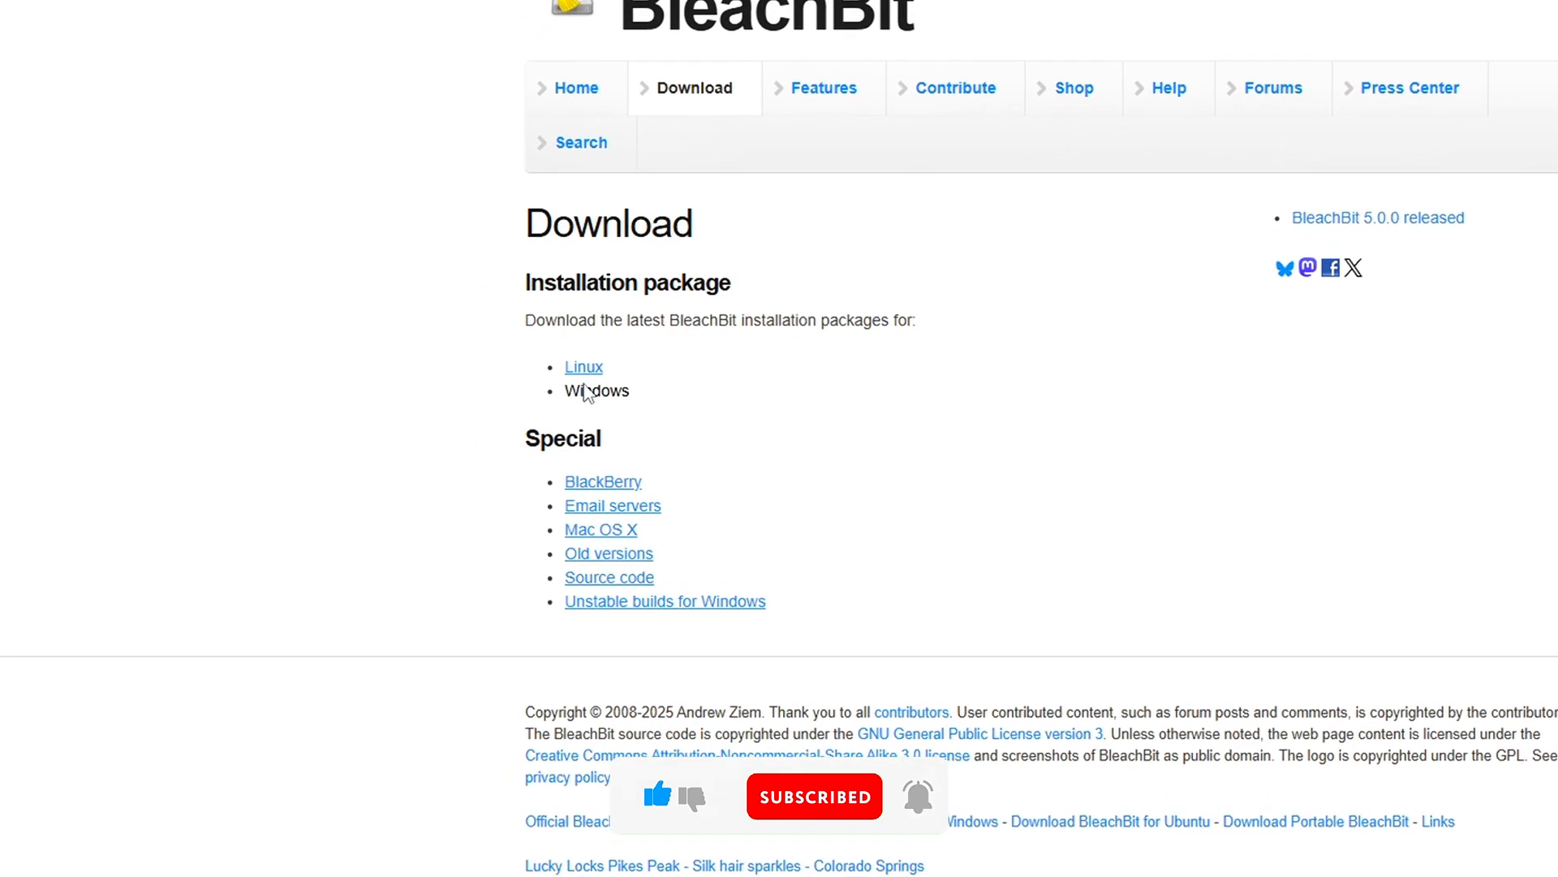
left_click(595, 391)
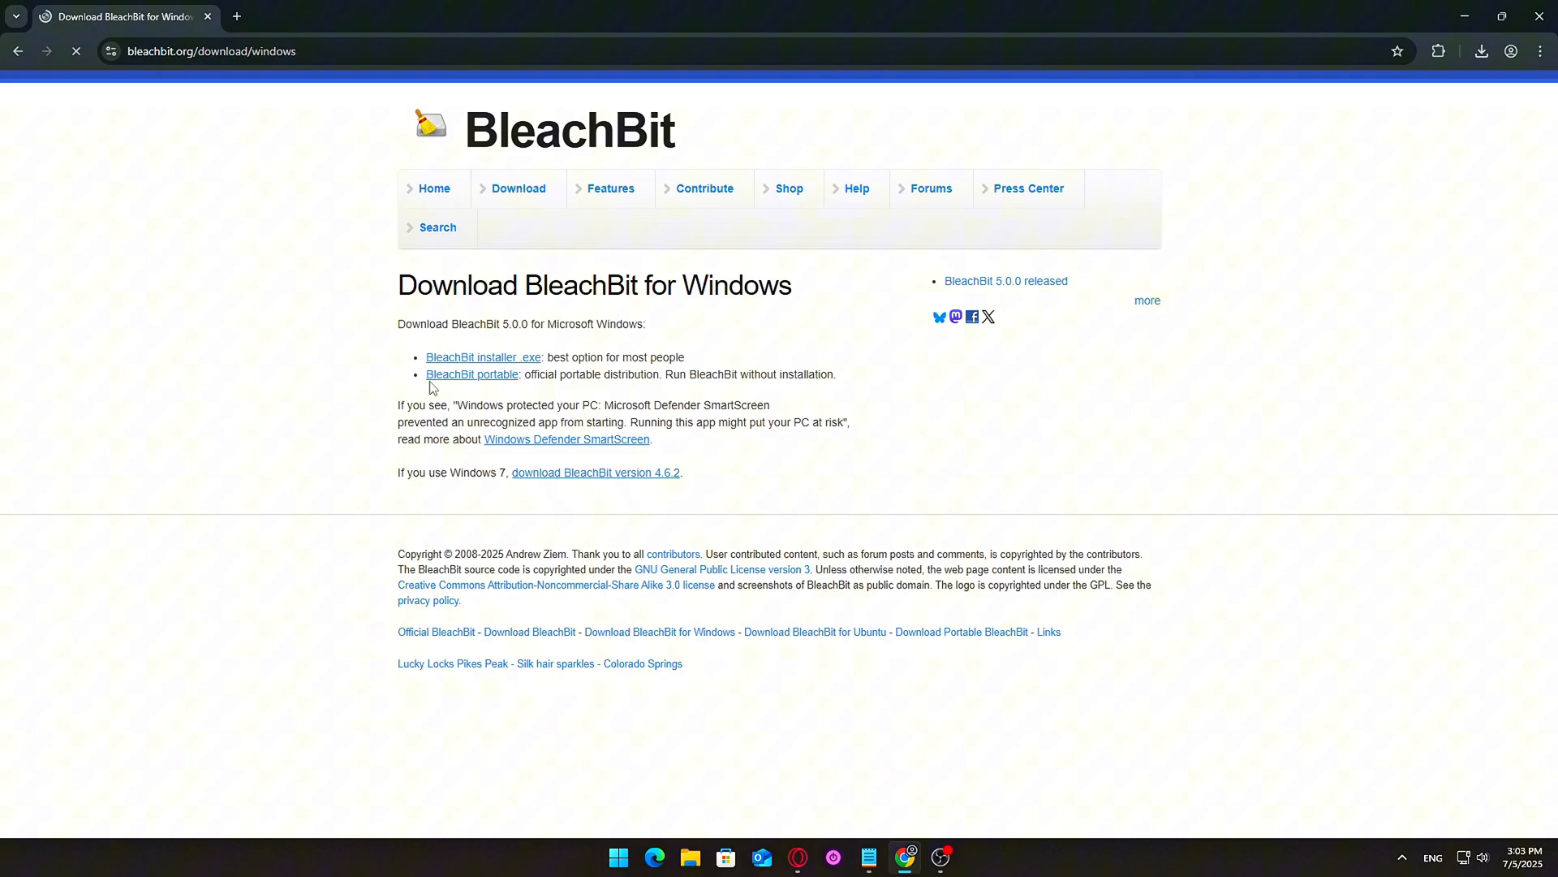
double_click(807, 374)
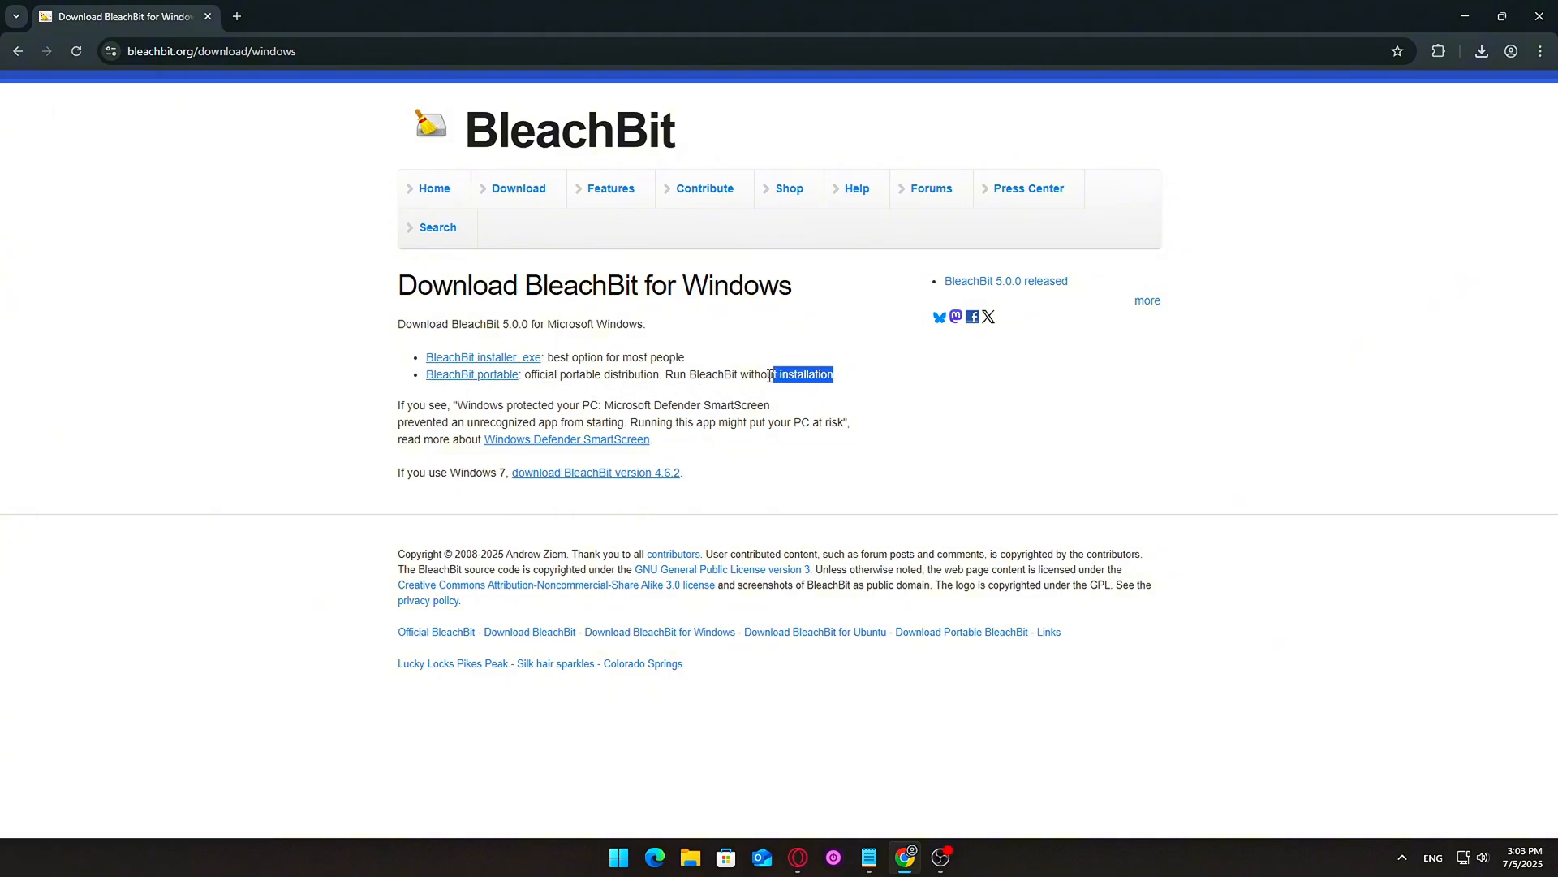
left_click_drag(783, 373, 415, 374)
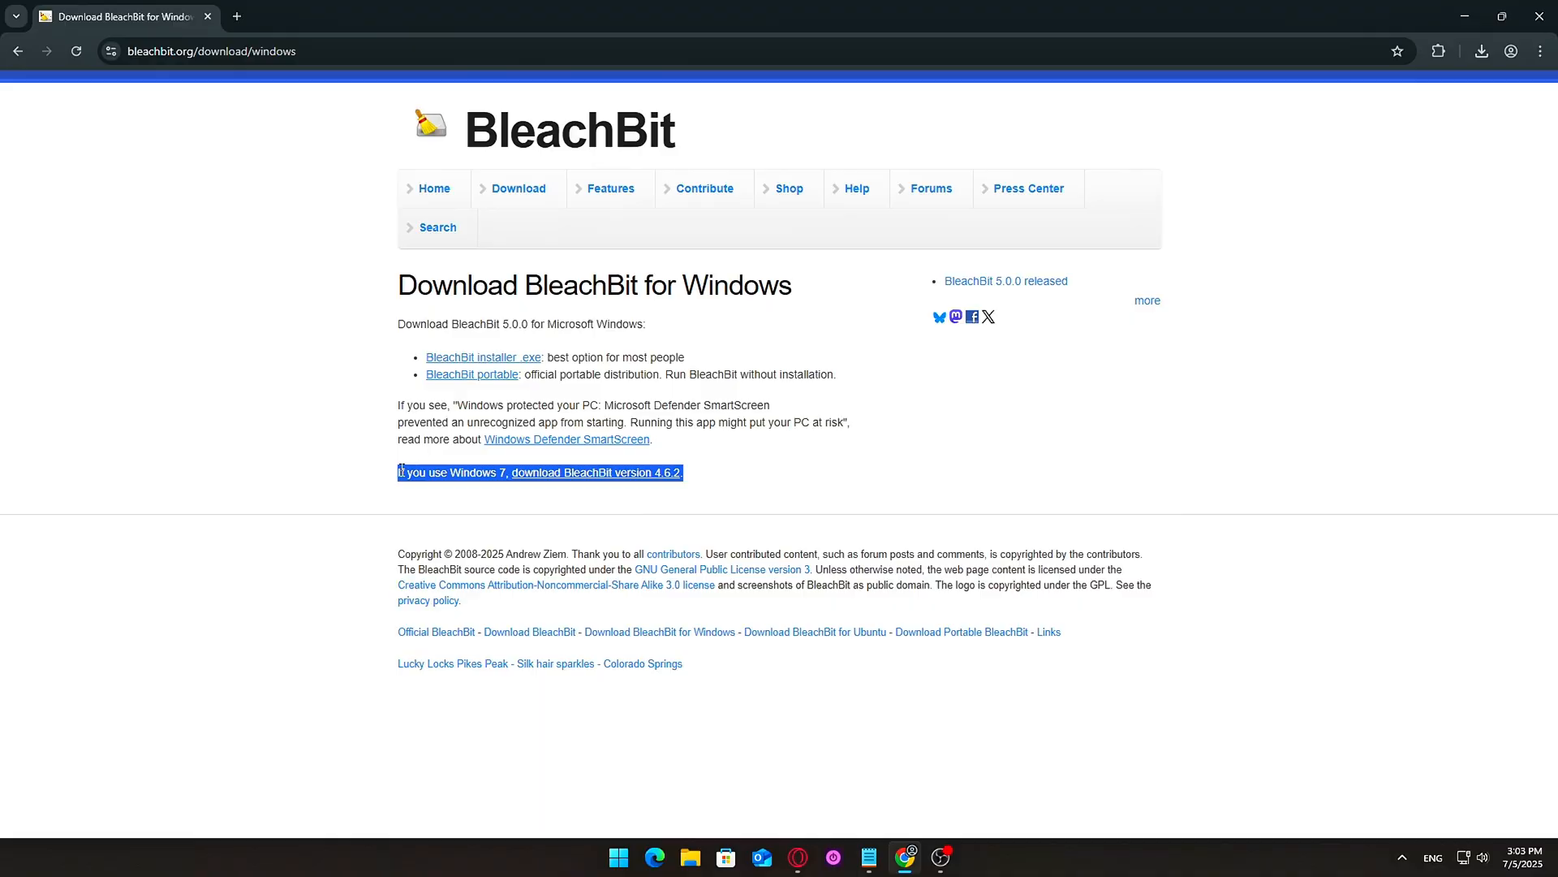
left_click(472, 374)
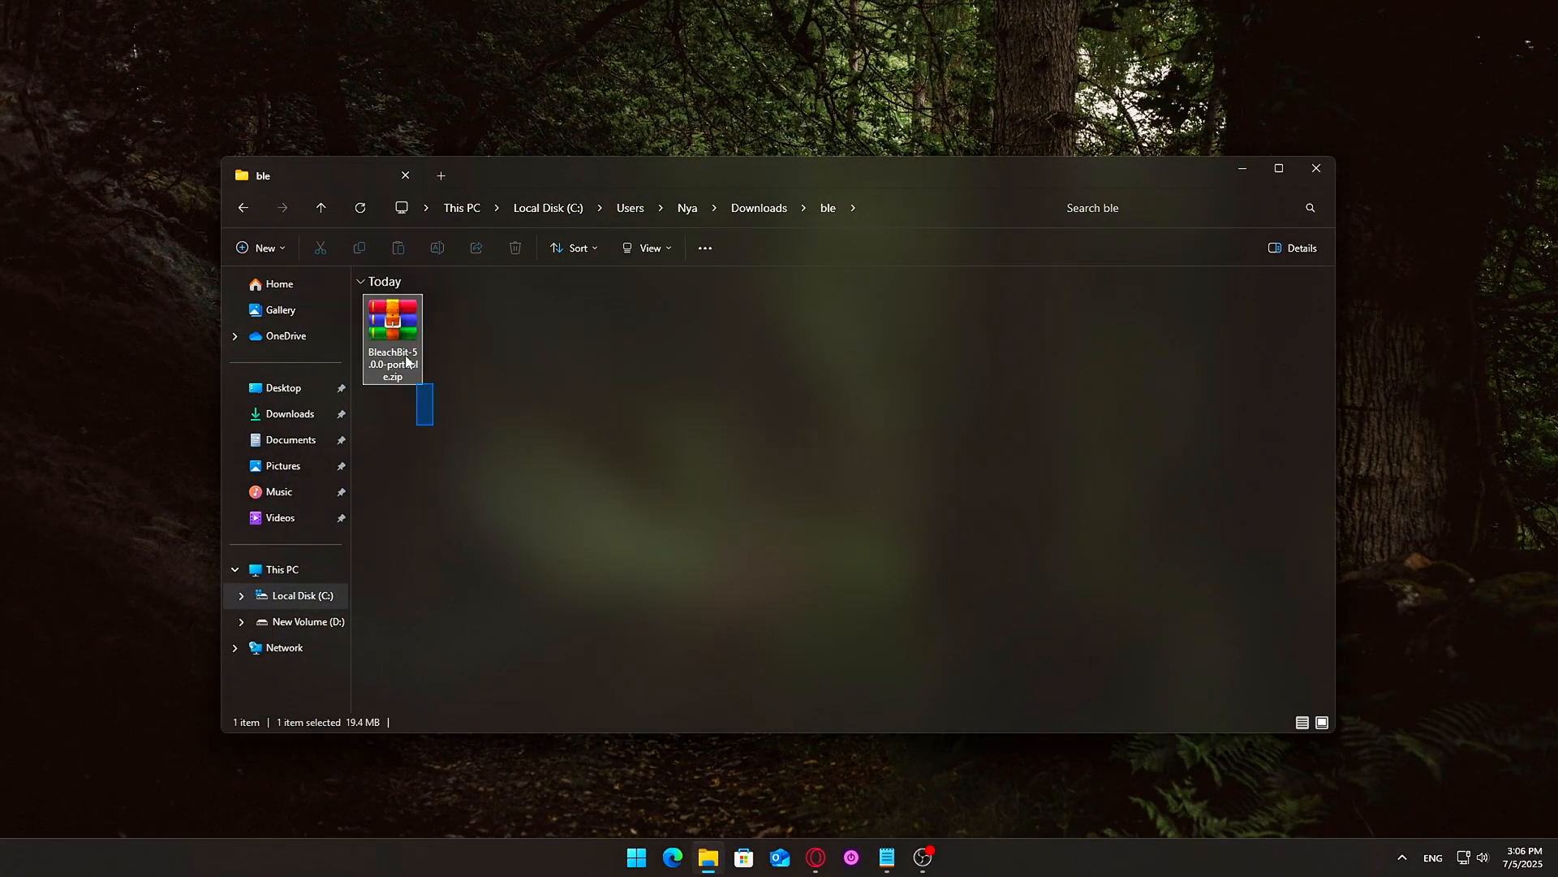
Extract the BleachBit 5.0.0 portable zip and open its BleachBit-Portable subfolder
right_click(392, 324)
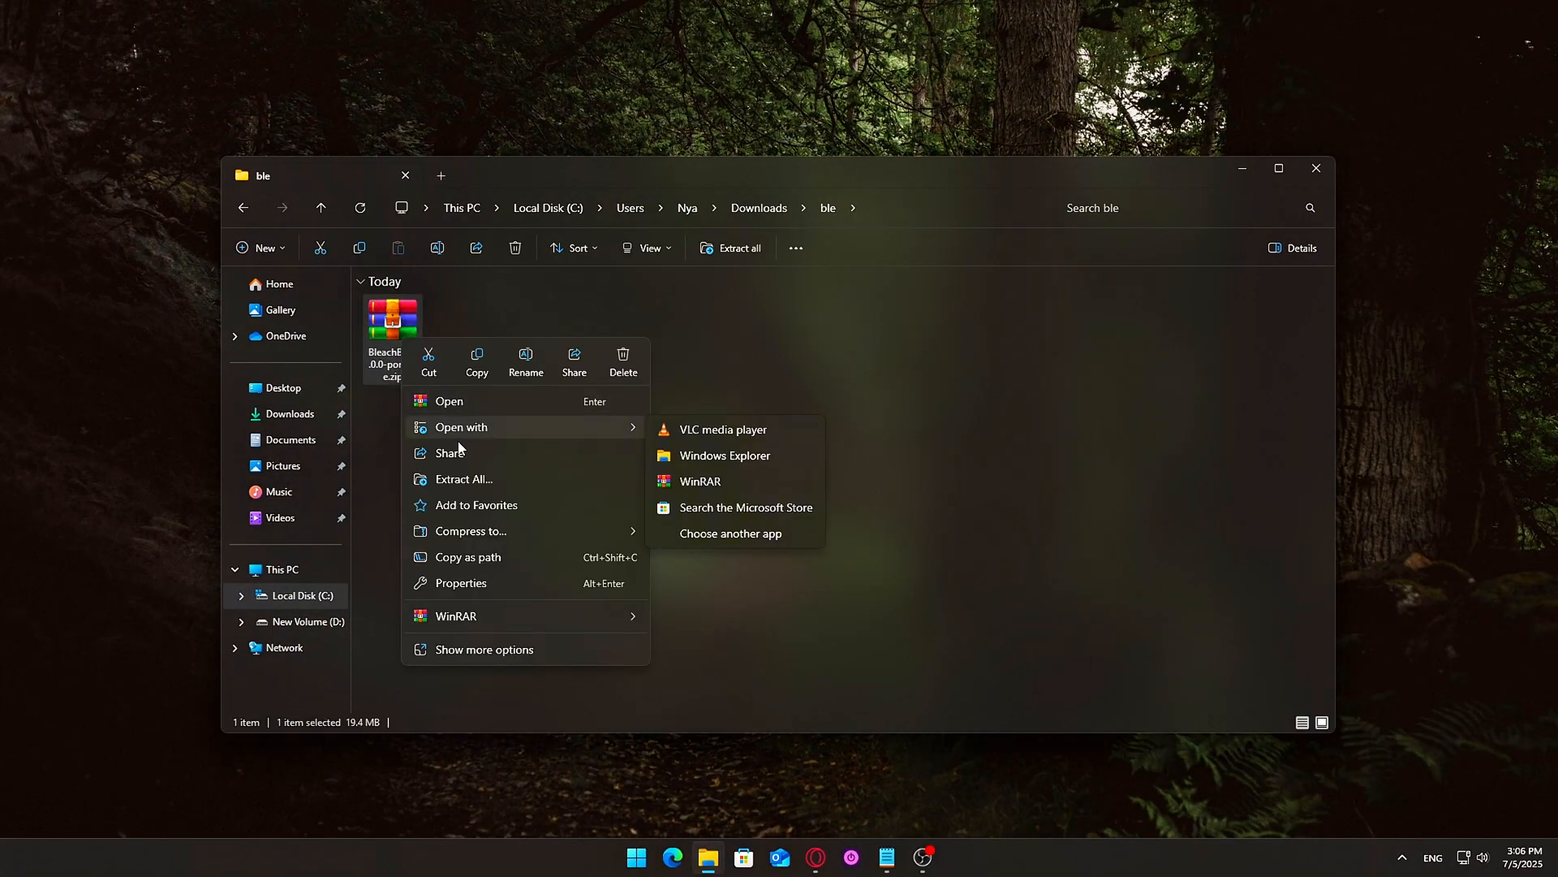
left_click(627, 644)
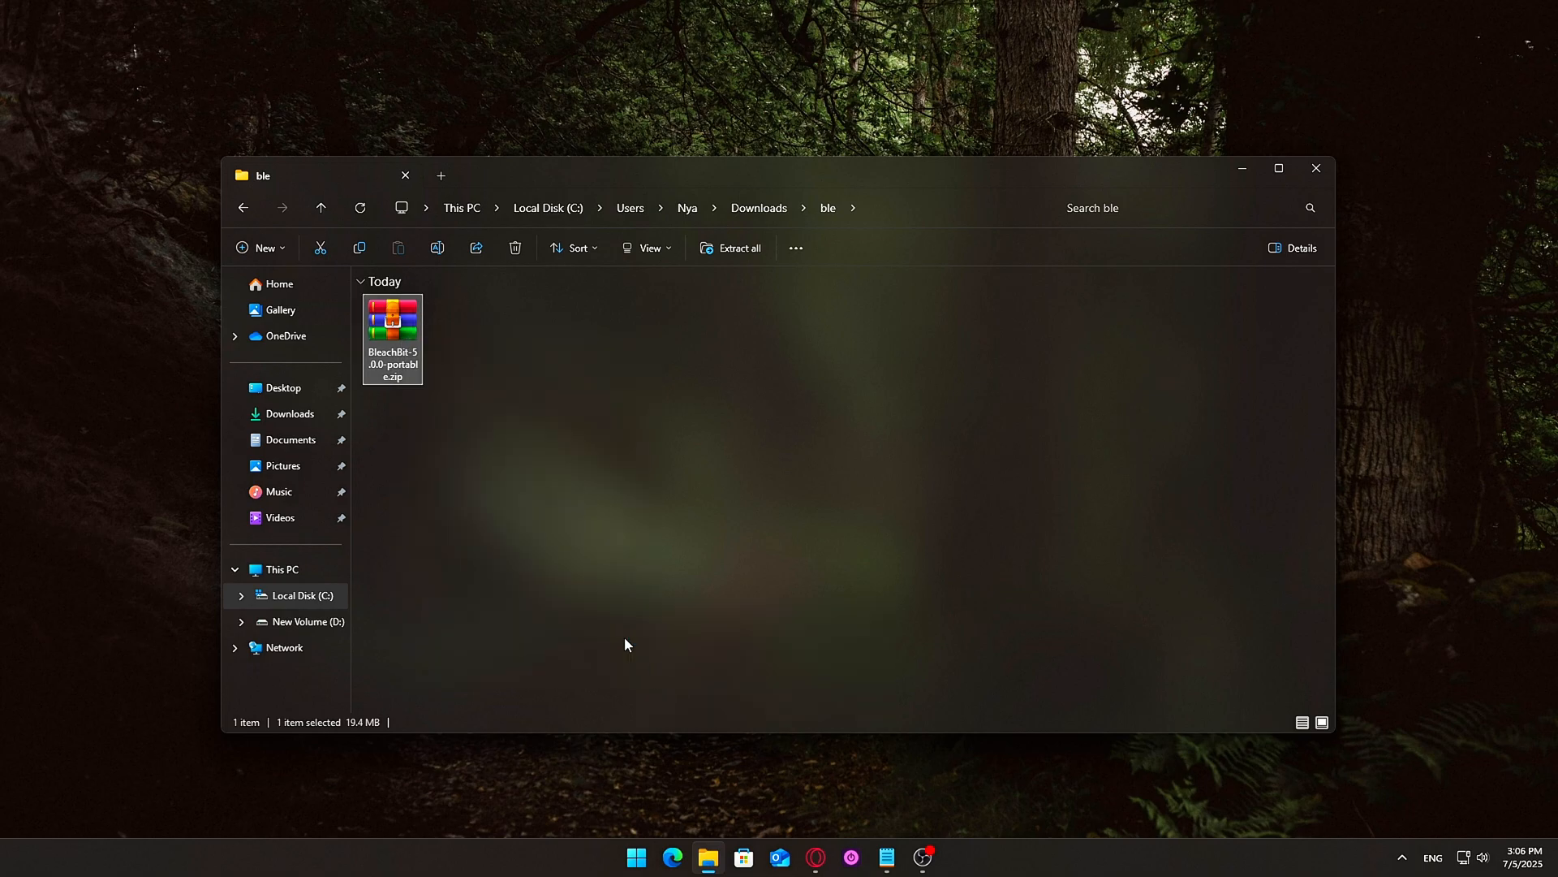
left_click(731, 247)
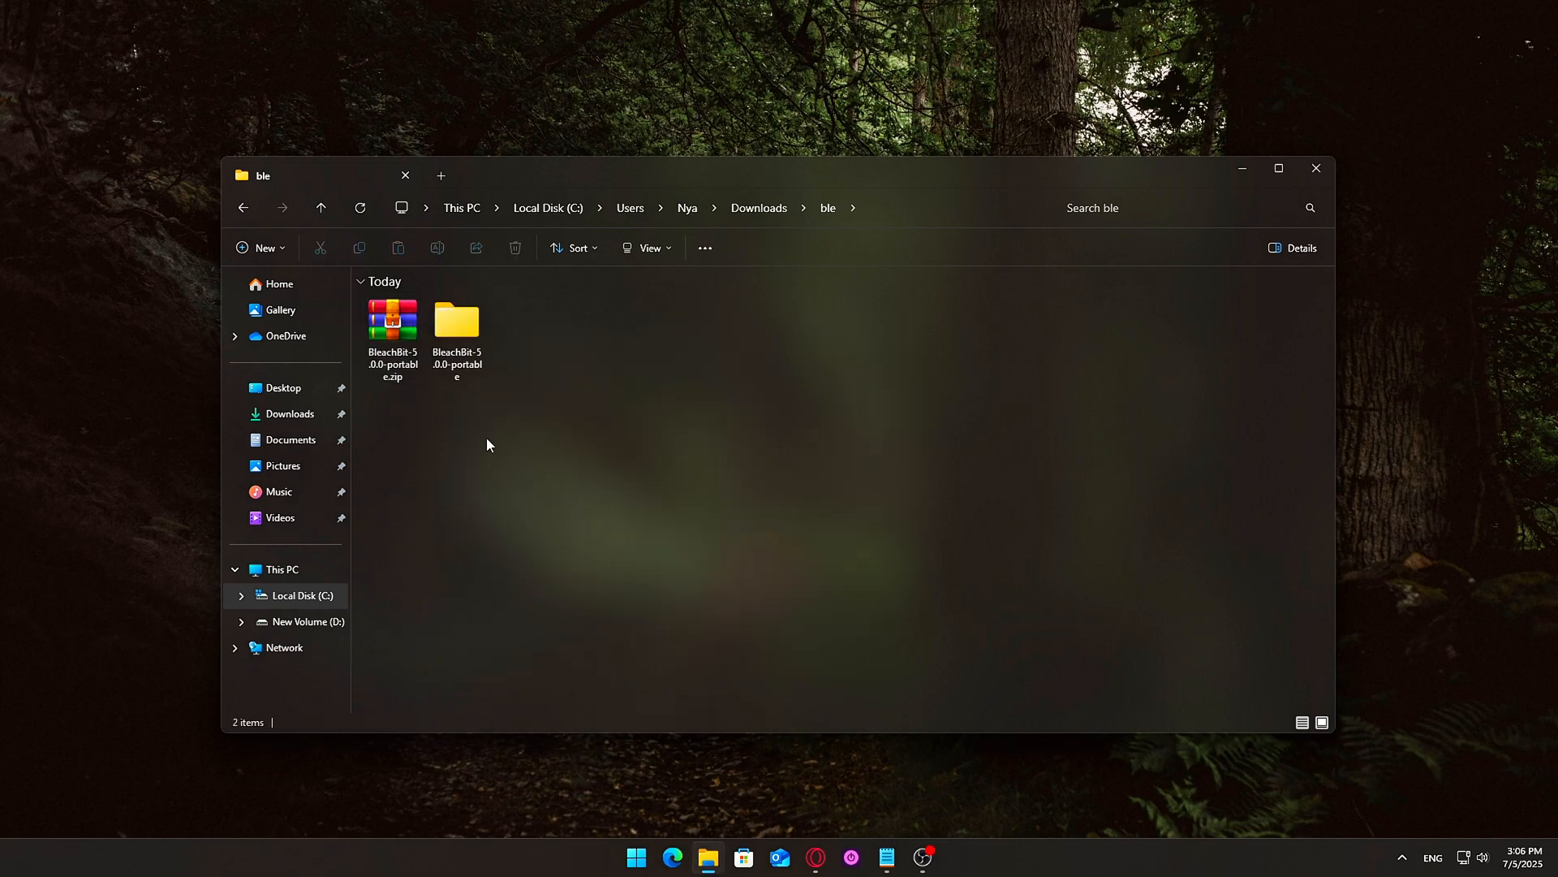
left_click(457, 324)
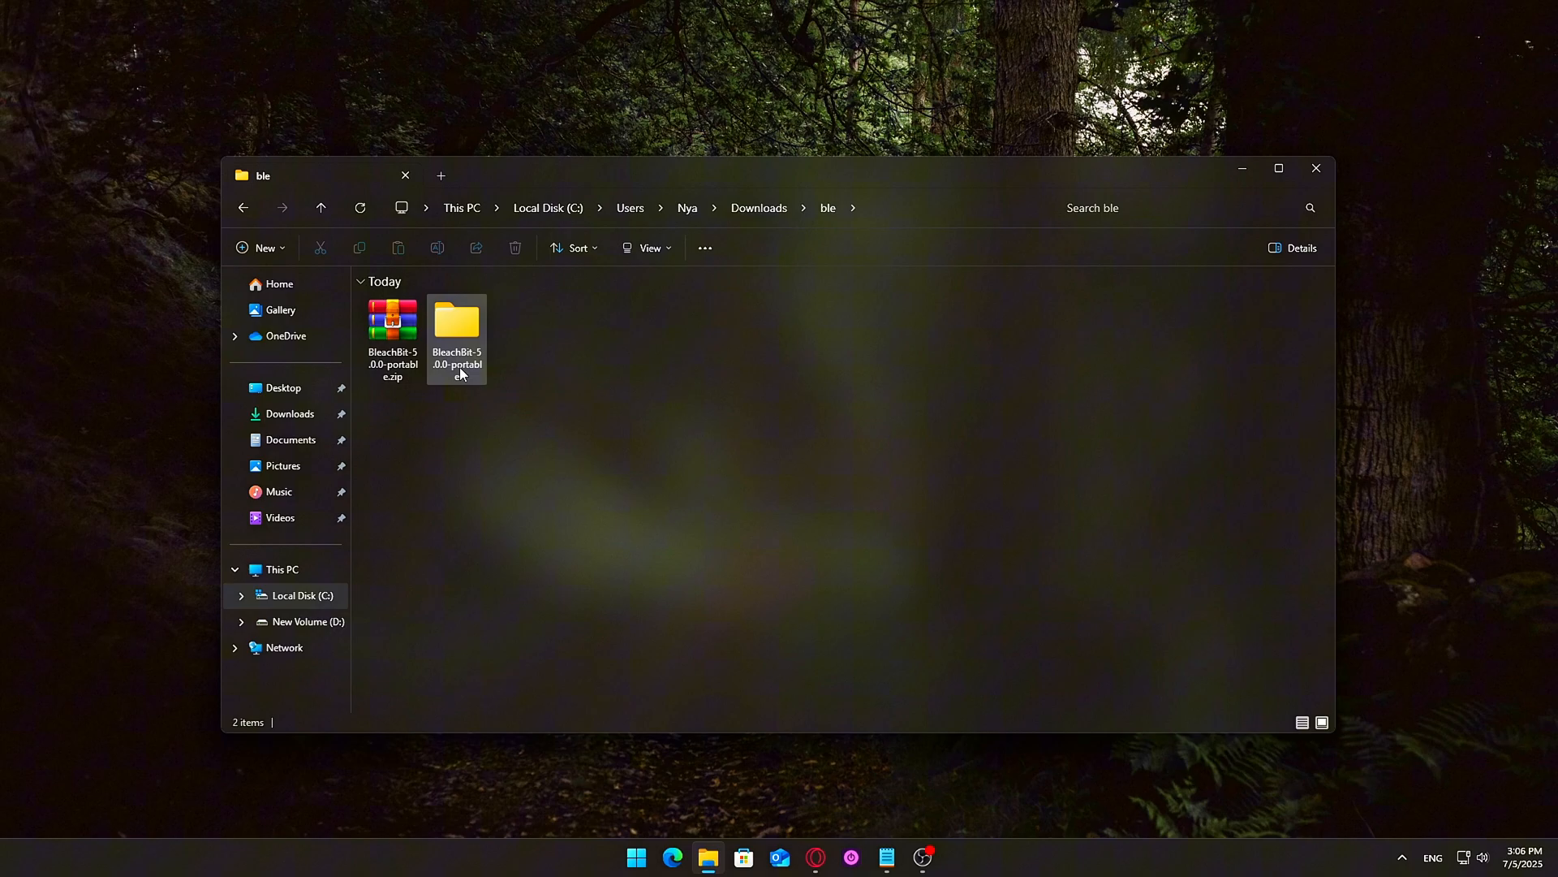
double_click(456, 323)
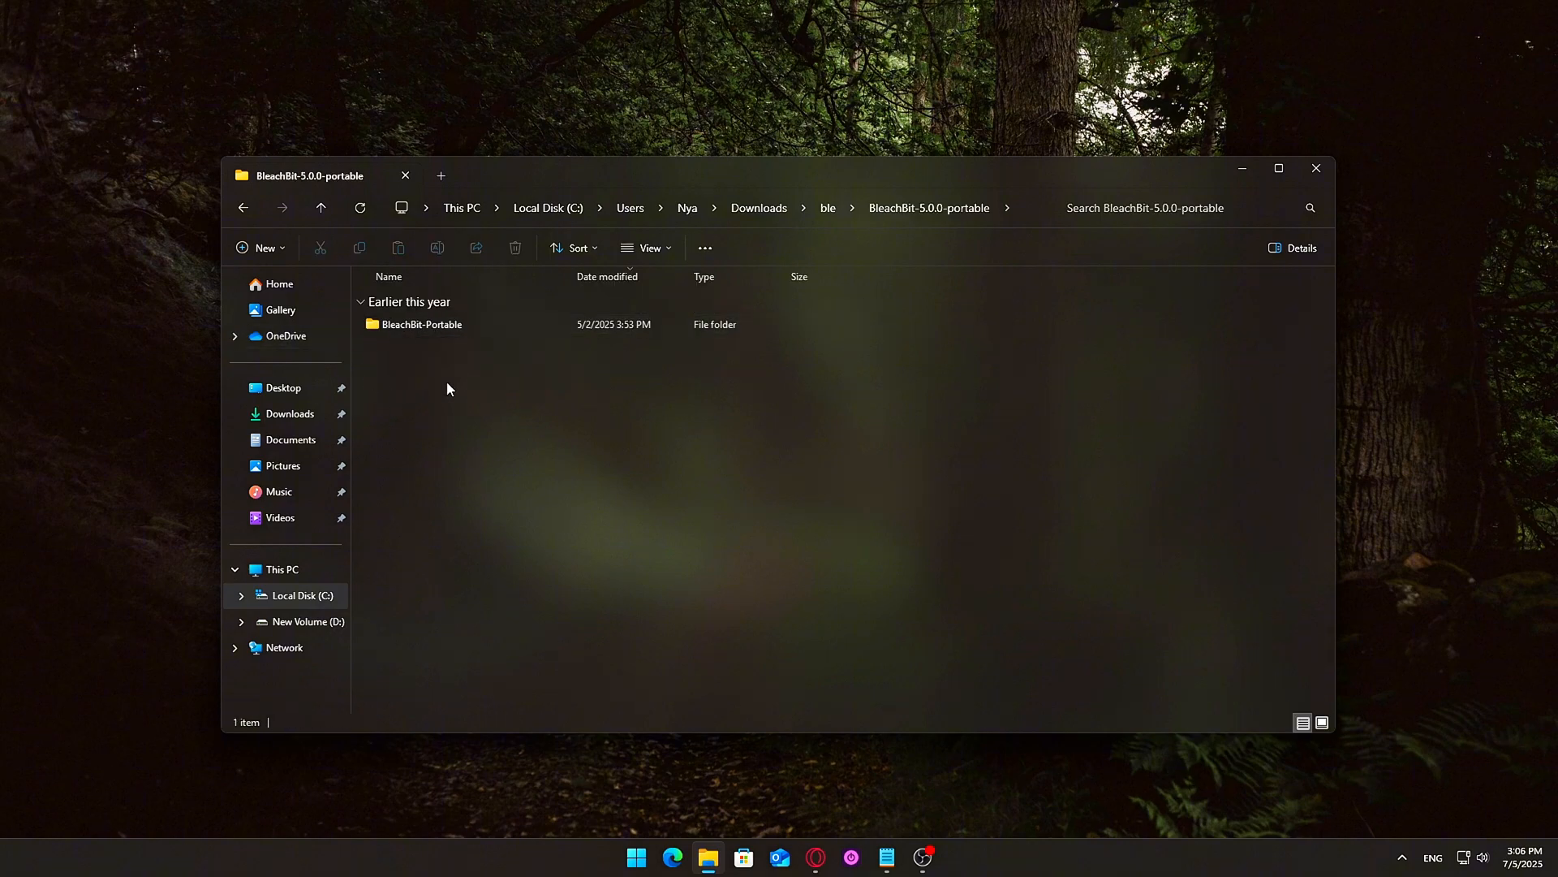
double_click(422, 324)
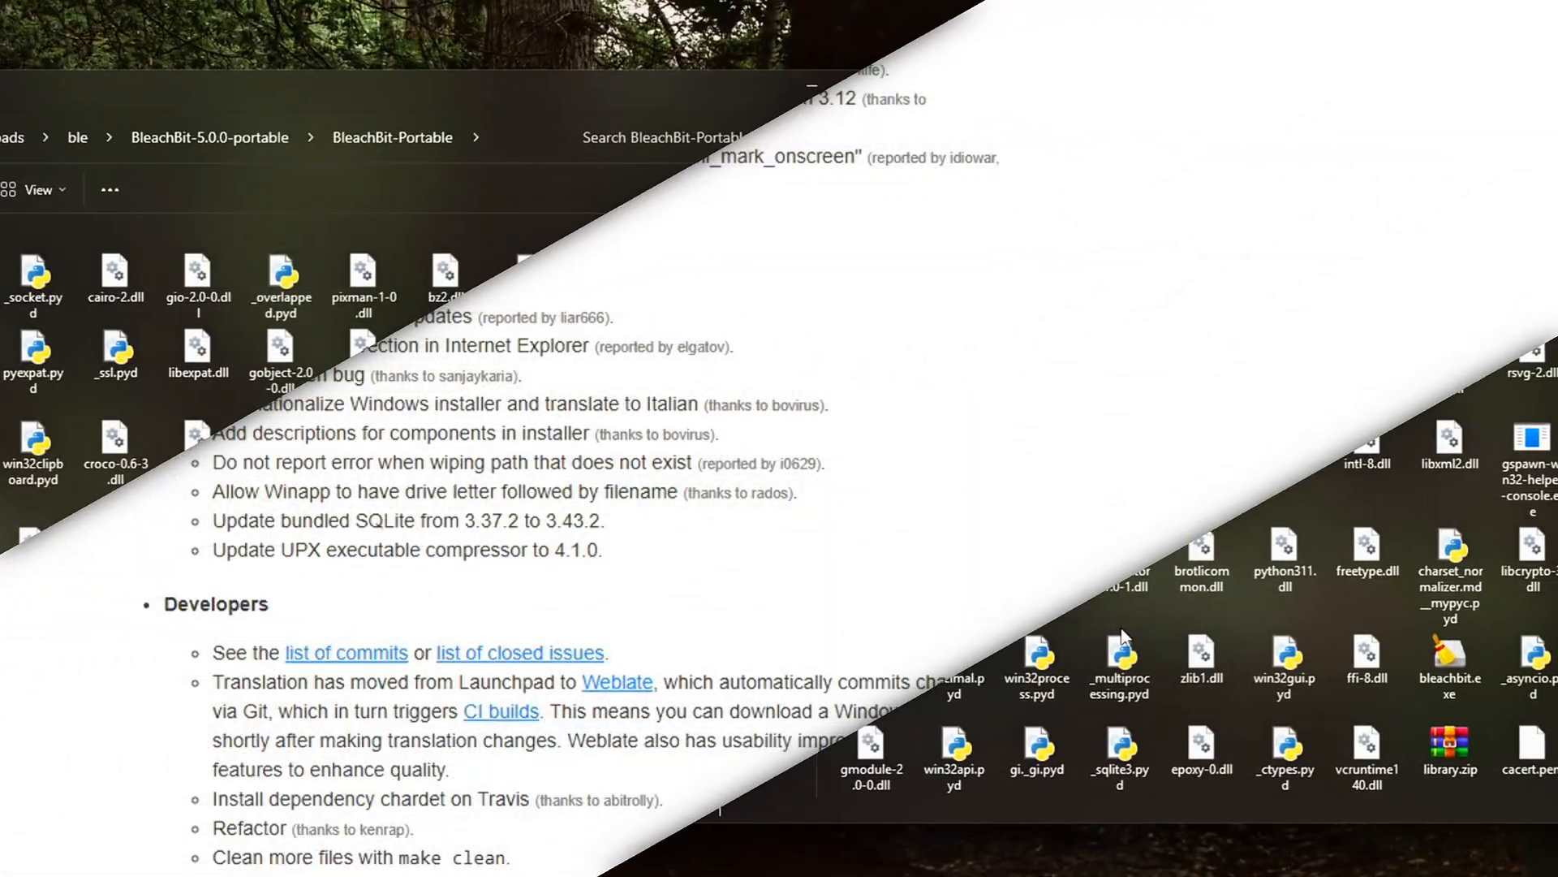
Download vcredist_x86.exe from the Known issues link and check Chrome's download history
scroll("down", 3)
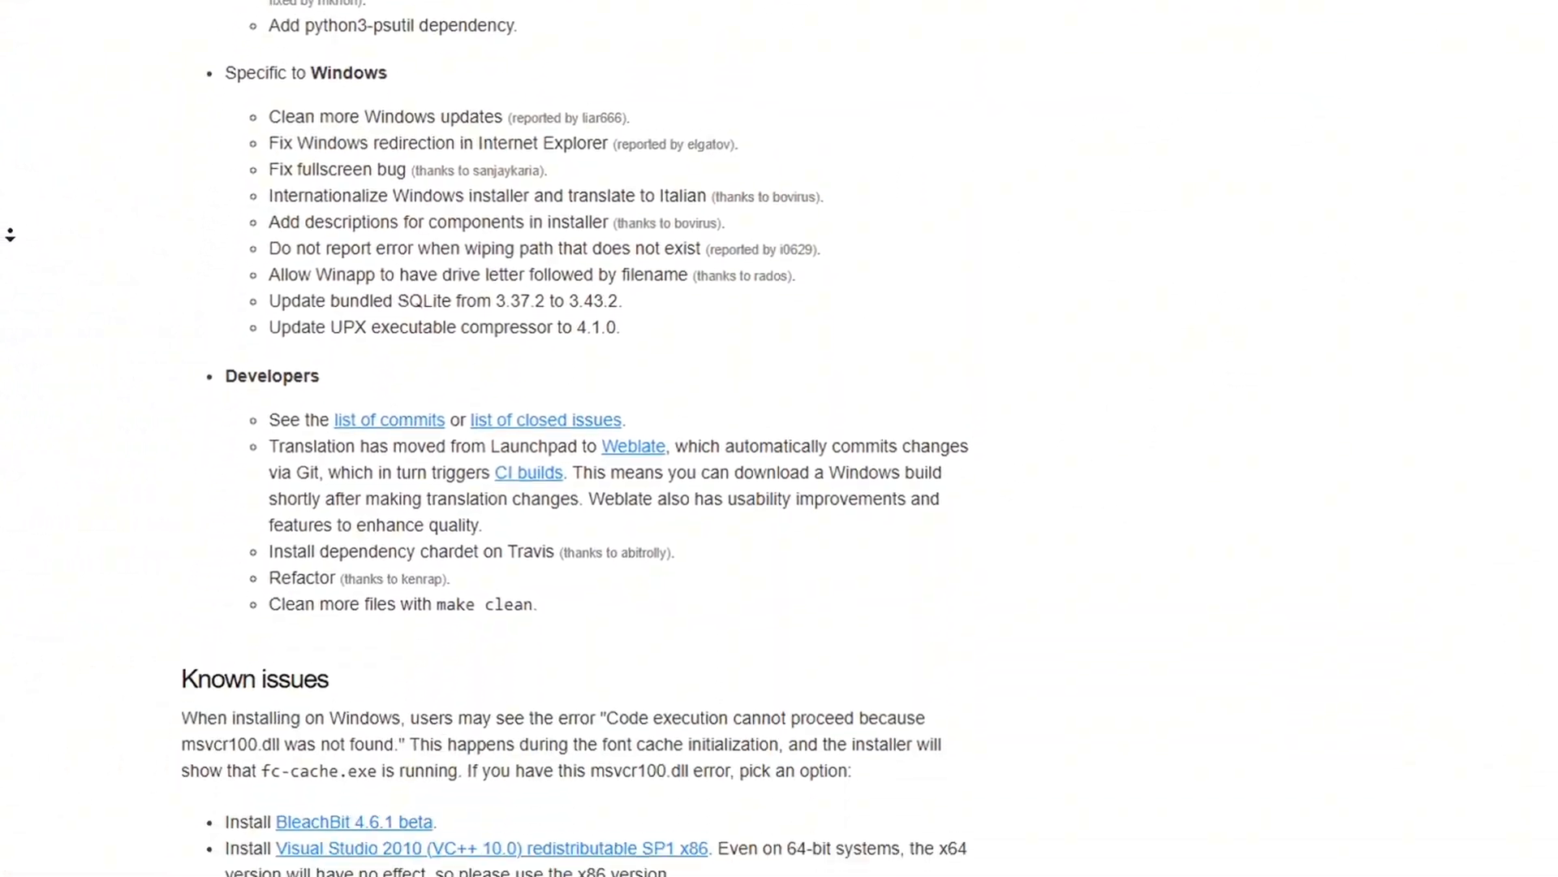
scroll("down", 3)
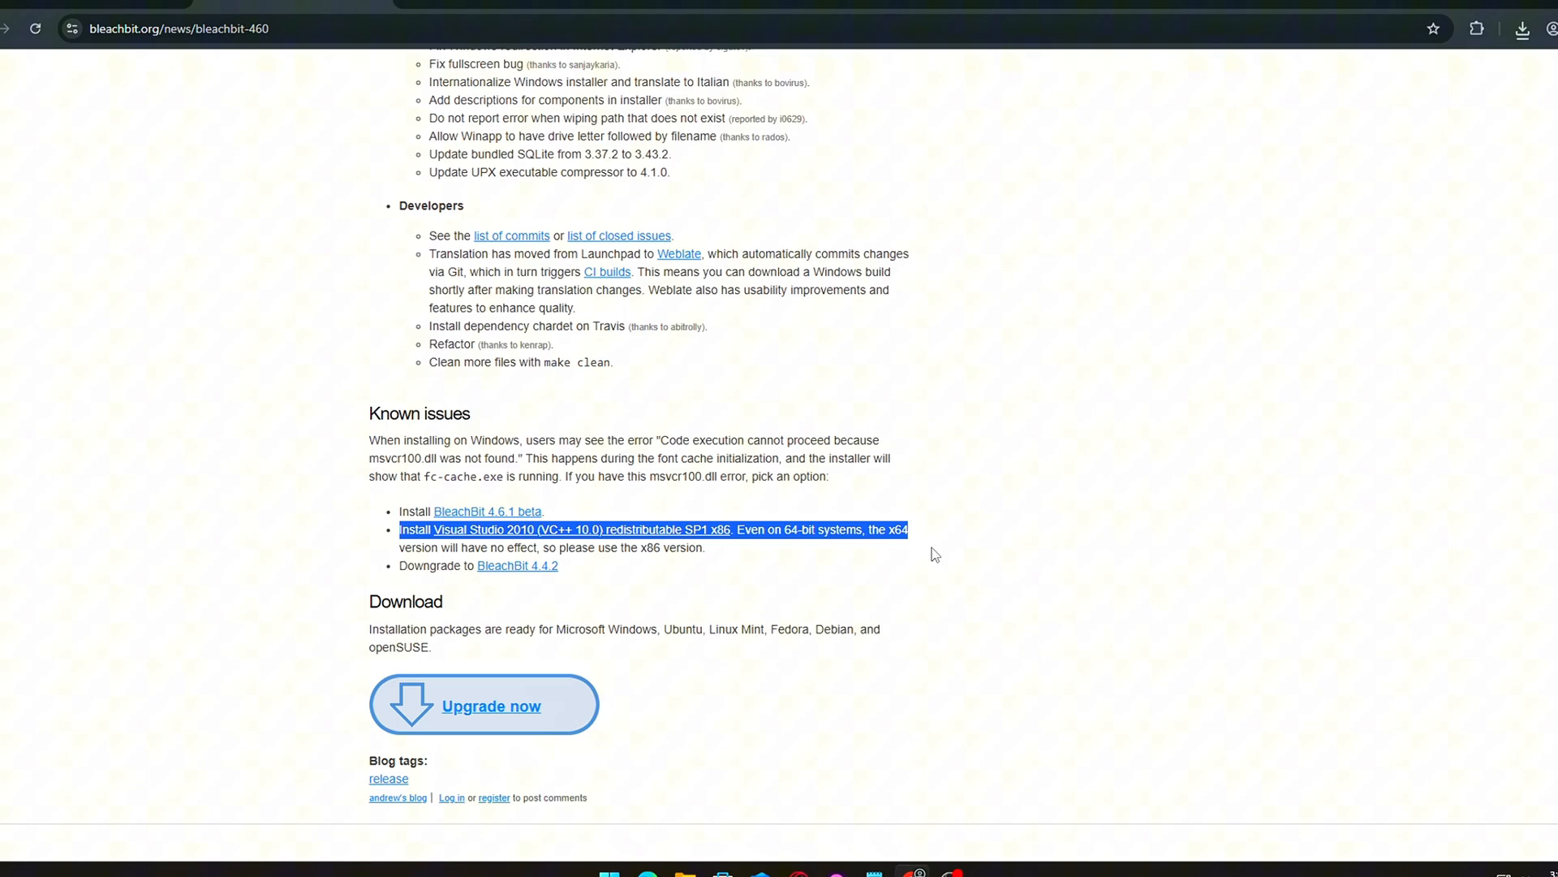
left_click(572, 529)
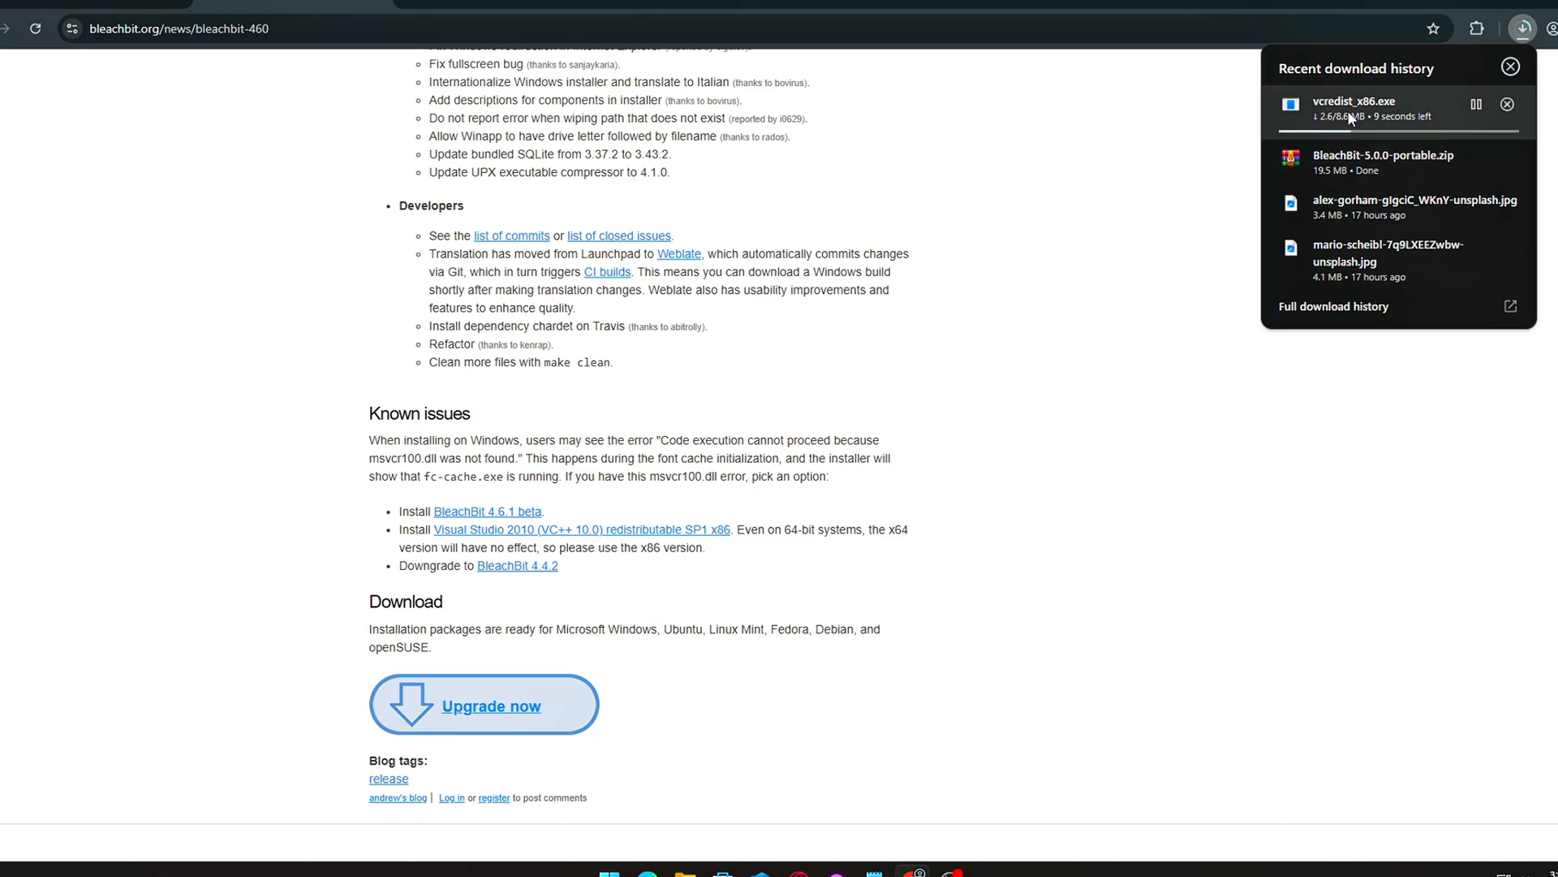
left_click(1193, 222)
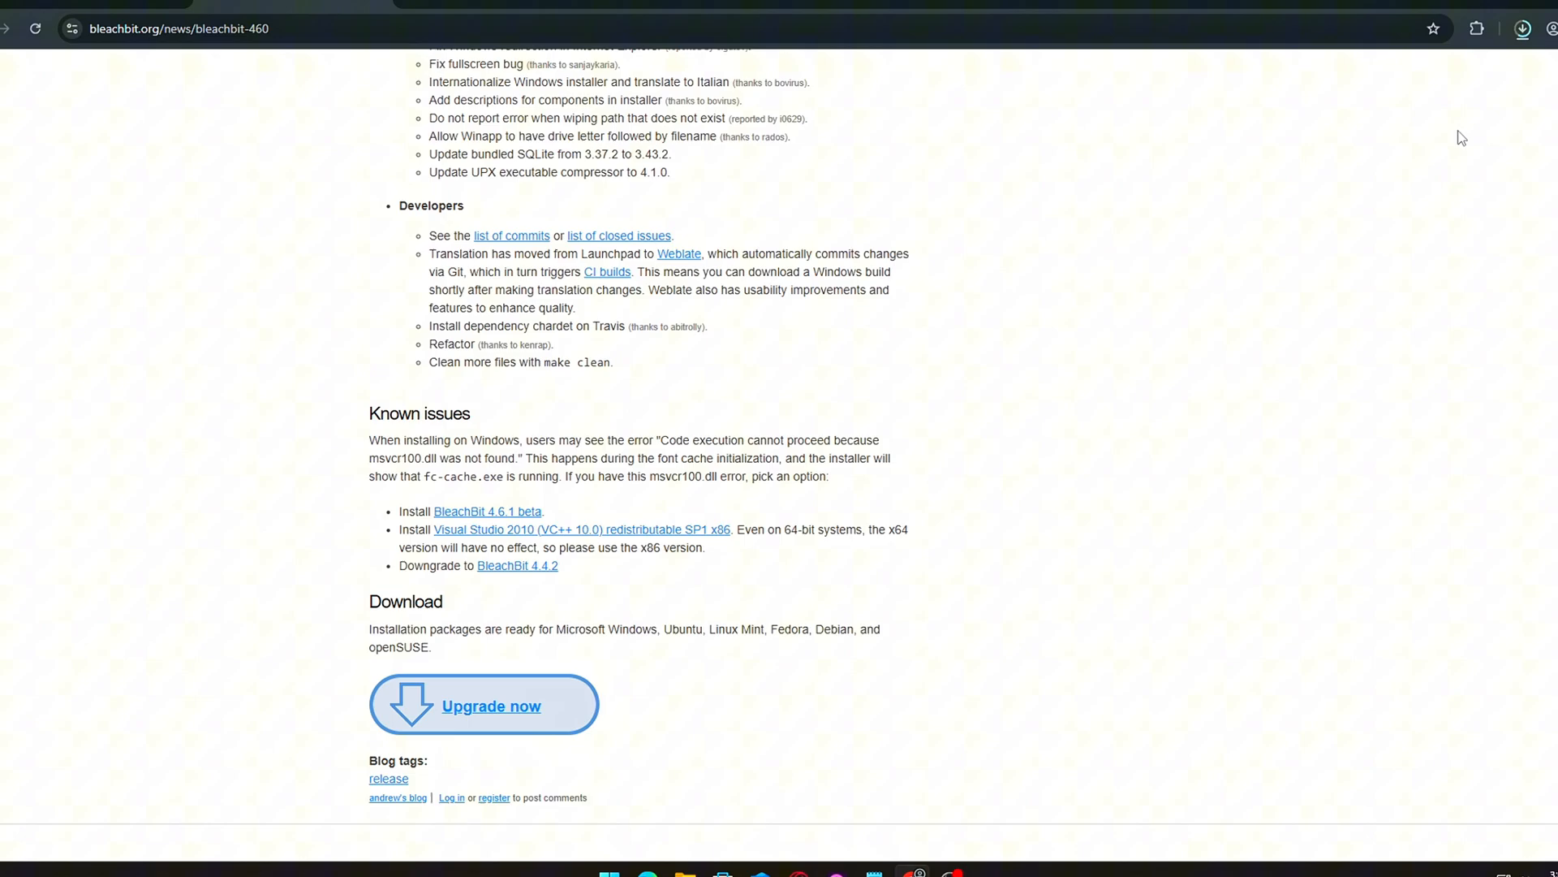
mouse_move(1521, 46)
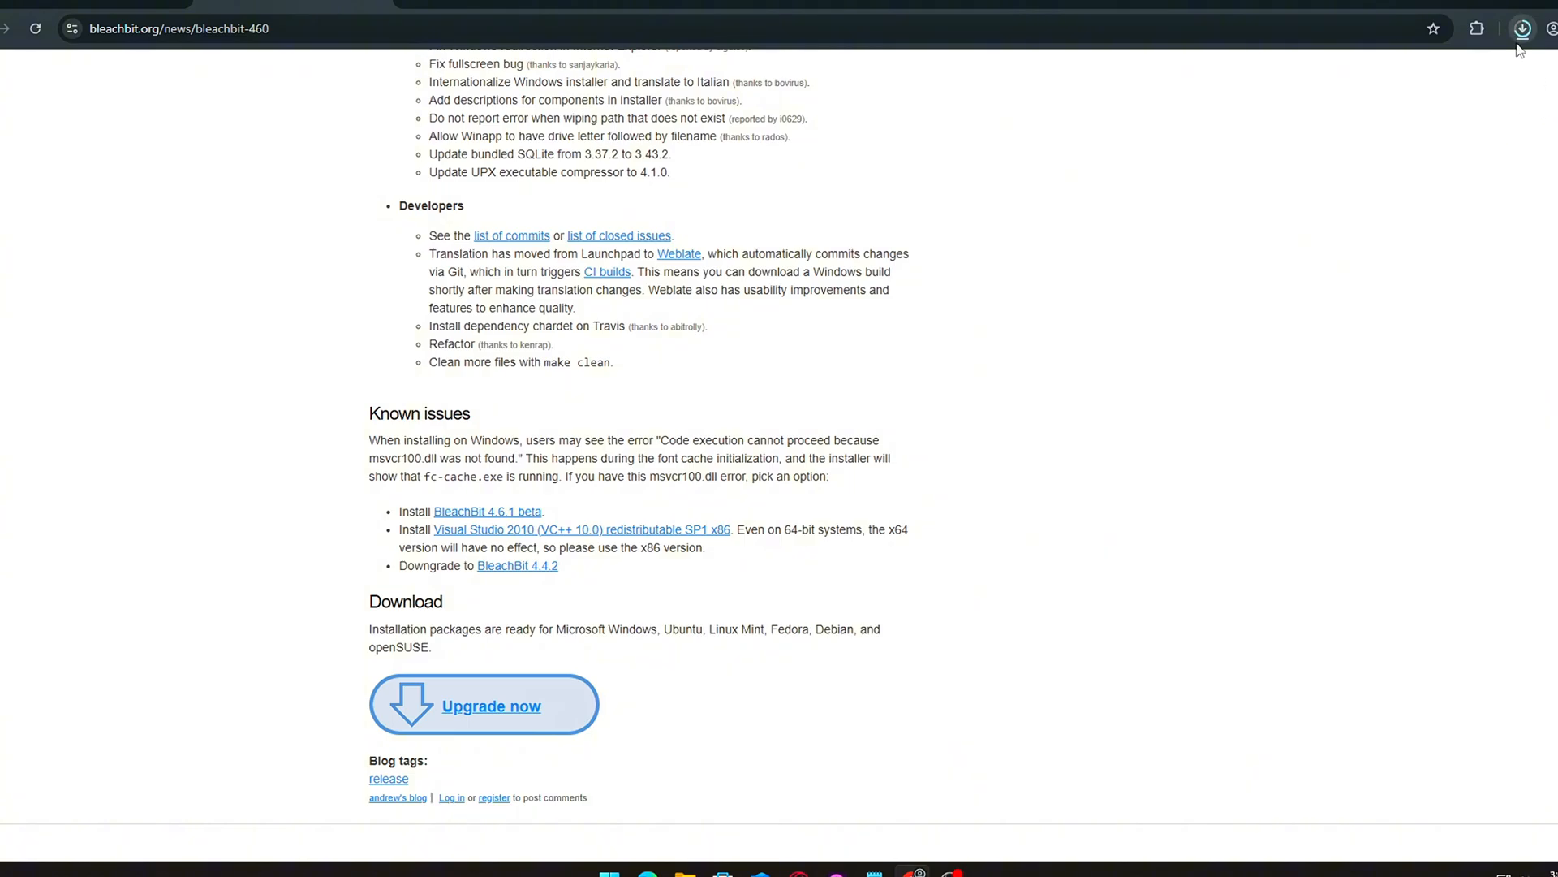
left_click(1522, 29)
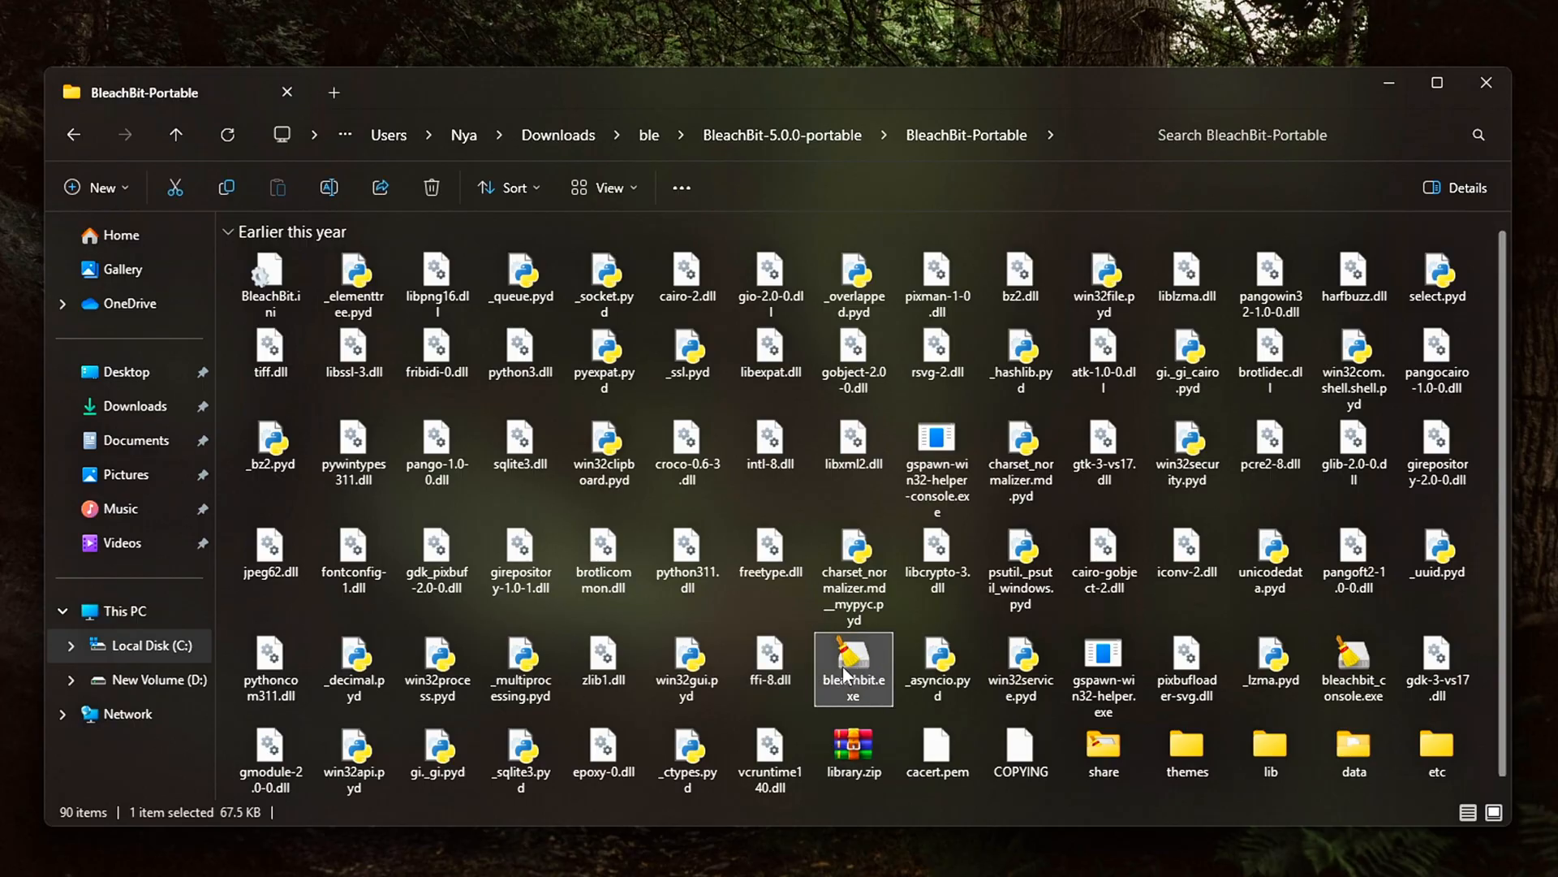
Right-click bleachbit.exe in the BleachBit-Portable folder to show its actions
right_click(853, 669)
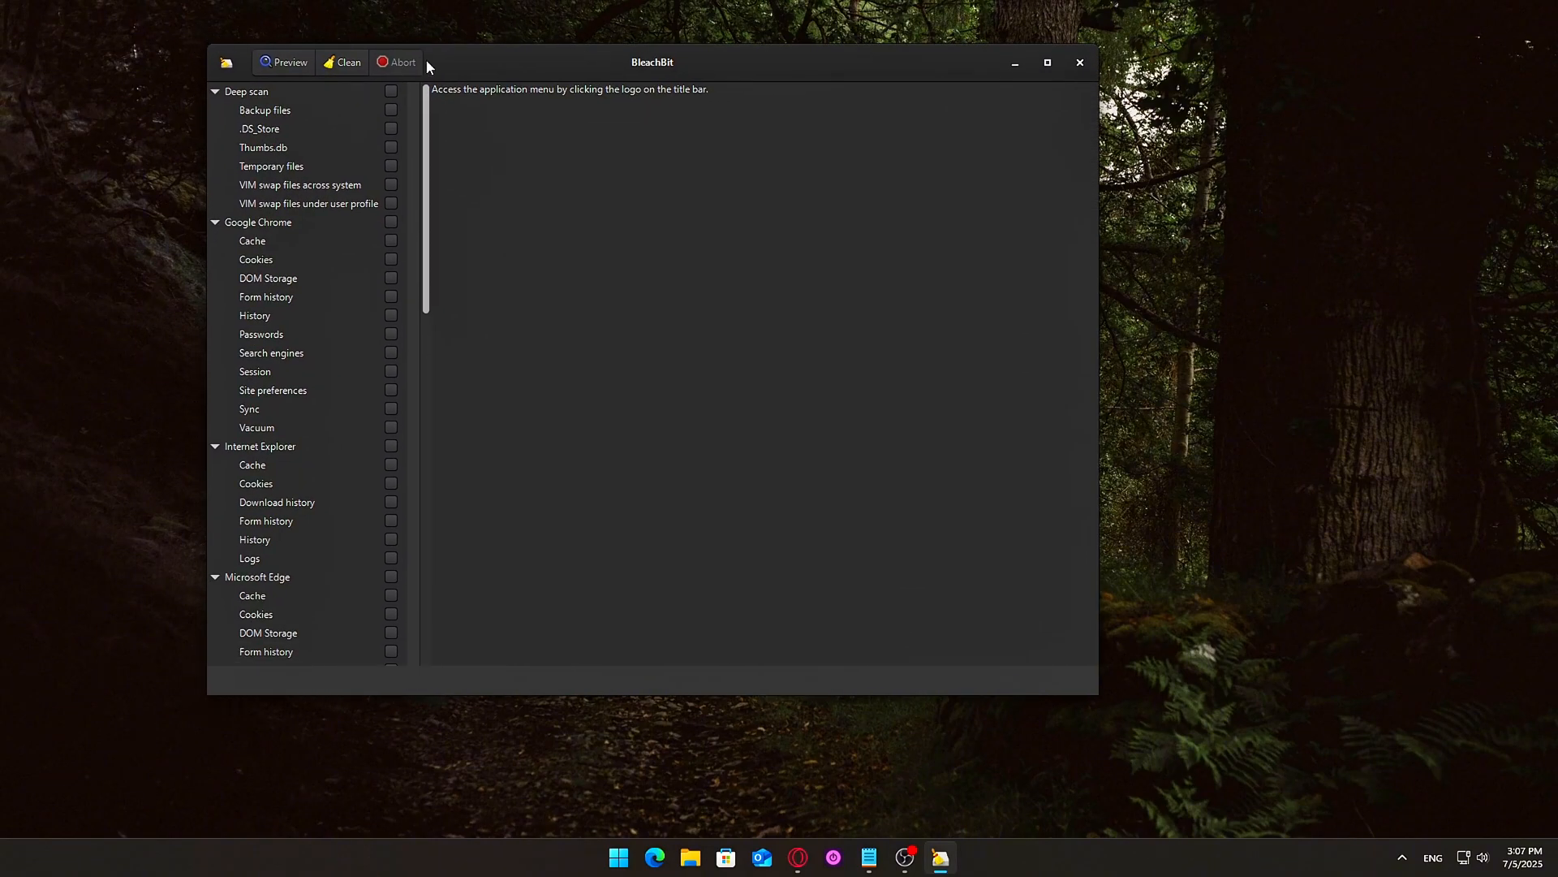
Drag the BleachBit title bar to move the window toward the screen centre
left_click_drag(652, 62, 779, 107)
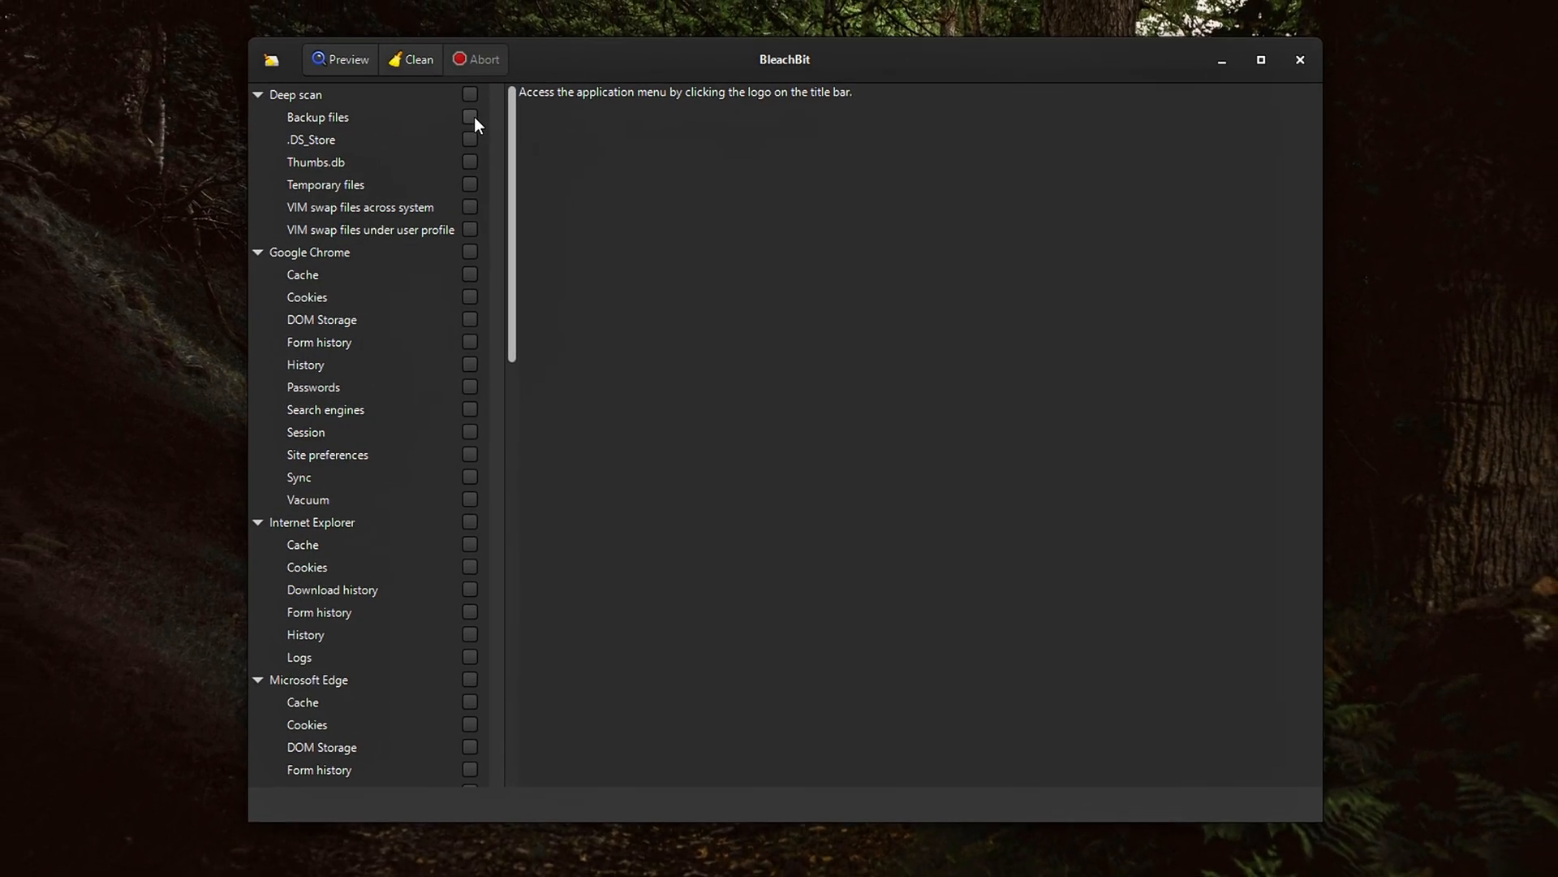
Tick Backup files, Thumbs.db, VIM swap files and Temporary files, accepting each warning
left_click(470, 117)
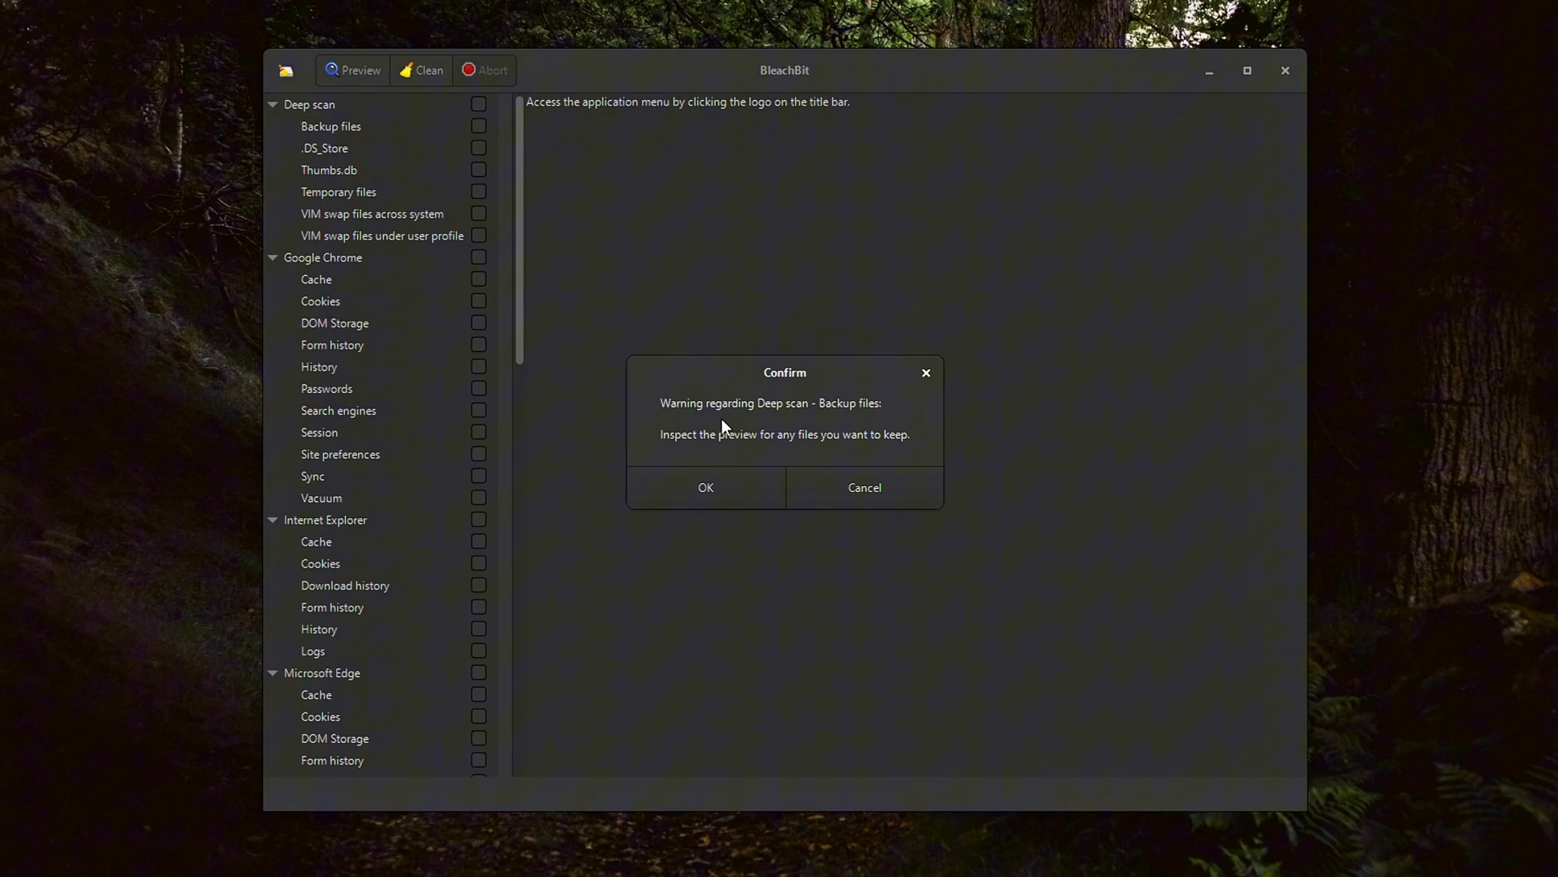
left_click(705, 488)
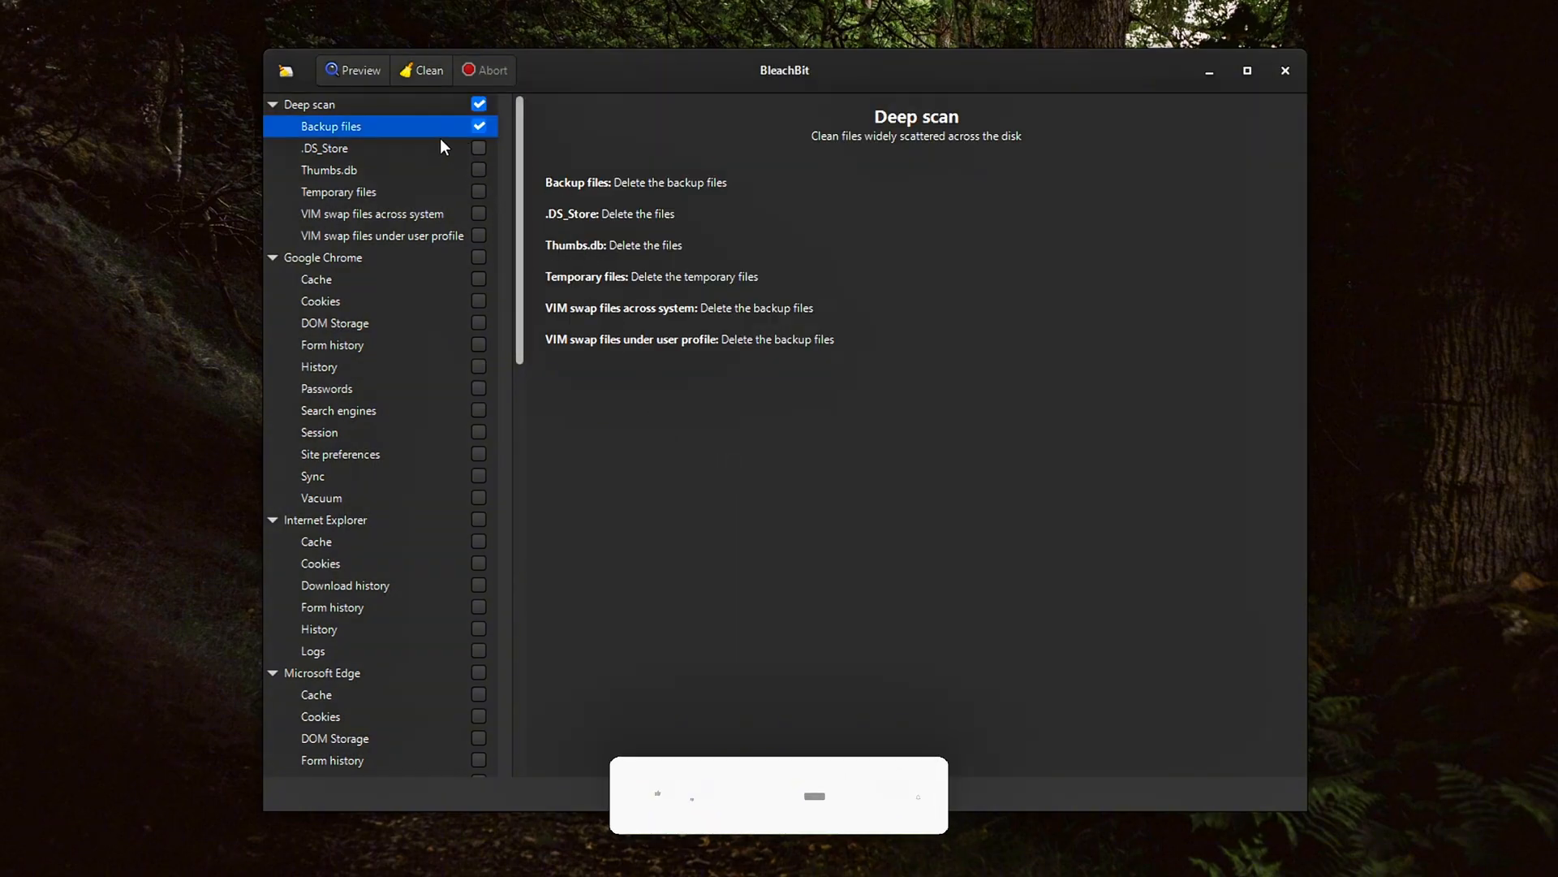
left_click(325, 148)
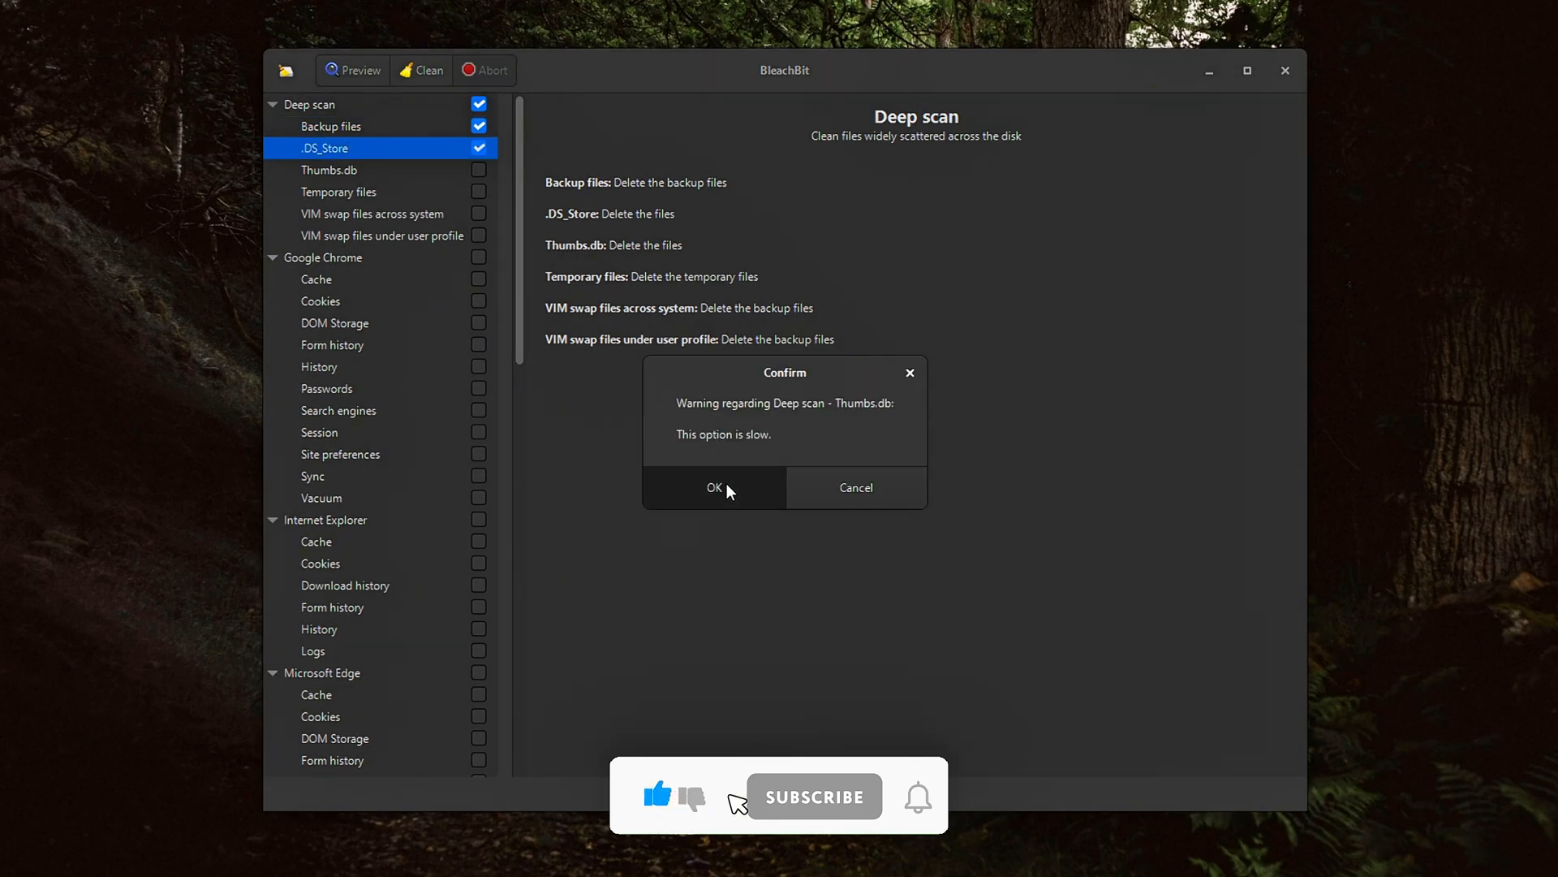
left_click(714, 488)
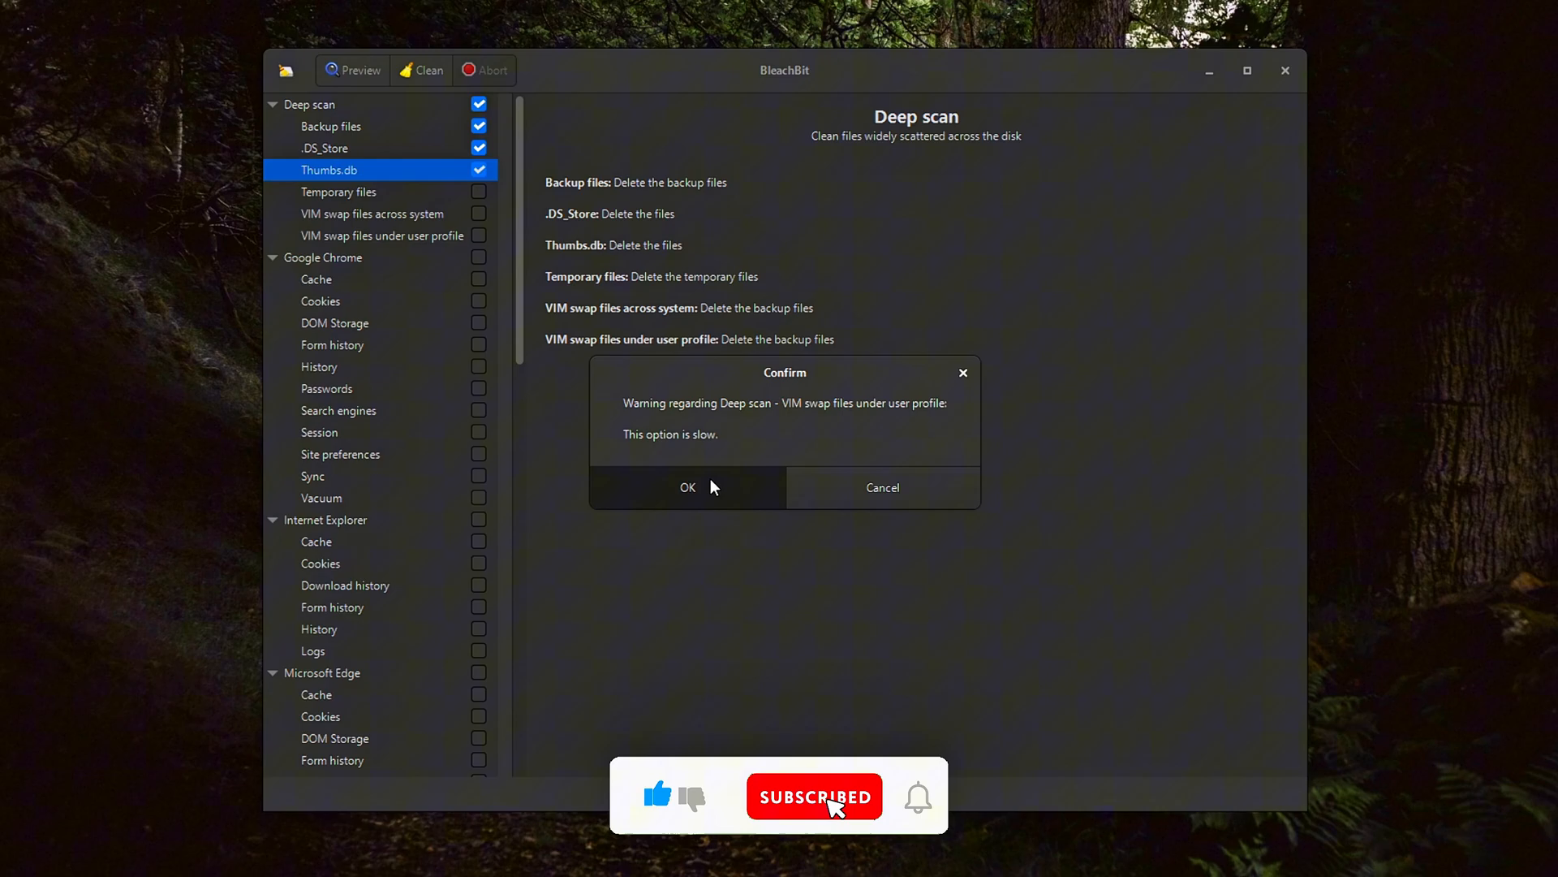
left_click(688, 488)
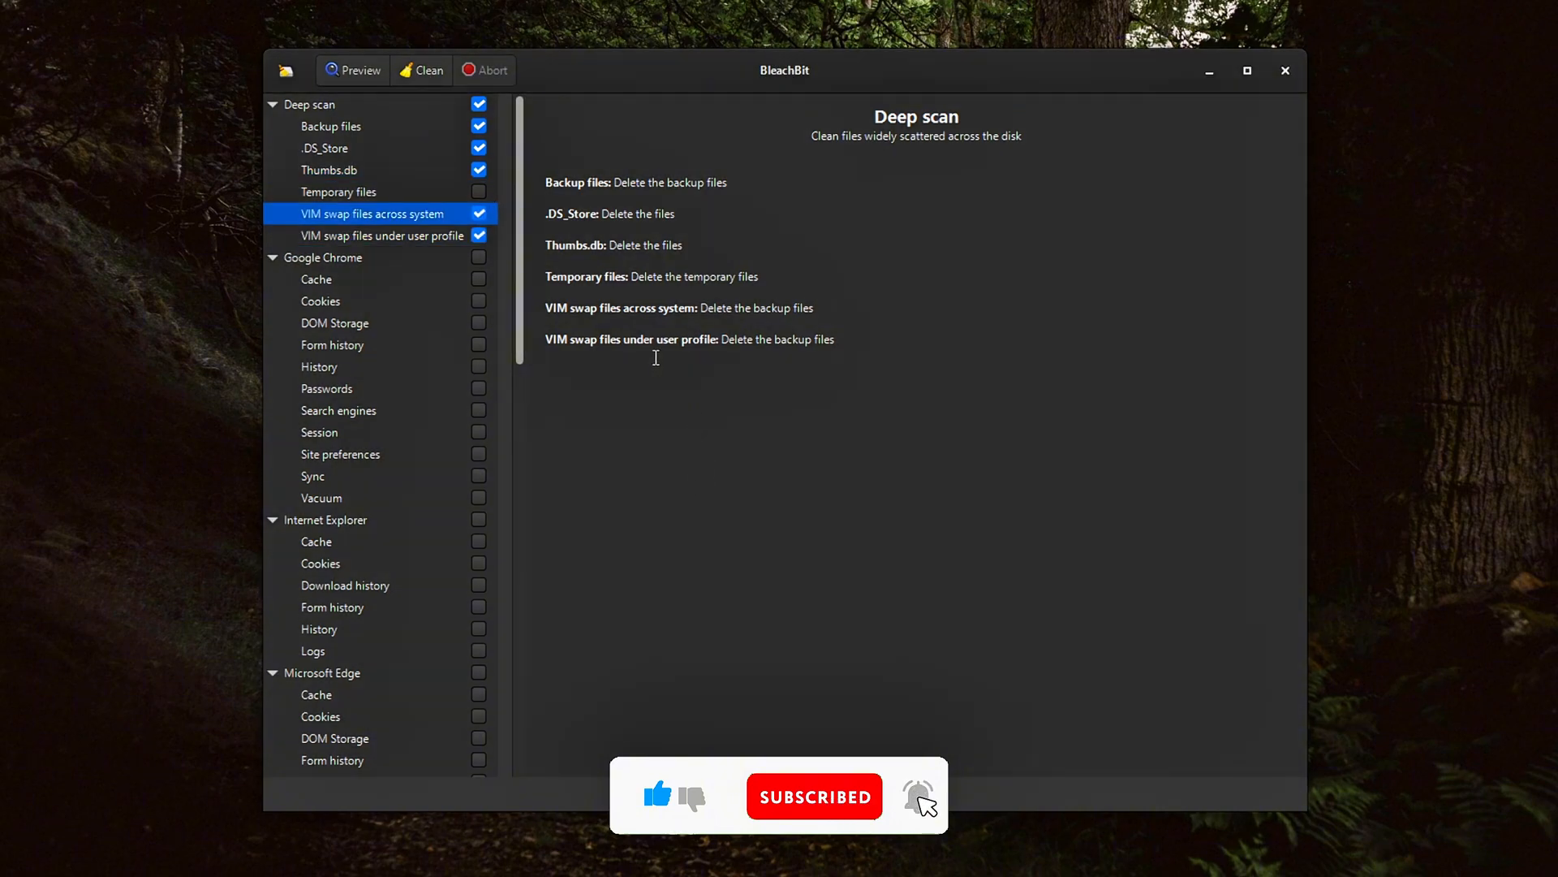
left_click(338, 192)
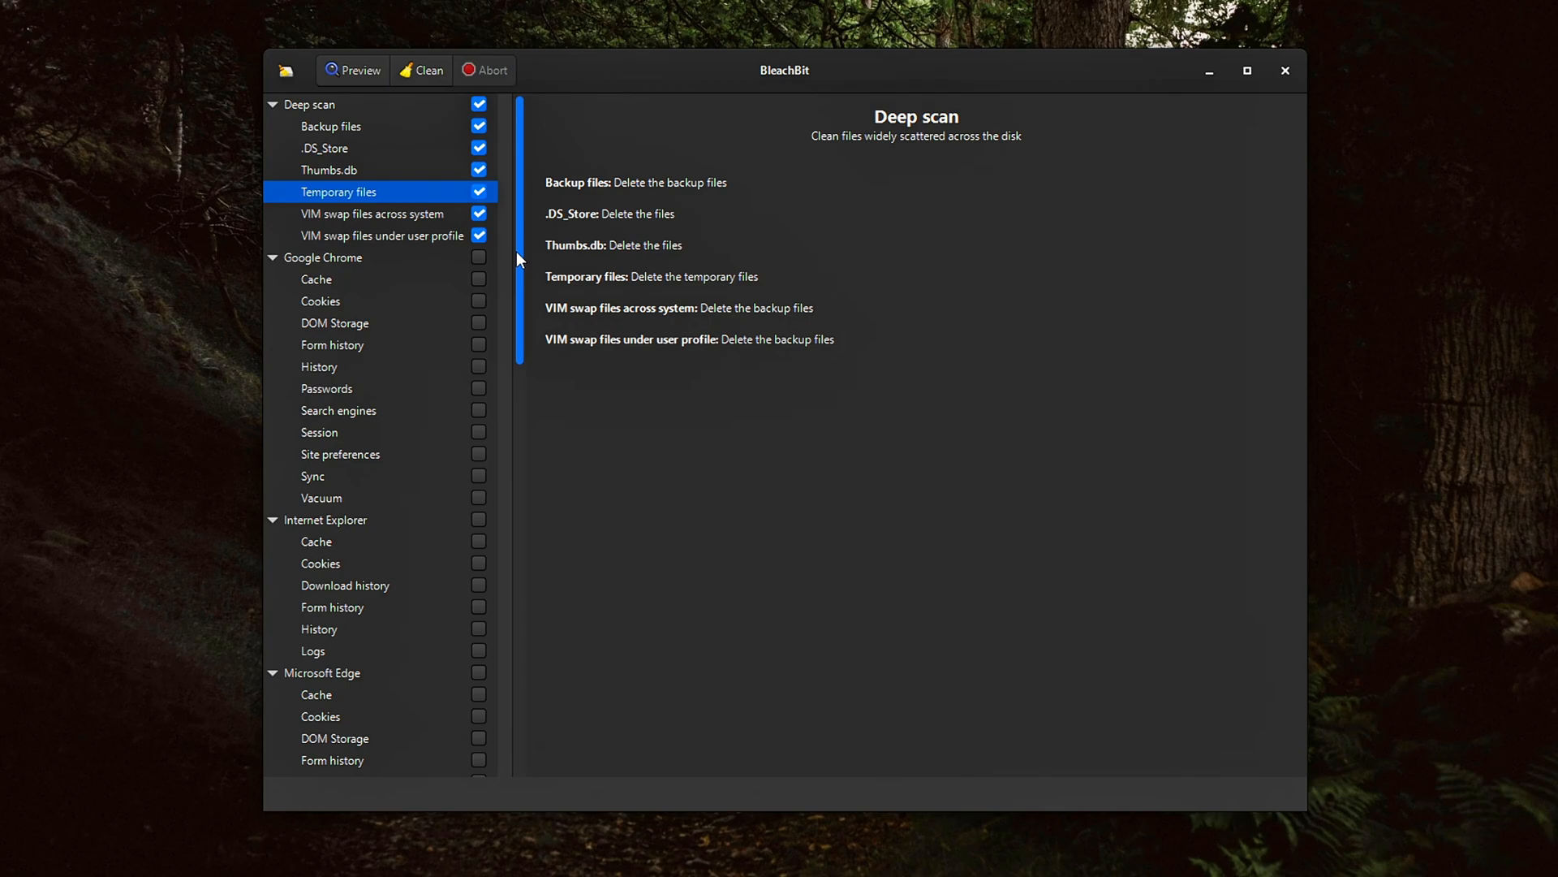
scroll("down", 3)
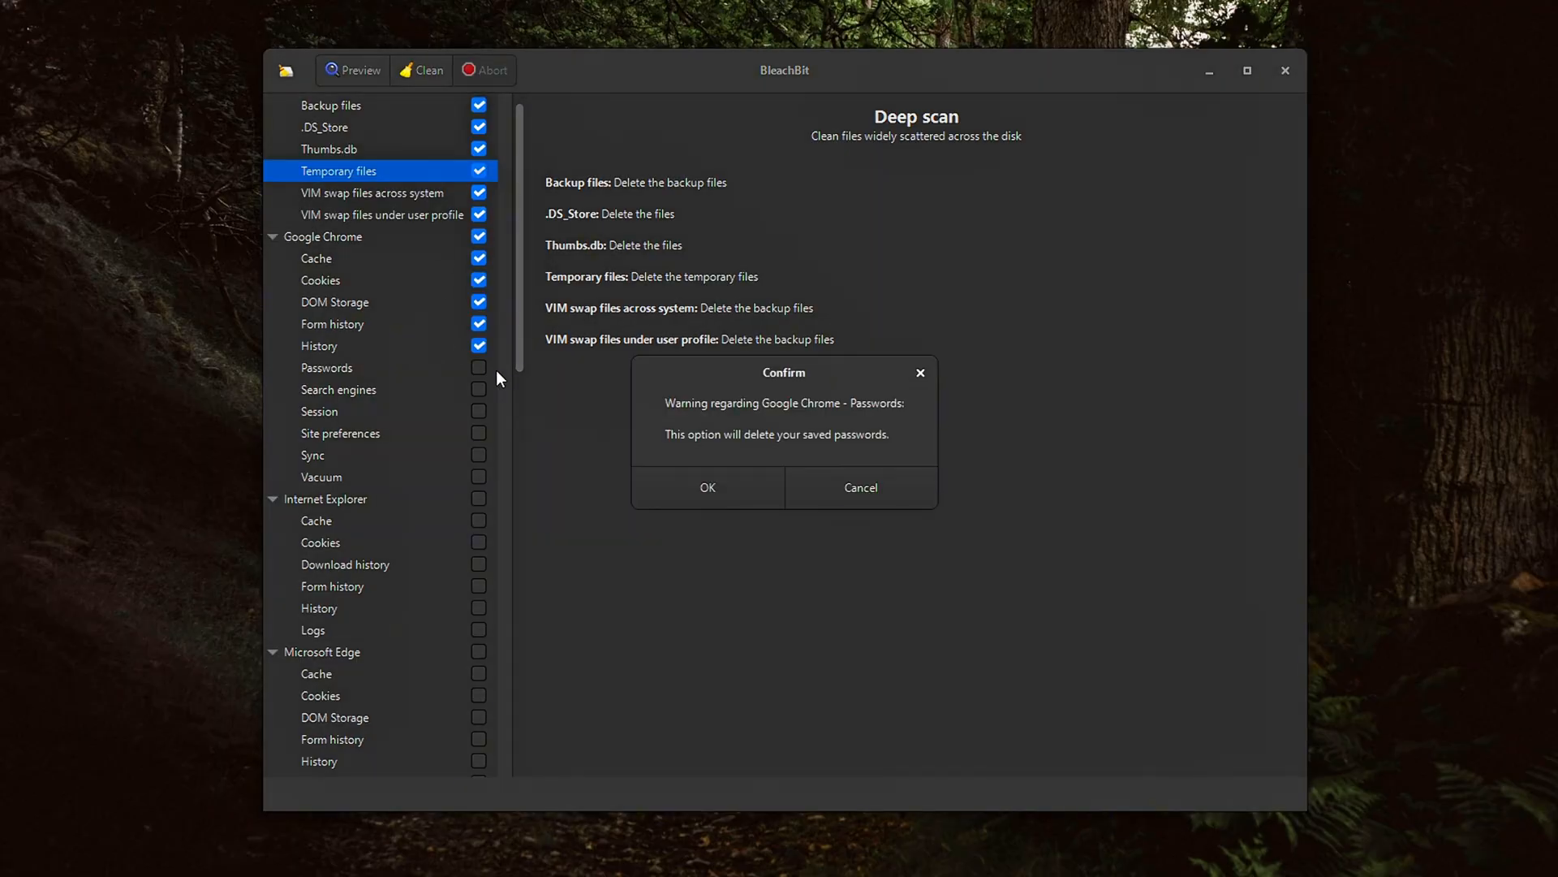
mouse_move(783, 445)
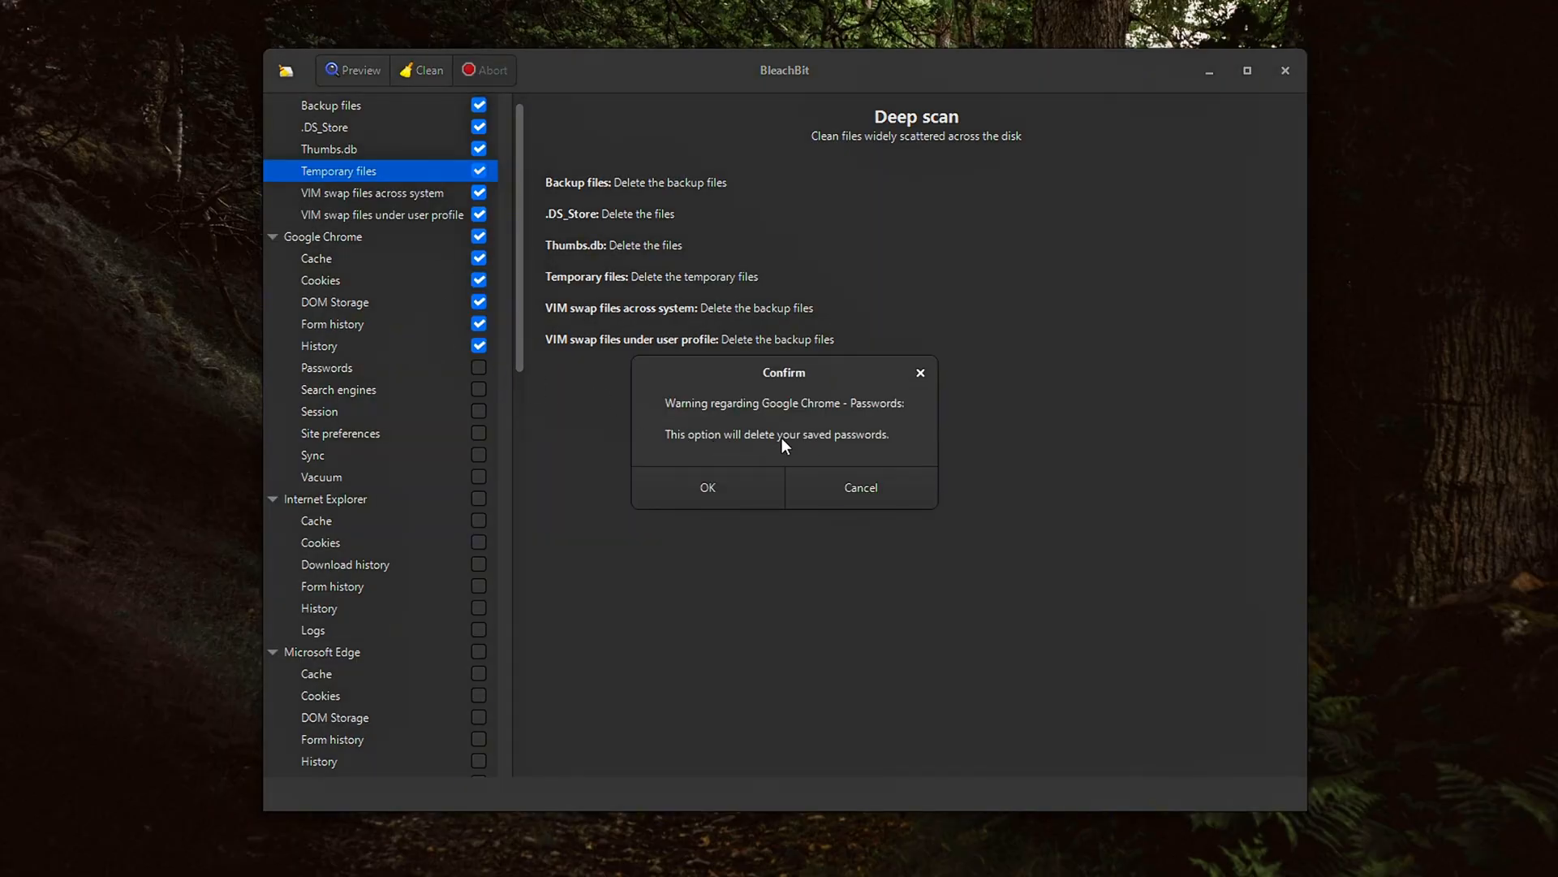
Decline the Chrome Passwords warning so Passwords stays unticked, then scroll down the list
left_click(707, 488)
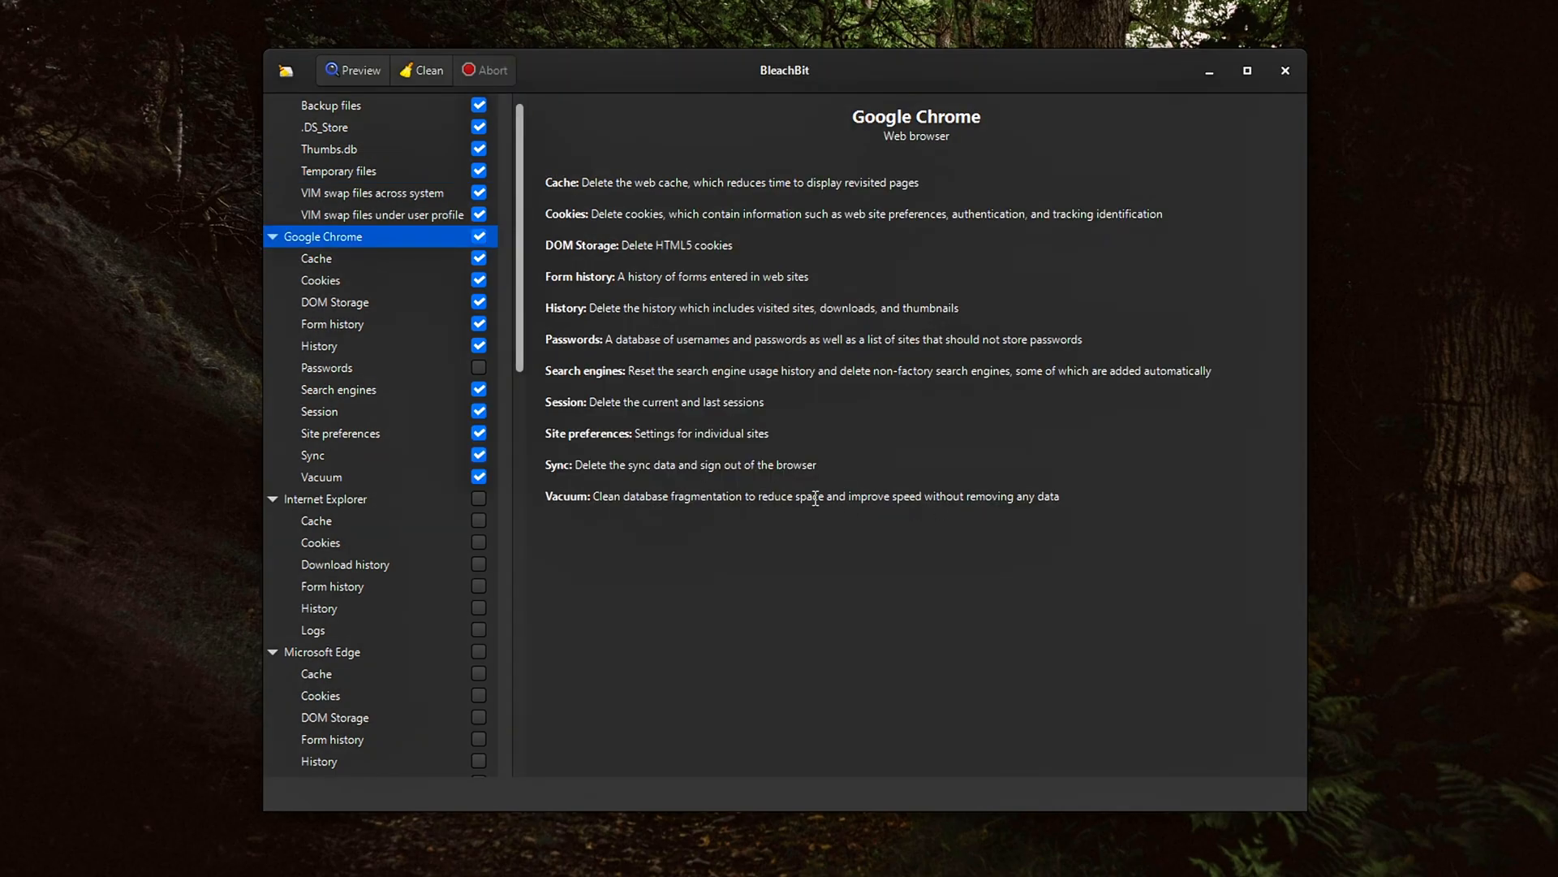
left_click(326, 367)
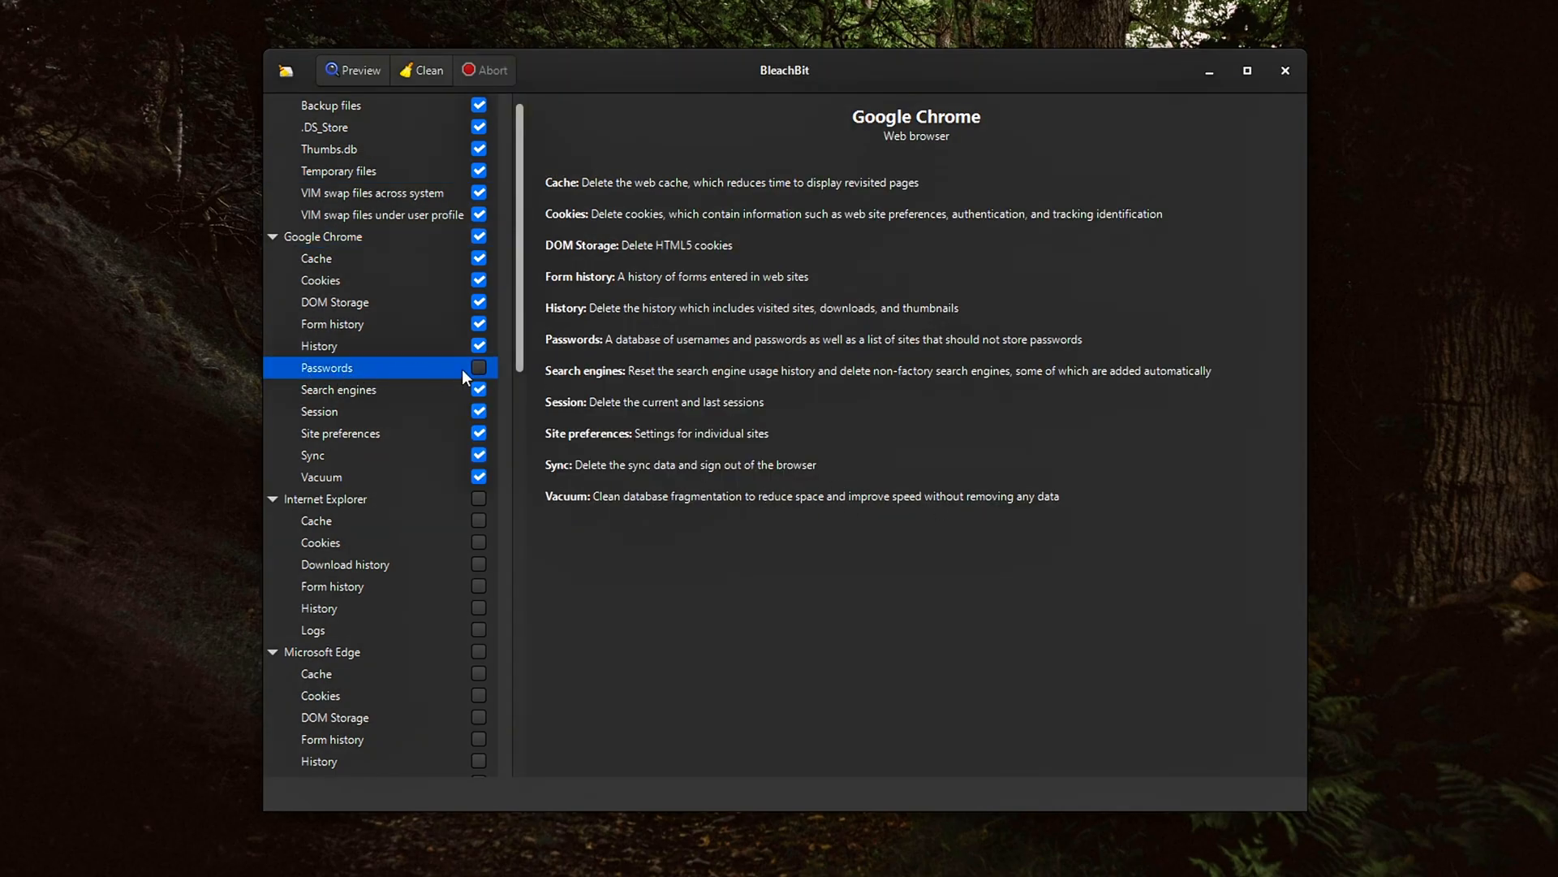
mouse_move(517, 315)
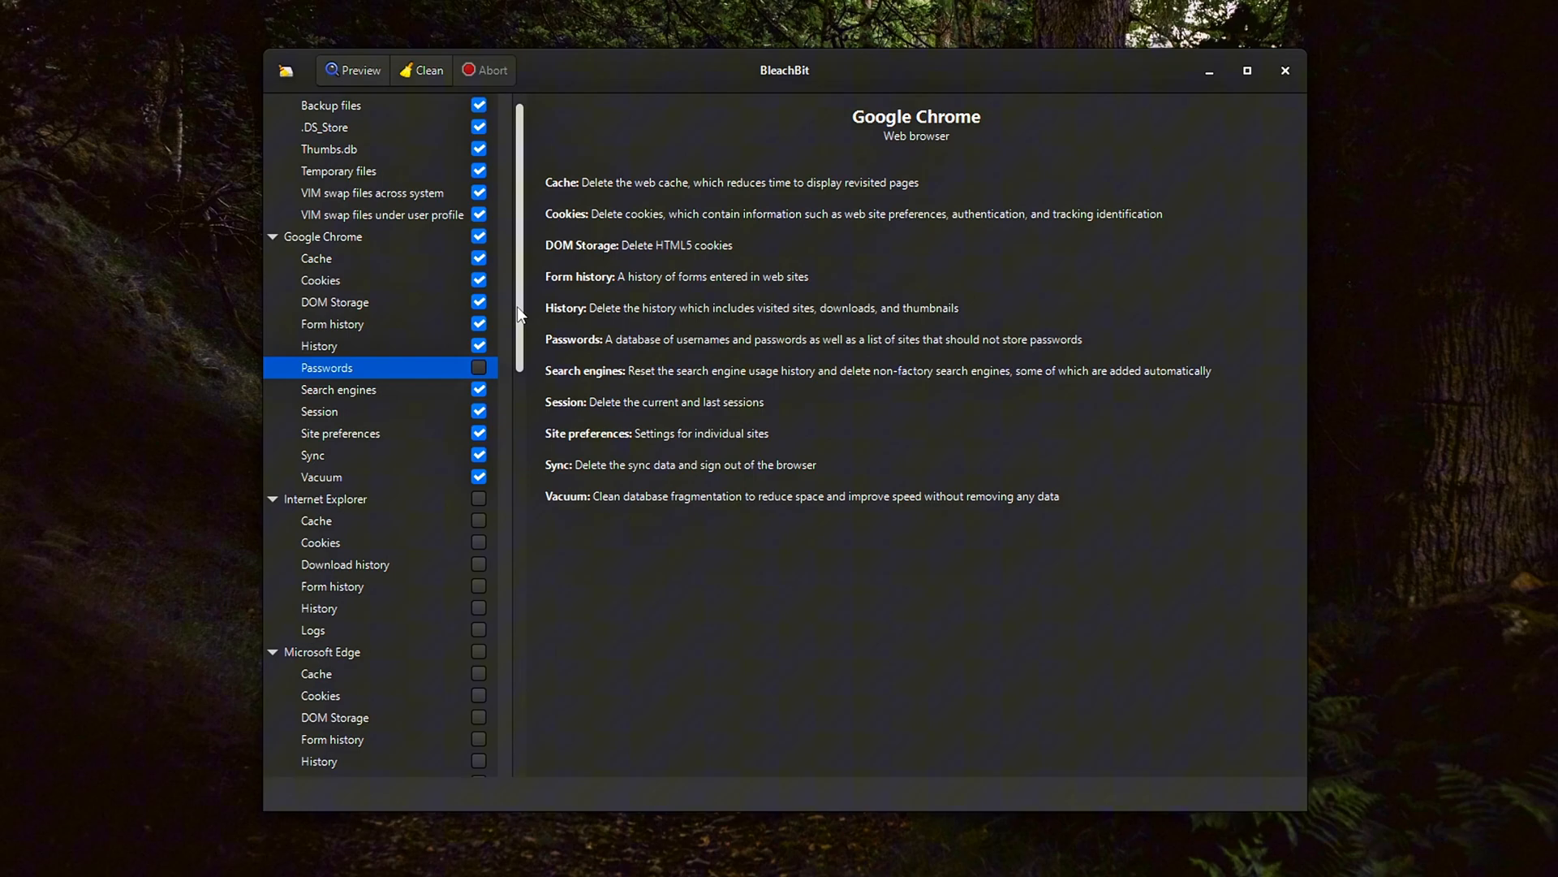
scroll("down", 3)
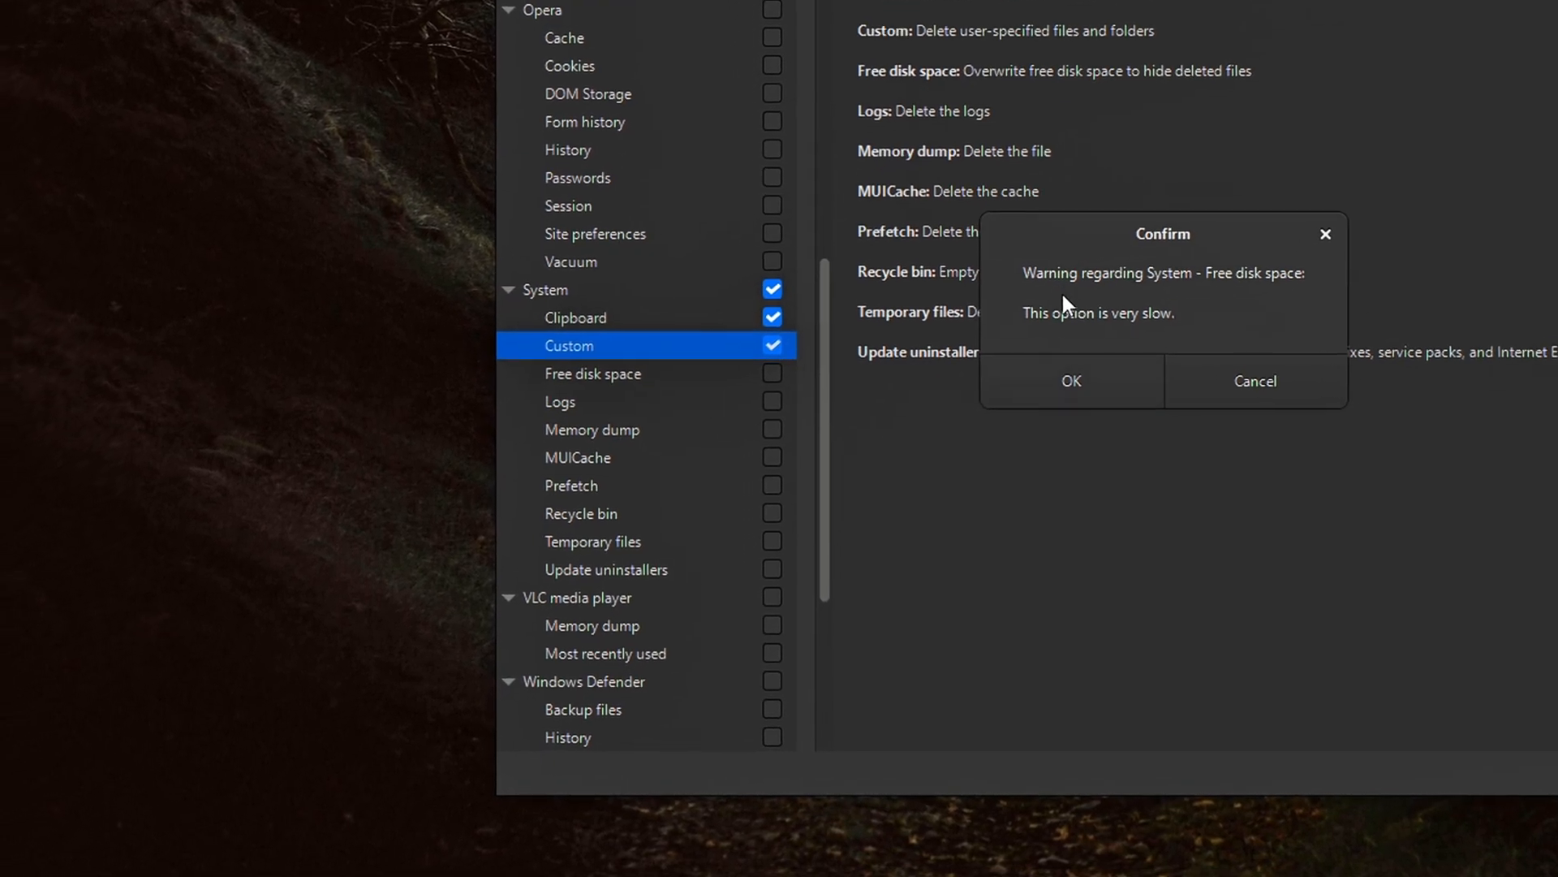
Accept the slow Free disk space warning and scroll through the ticked System items
left_click(1072, 380)
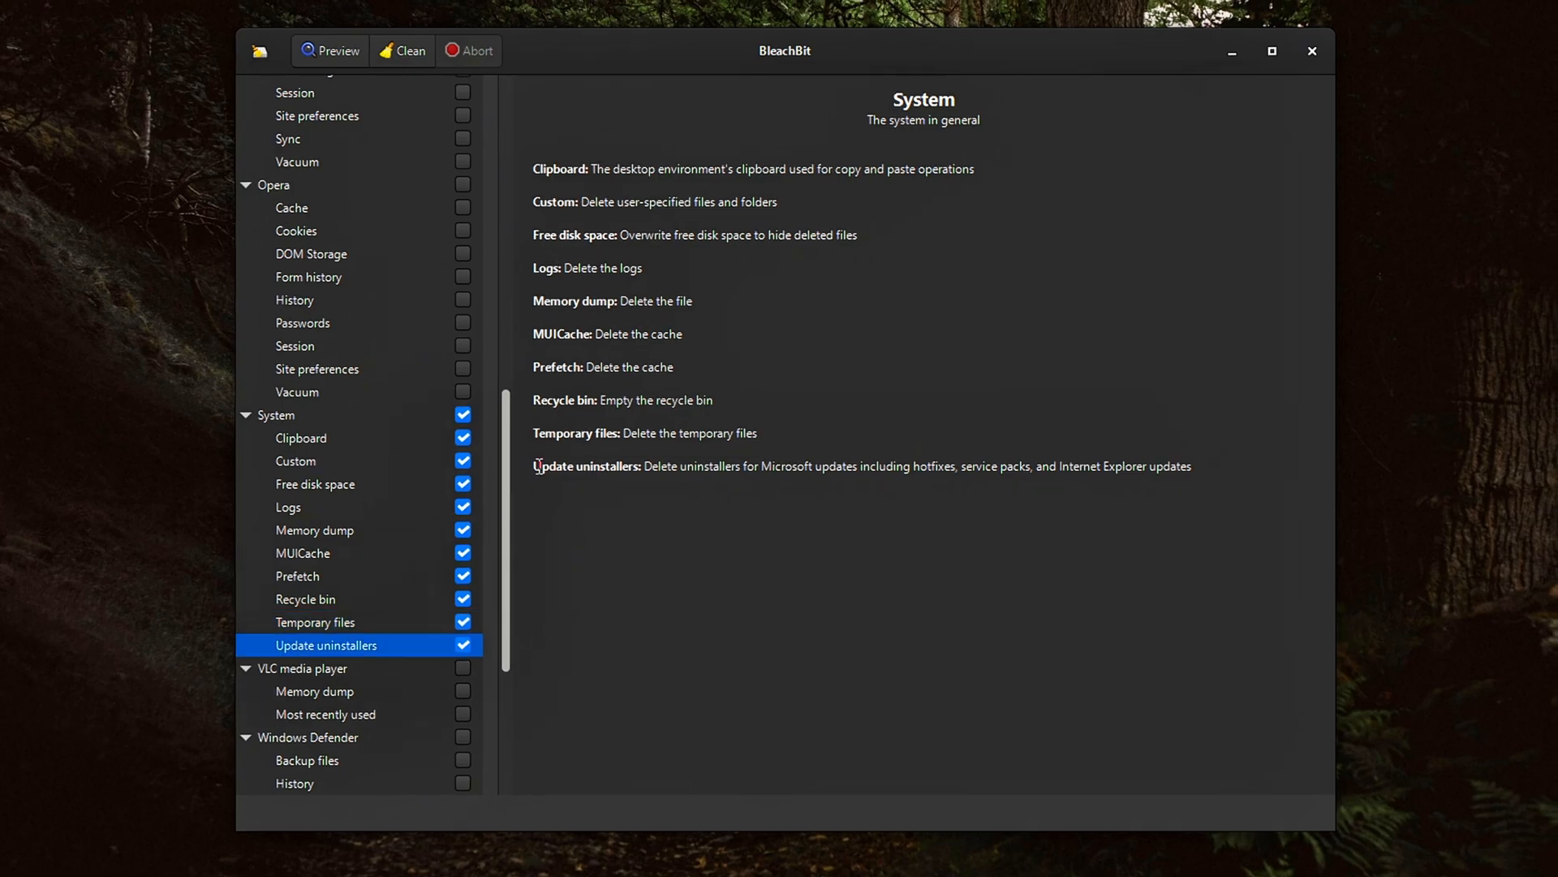
scroll("down", 3)
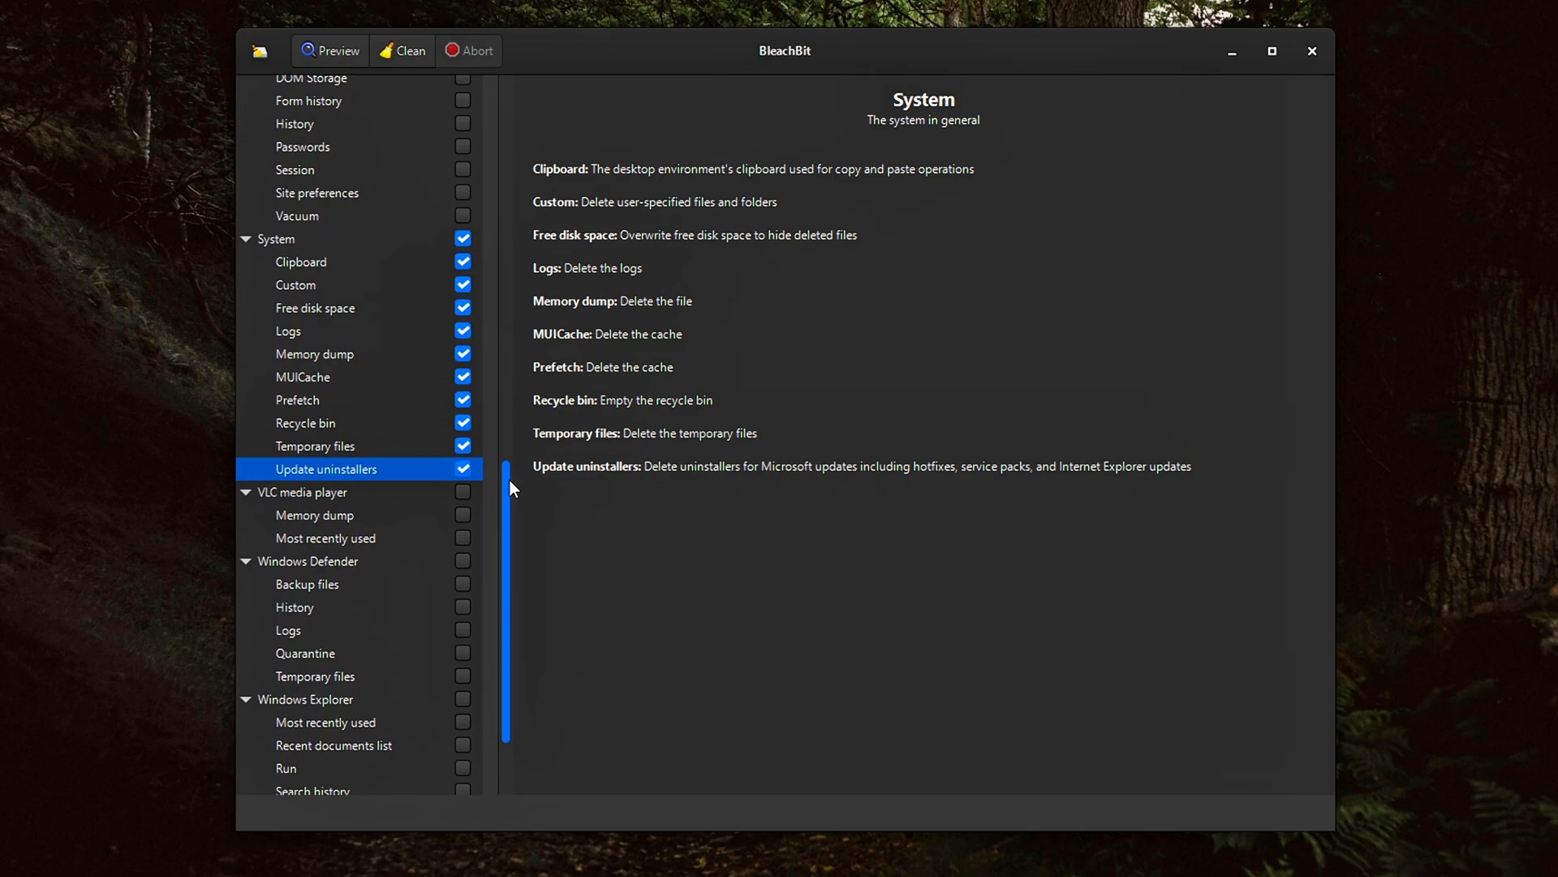
scroll("down", 3)
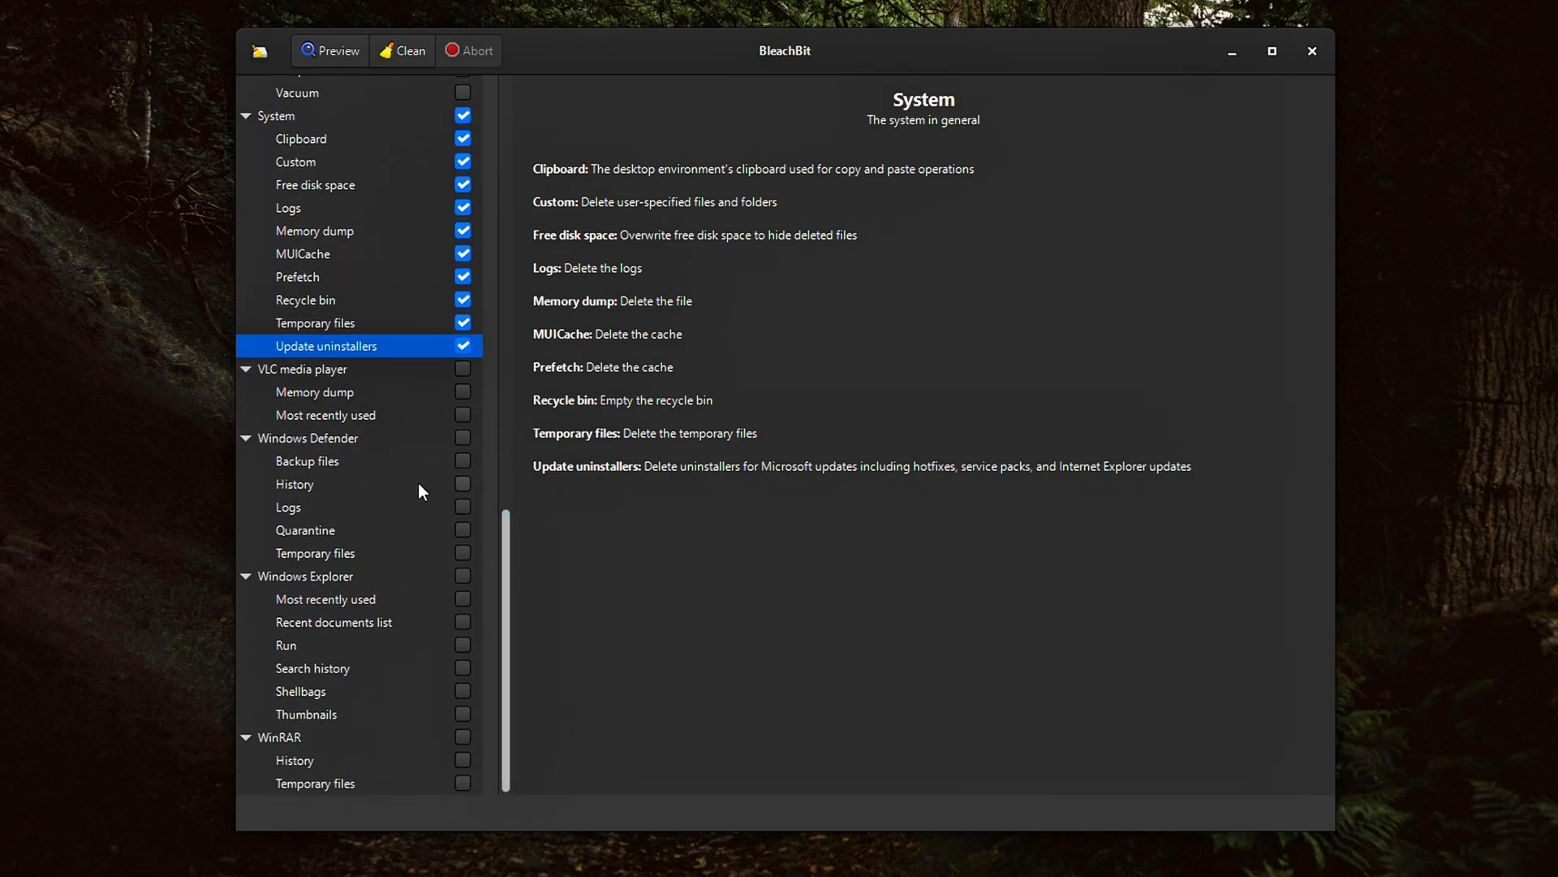
mouse_move(424, 540)
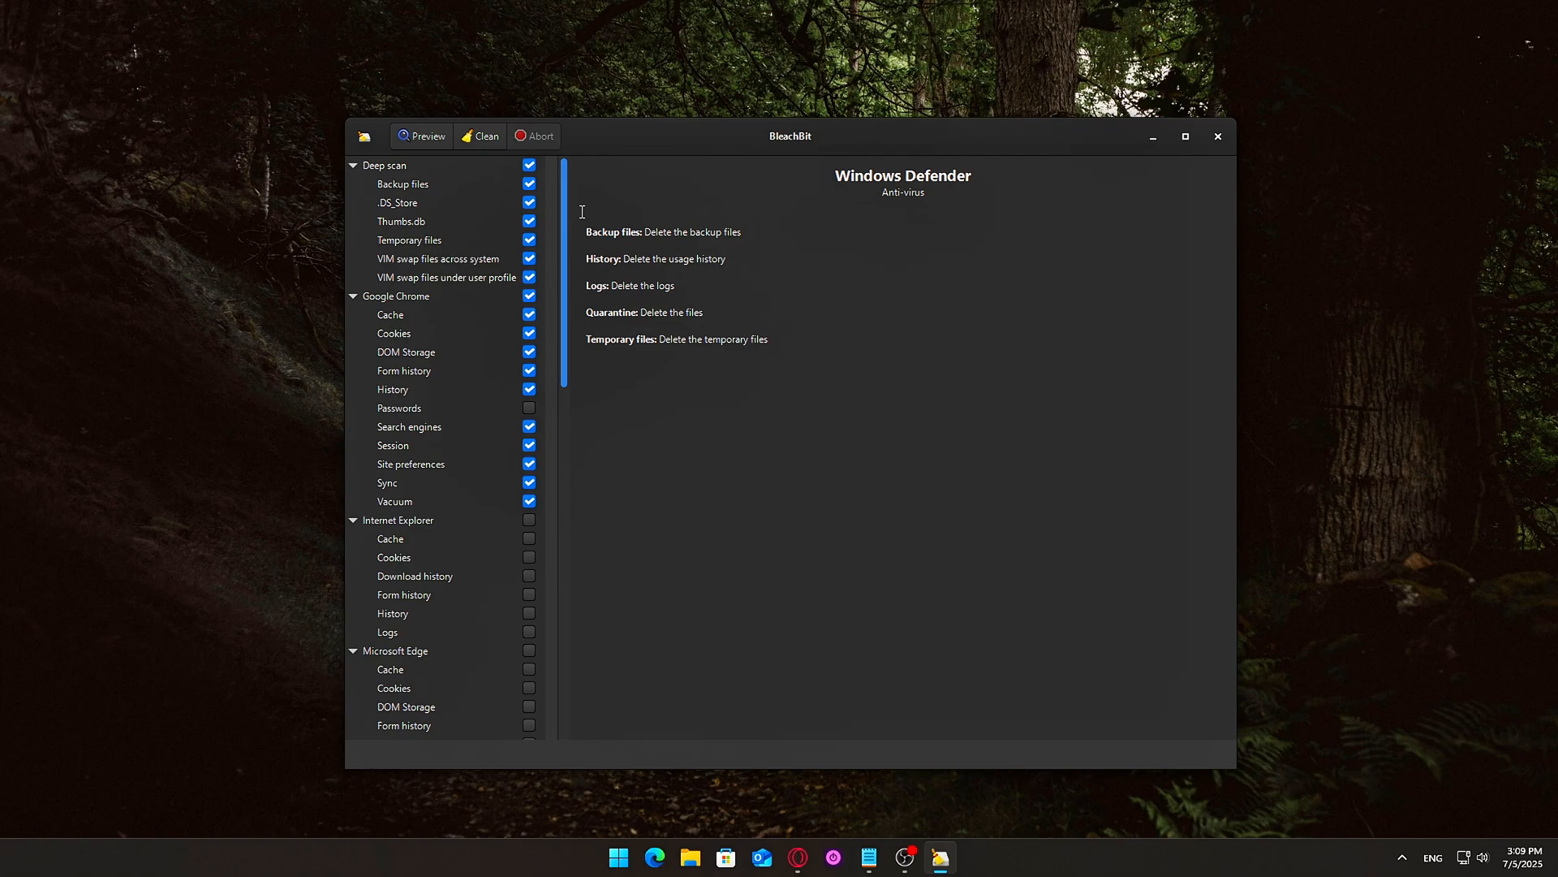
mouse_move(480, 137)
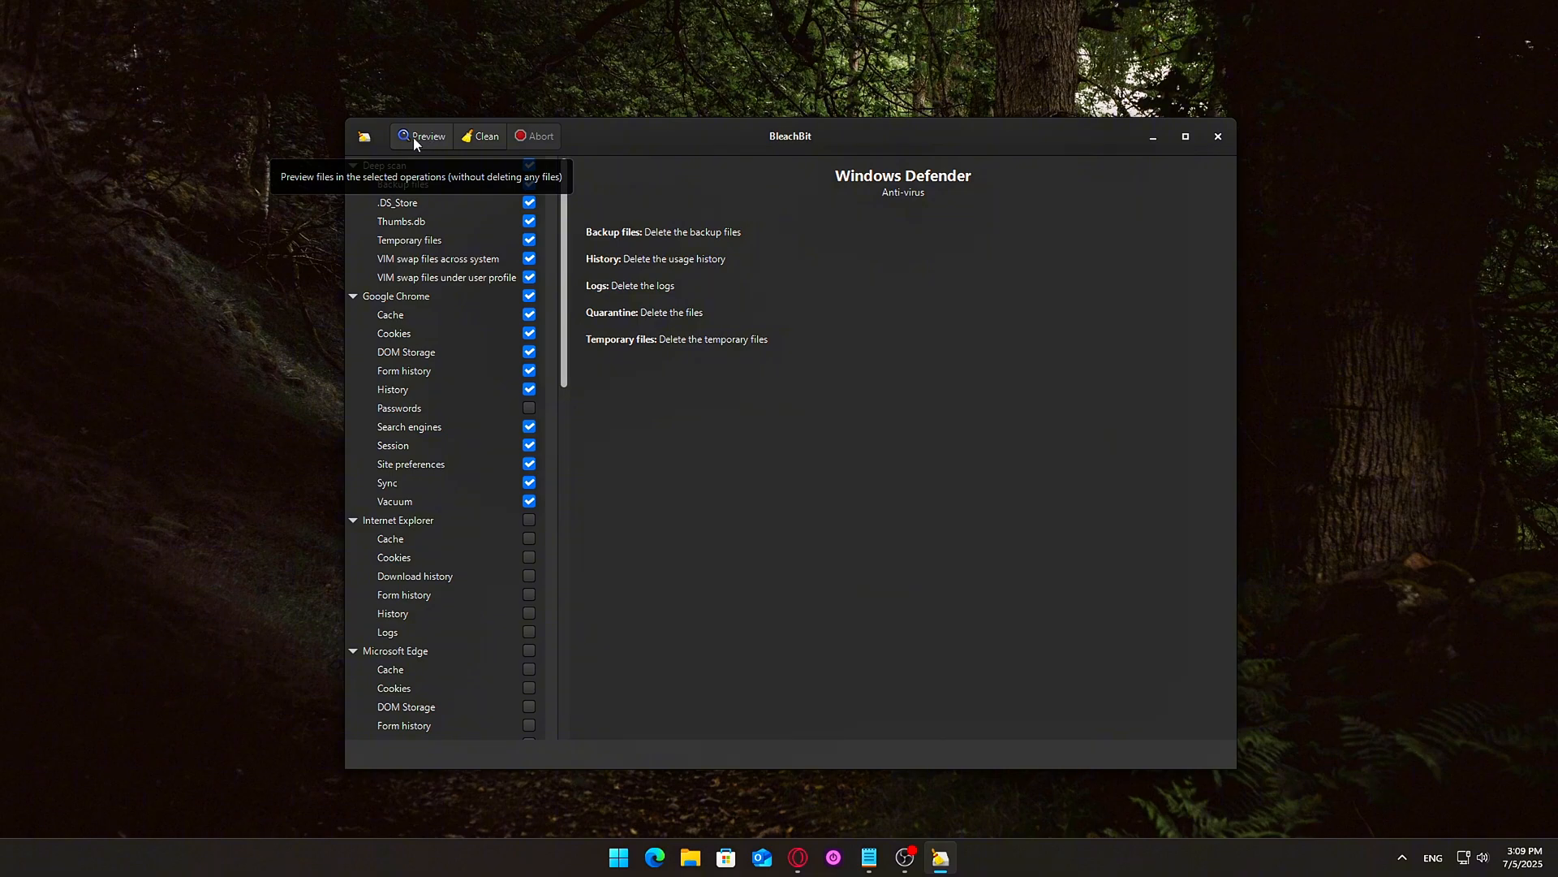
Run a preview scan and review the summary estimating 4.13GB recoverable from 270 files
left_click(422, 135)
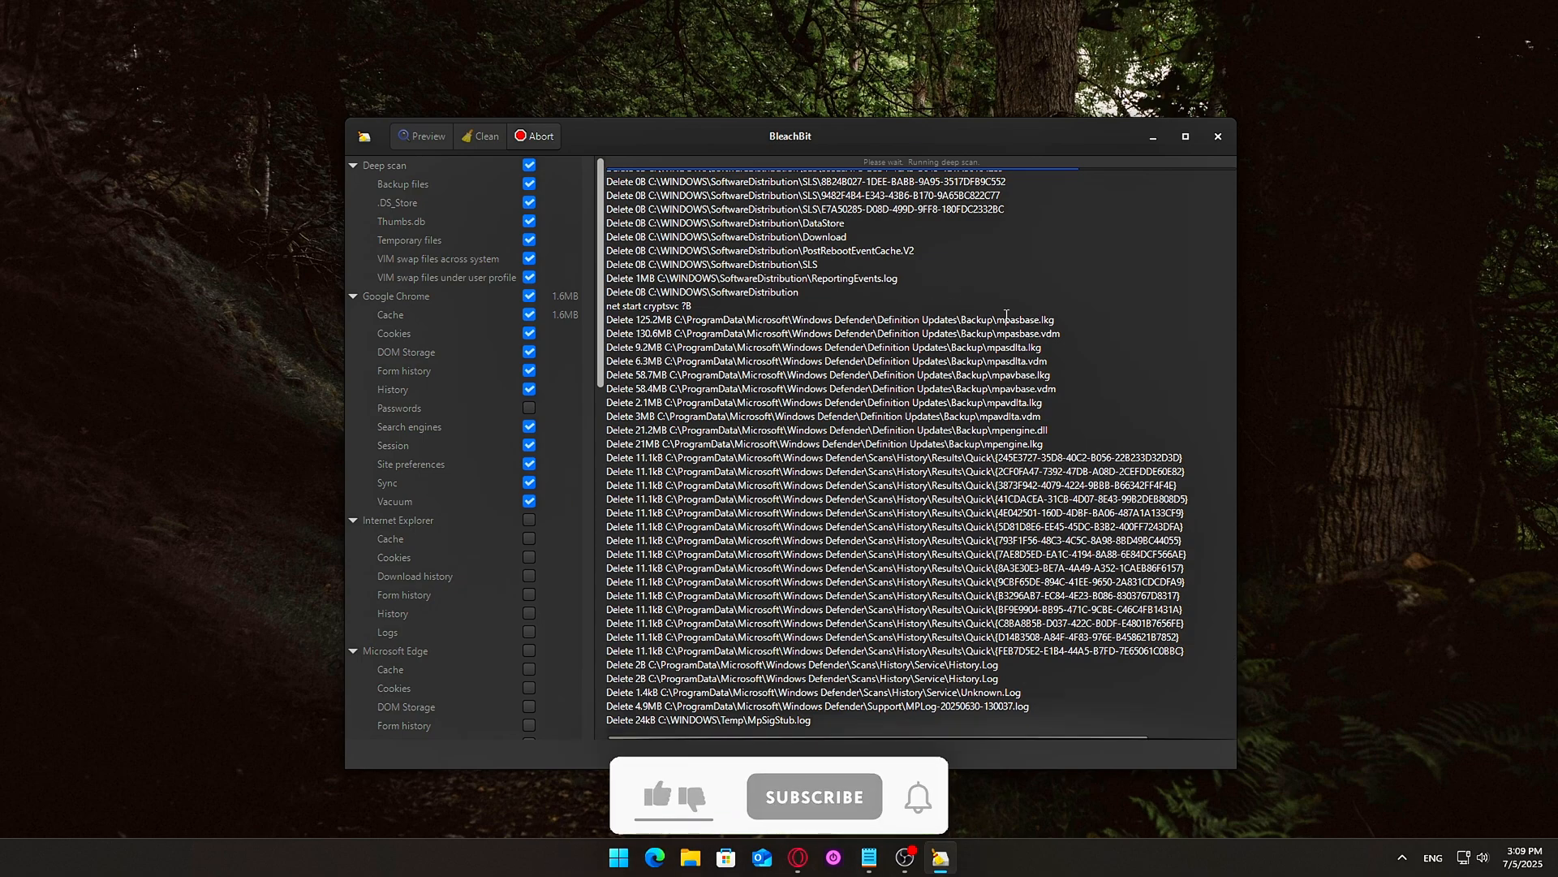
left_click(656, 797)
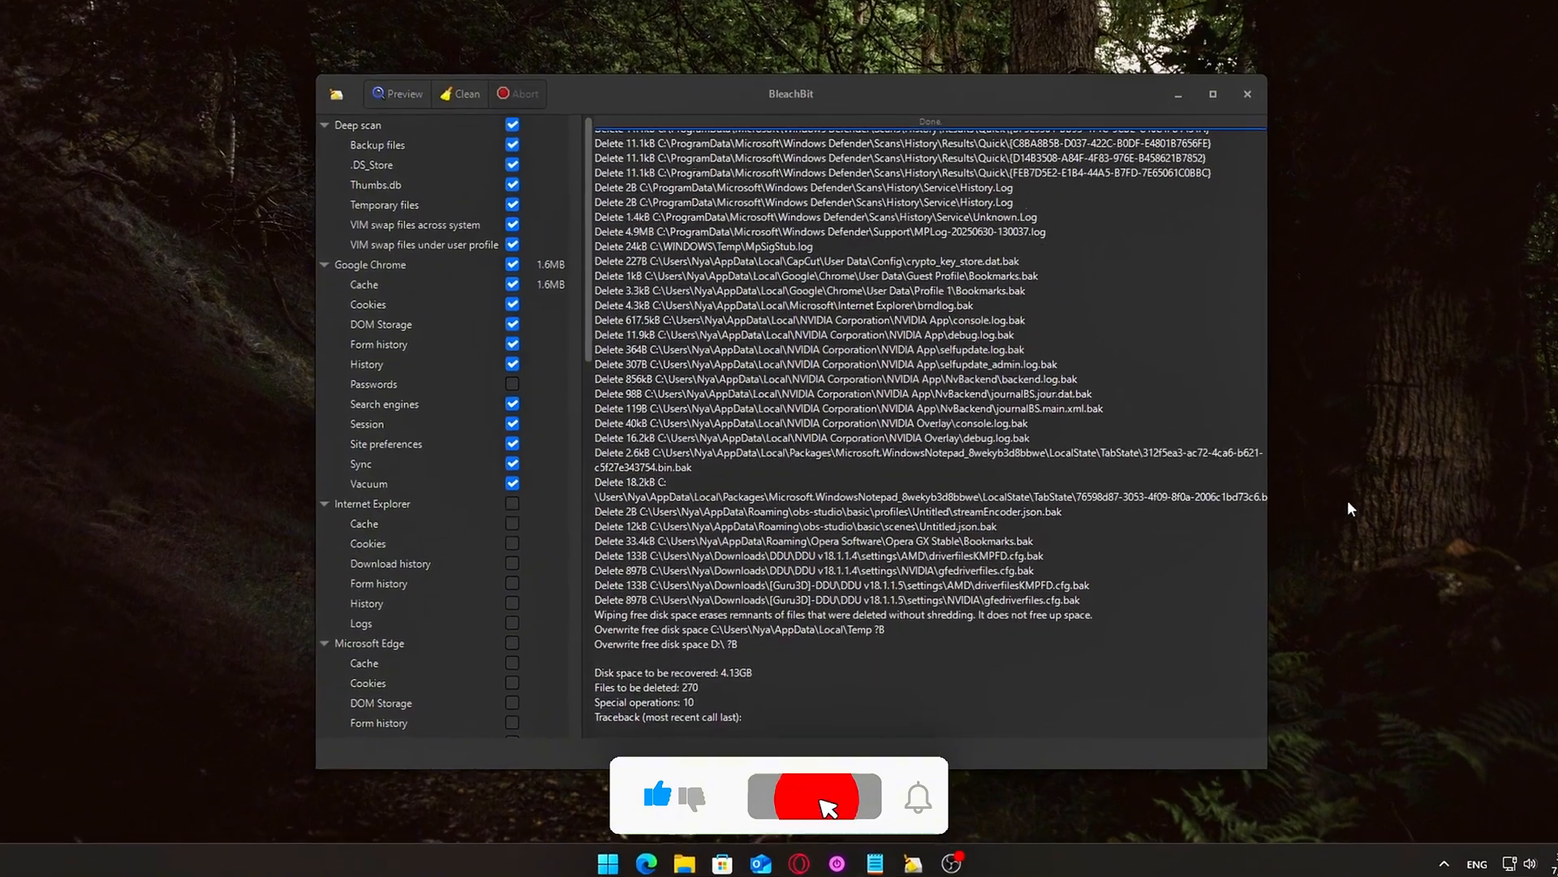
left_click(814, 796)
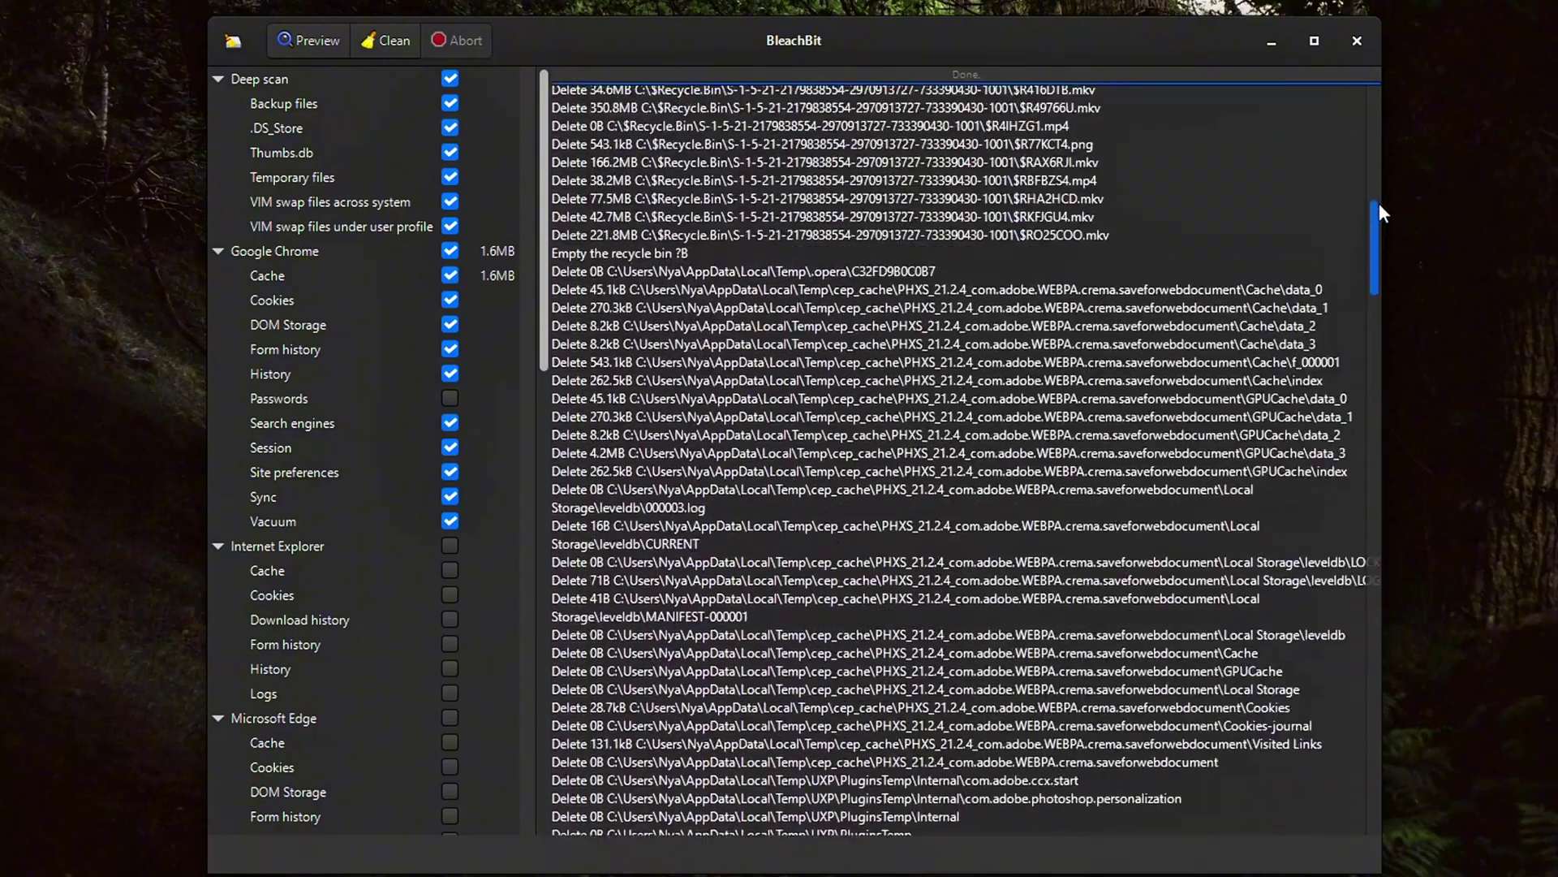
scroll("down", 3)
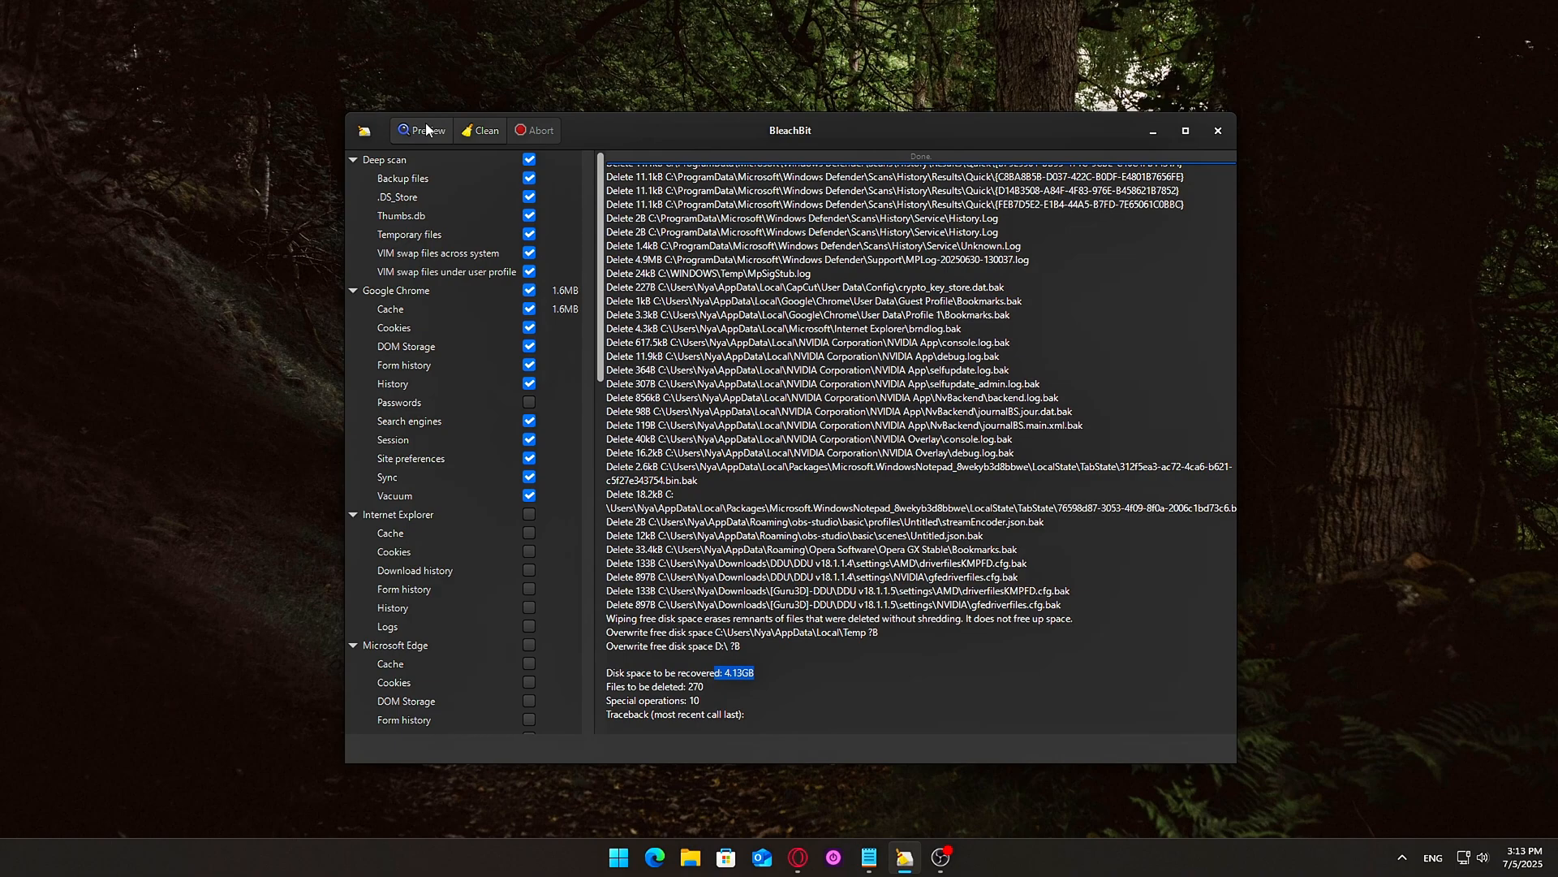
mouse_move(366, 134)
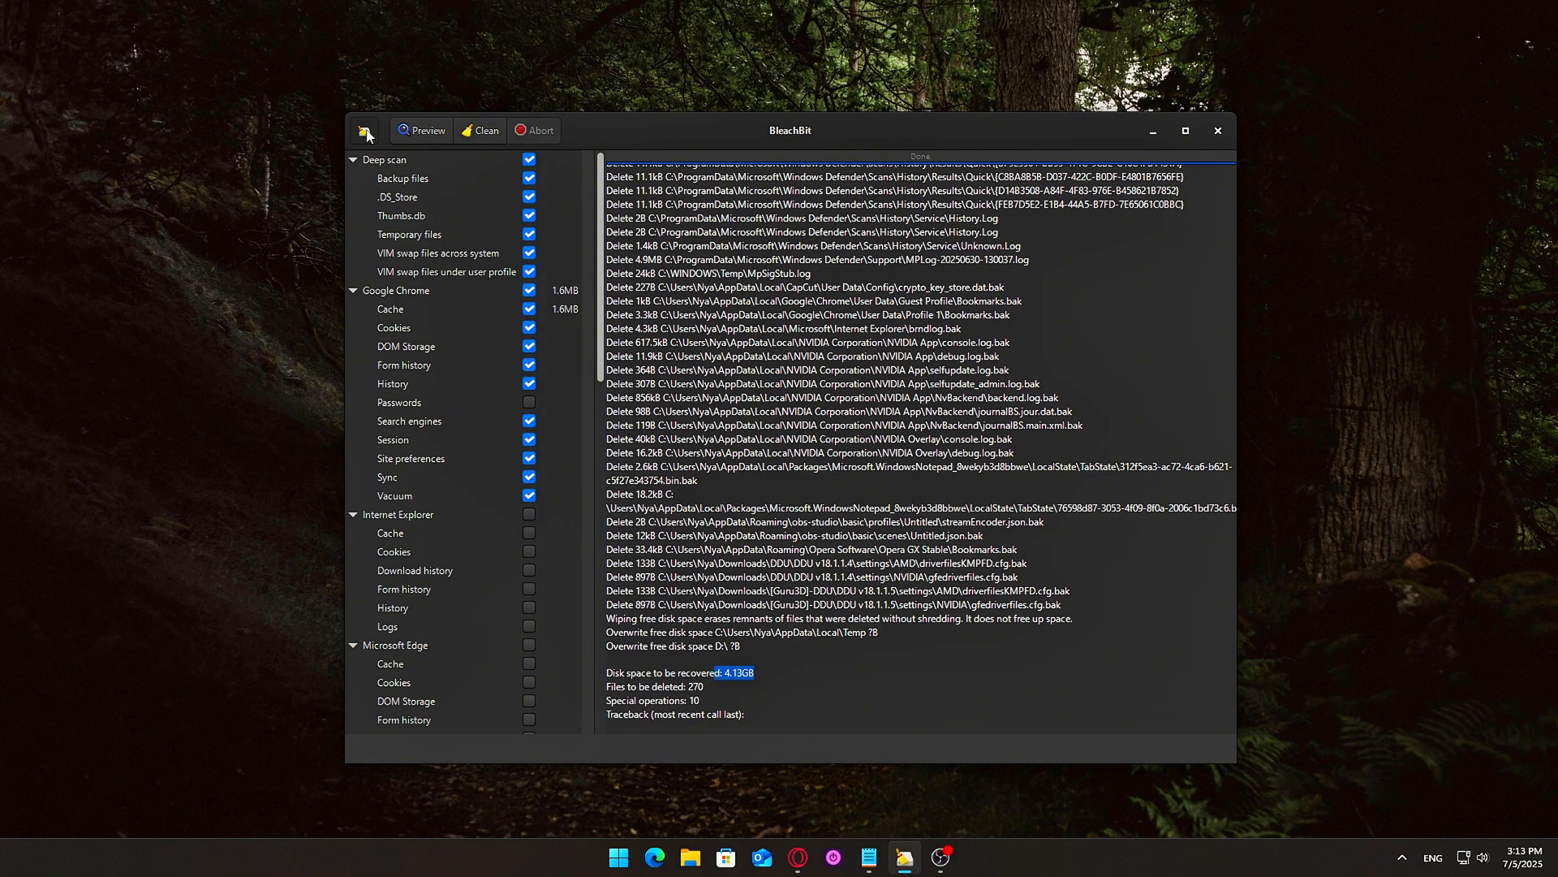
Browse the Shred options in the app menu, then open System Information showing version 5.0.0.2936
left_click(366, 130)
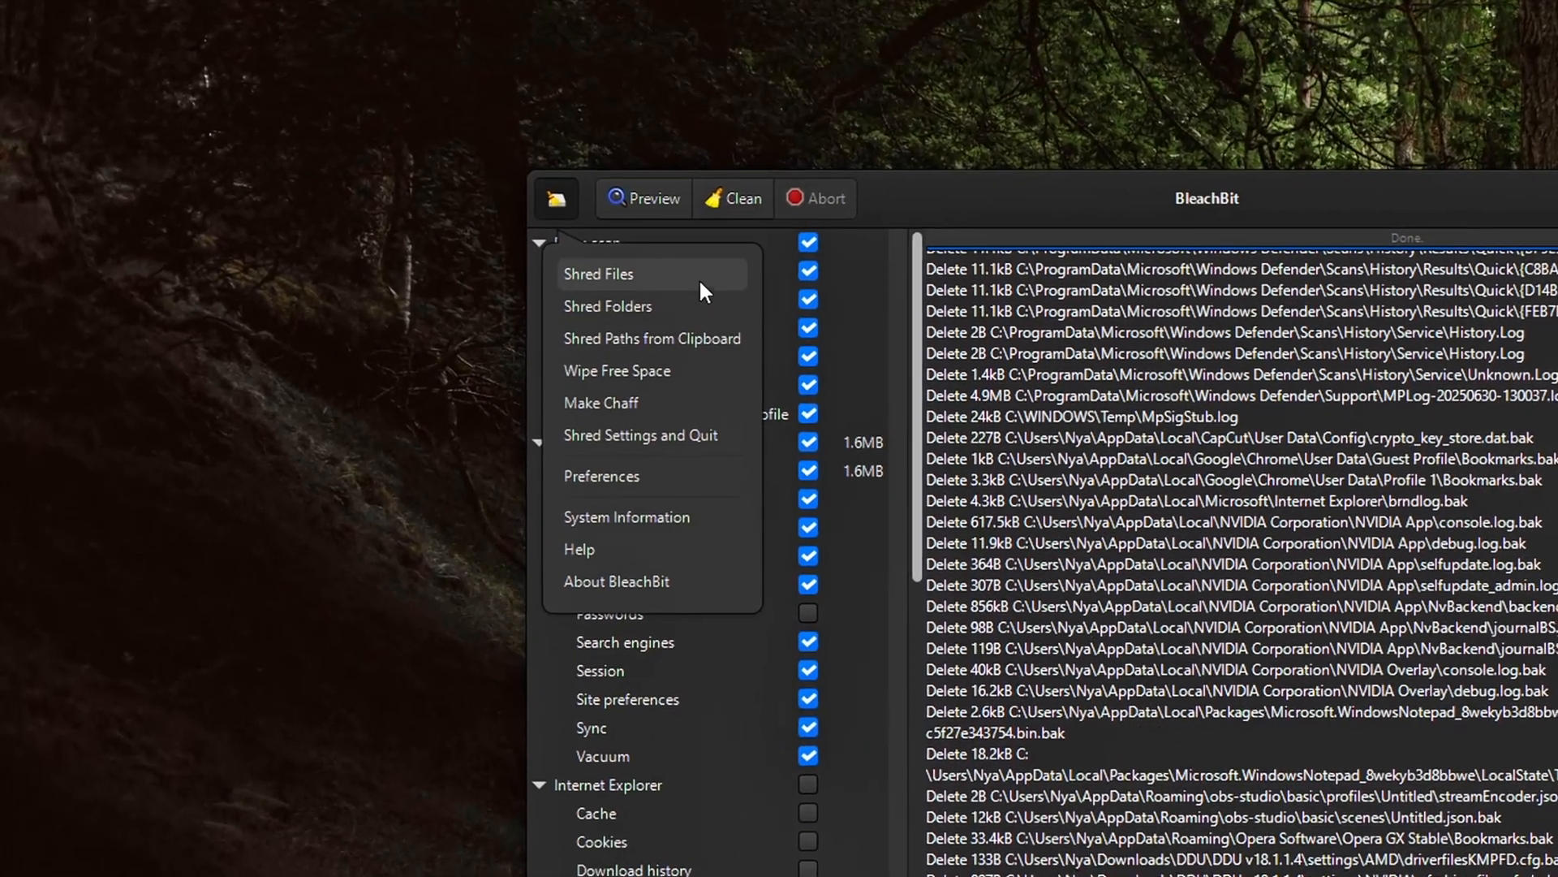
left_click(599, 274)
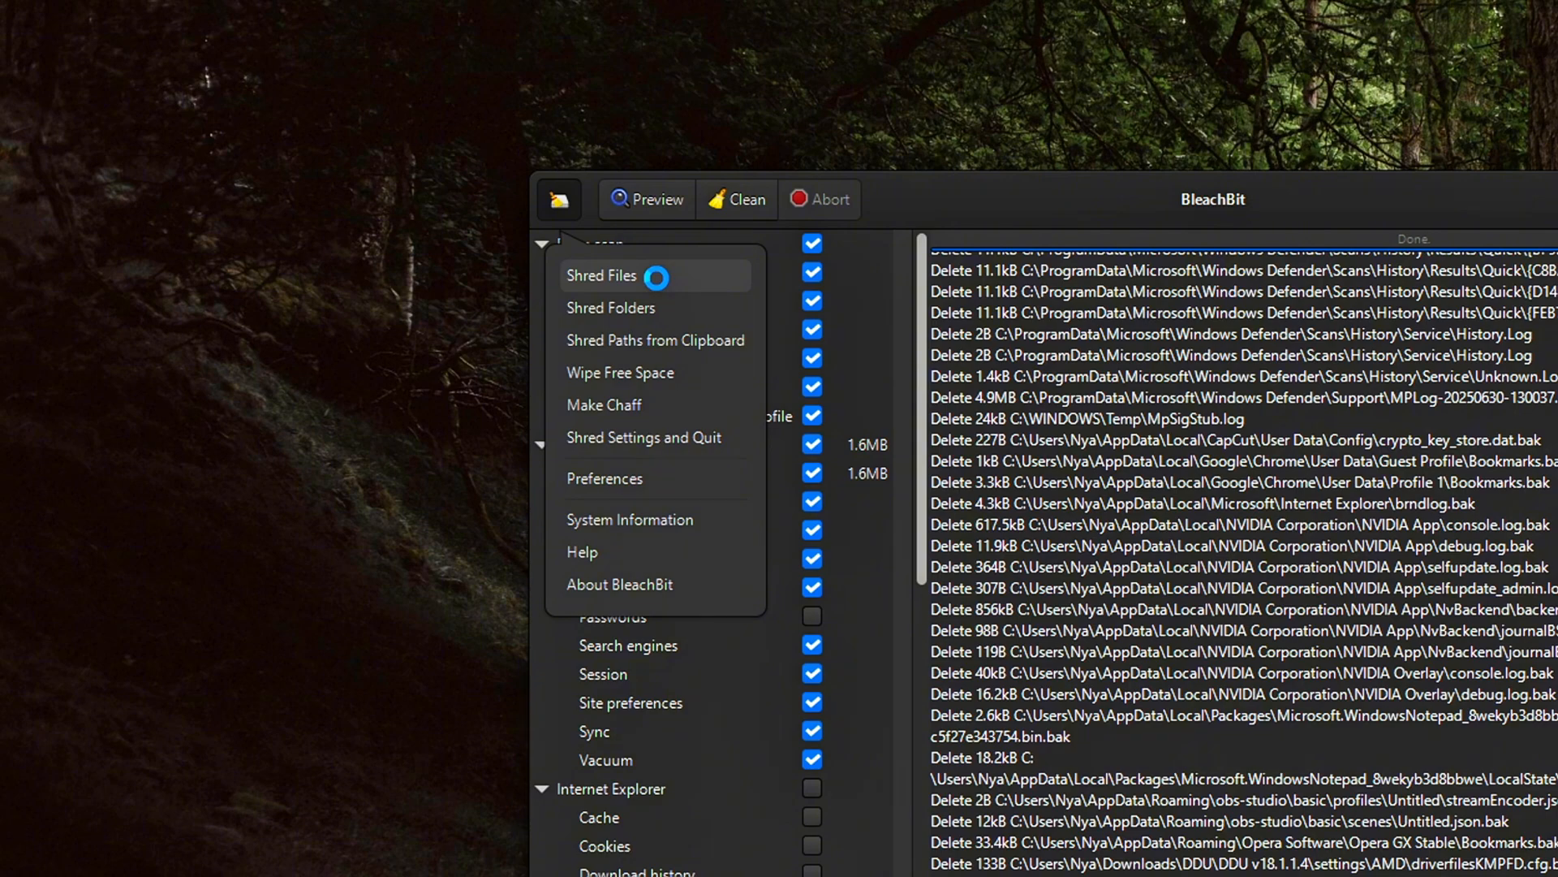
left_click(559, 200)
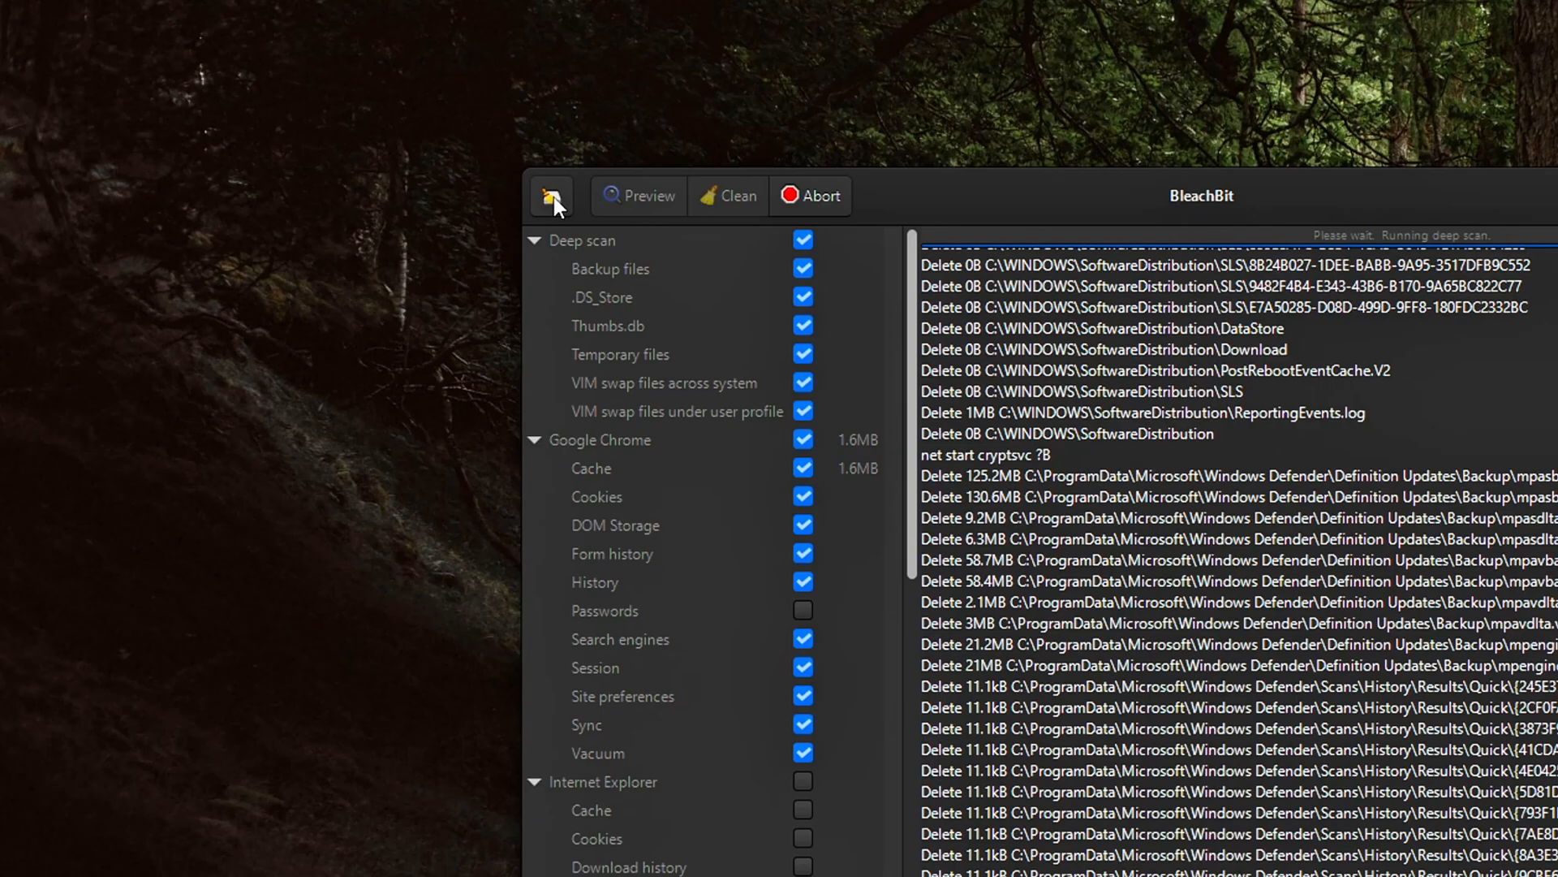
left_click(550, 195)
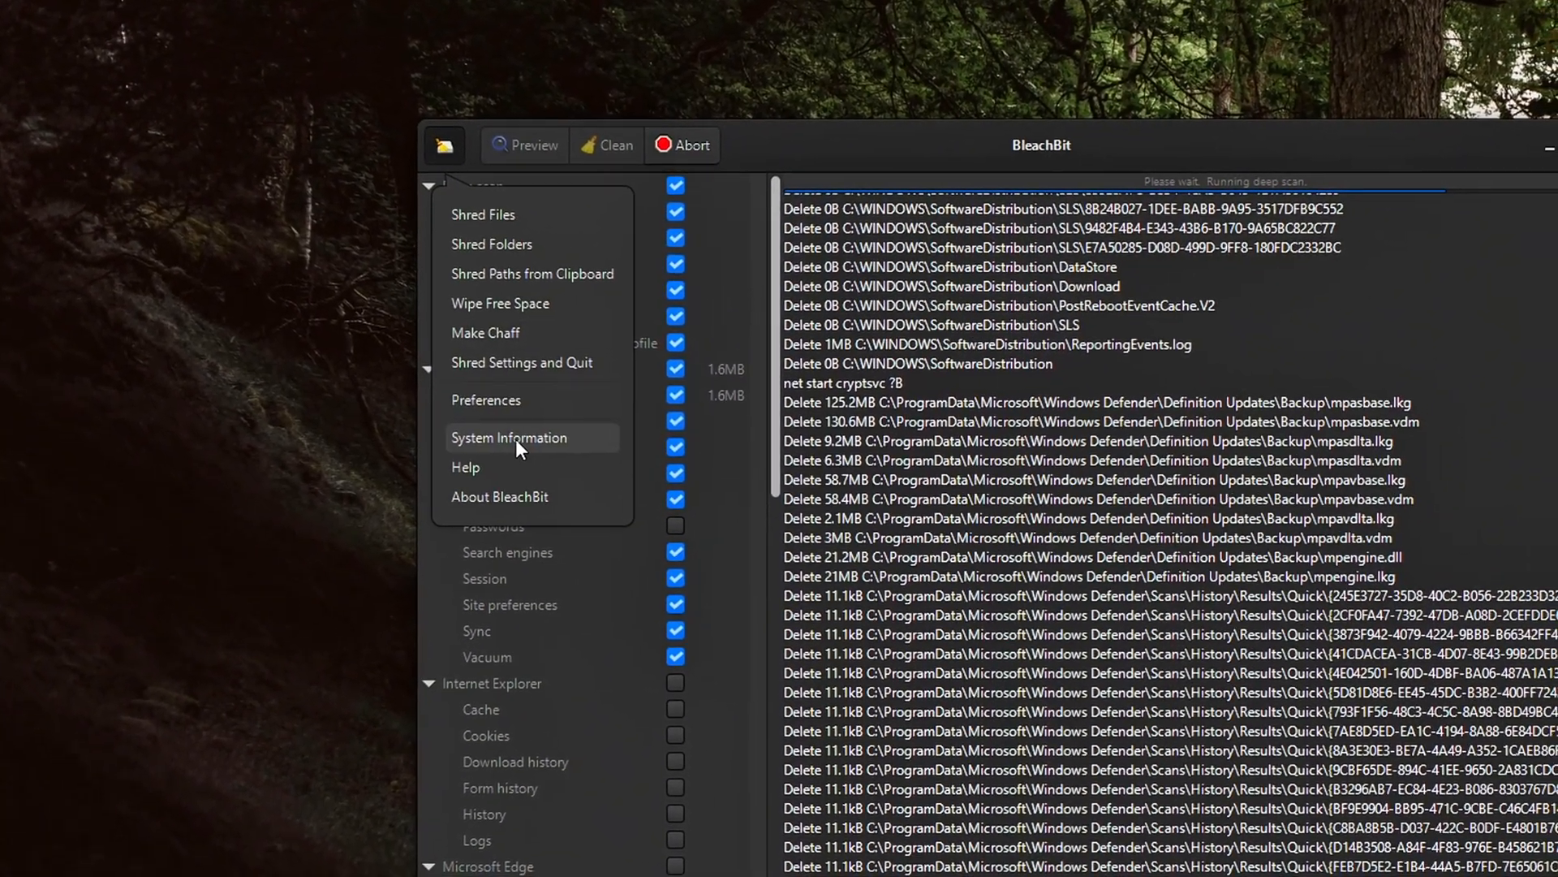
left_click(508, 437)
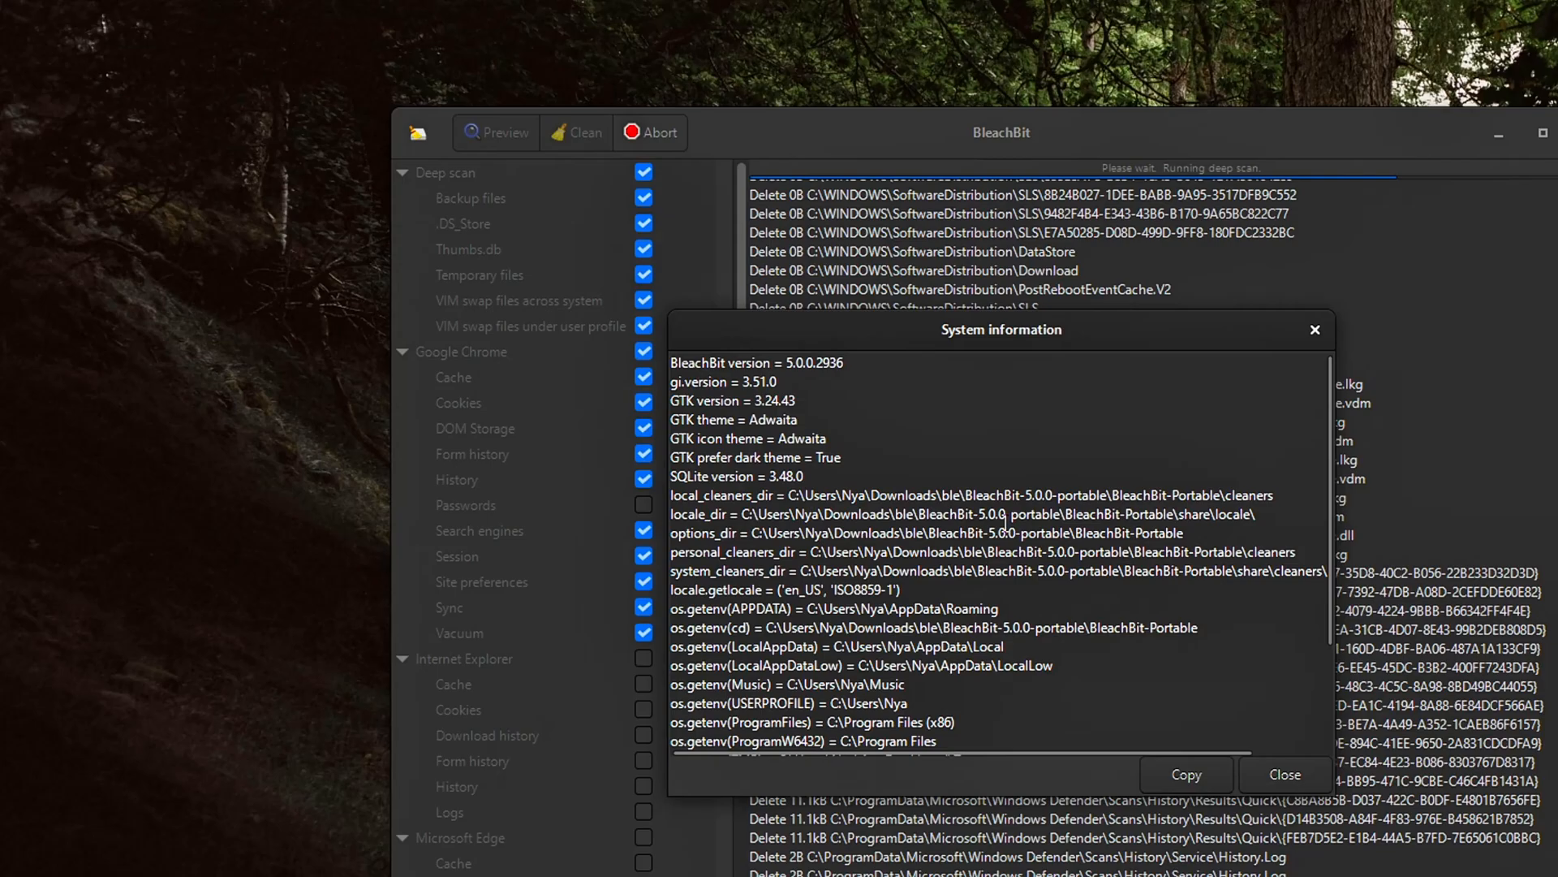